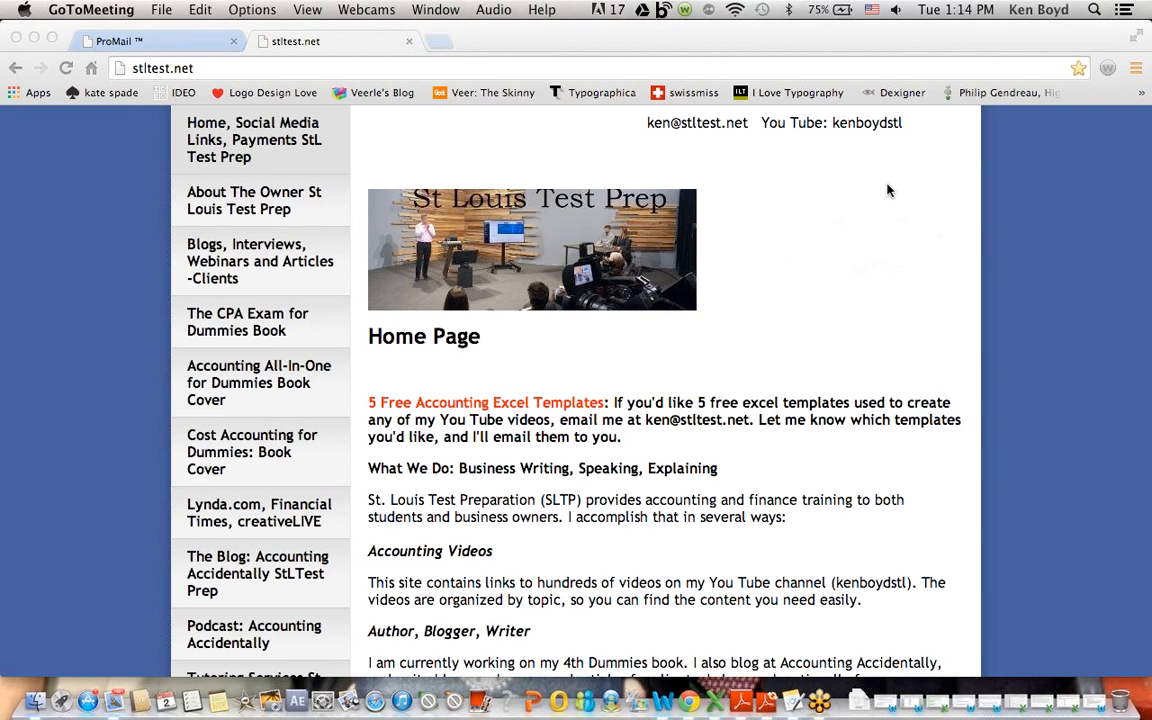
mouse_move(702, 136)
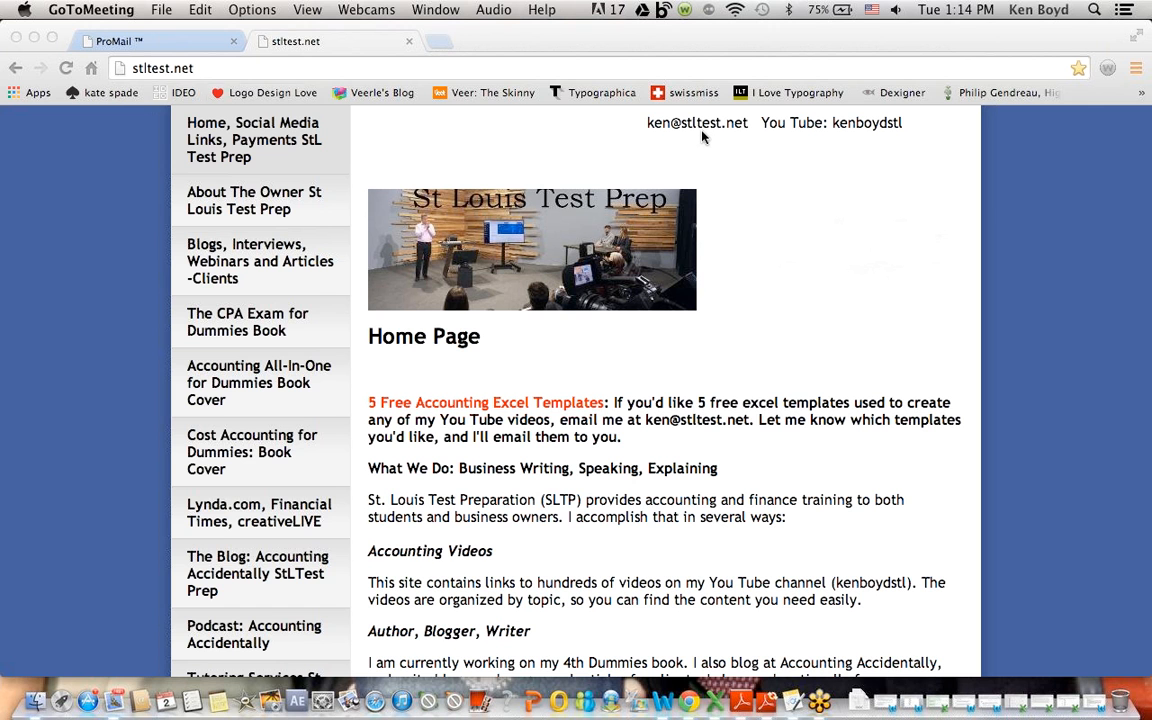
mouse_move(398, 164)
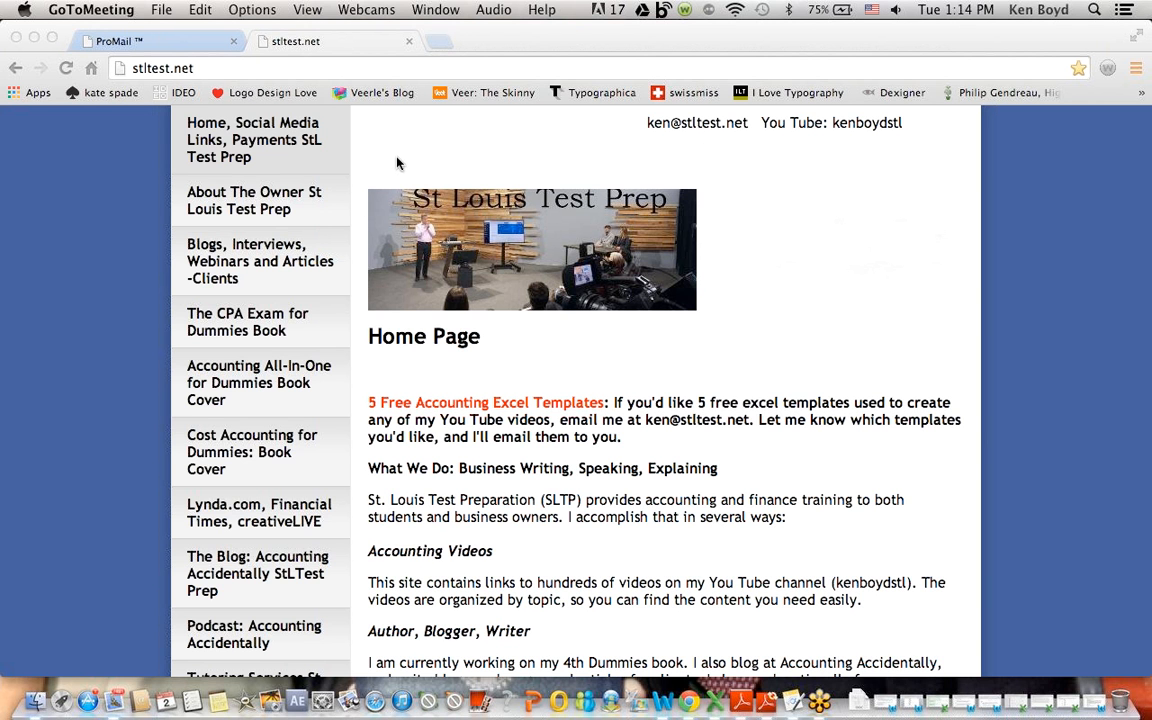
mouse_move(238, 320)
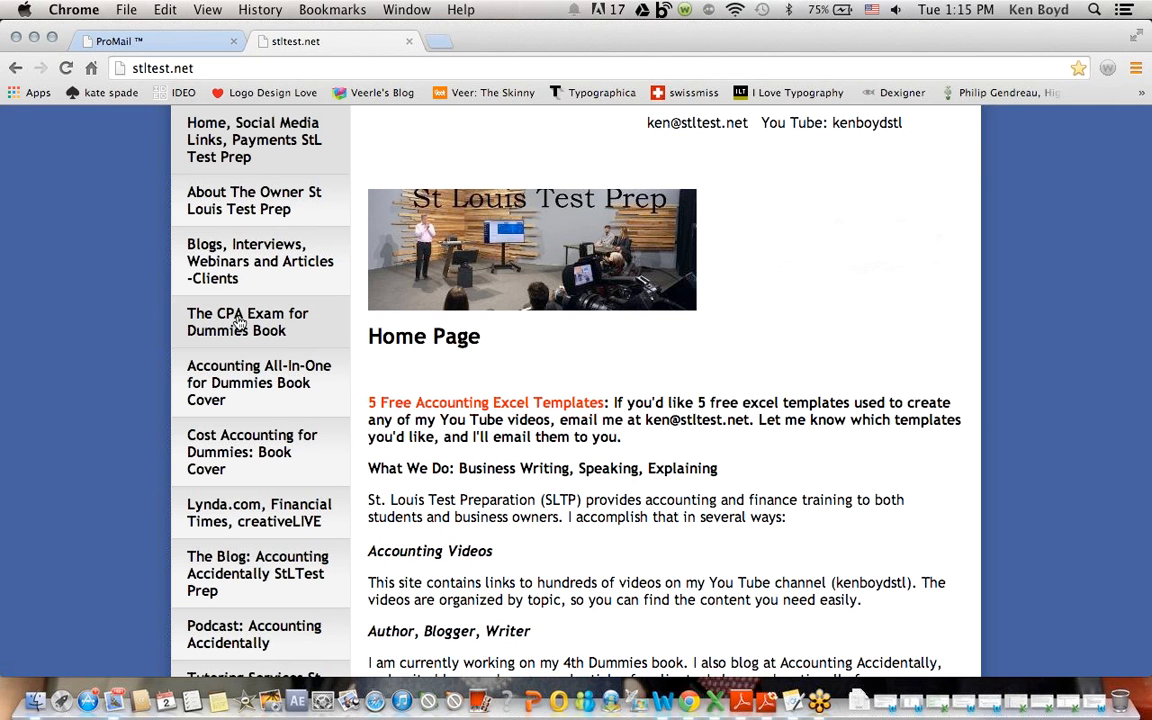
View the CPA Exam for Dummies page, then switch to the NPV and IRR workbook in Excel.
left_click(248, 320)
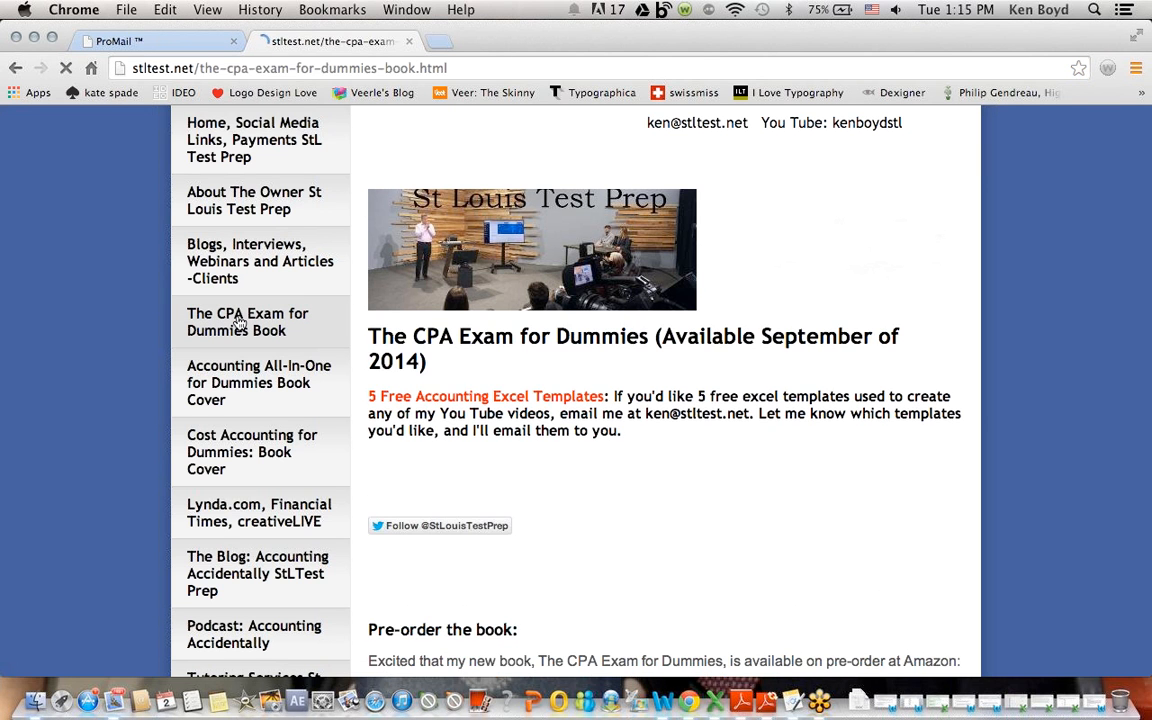
scroll("down", 3)
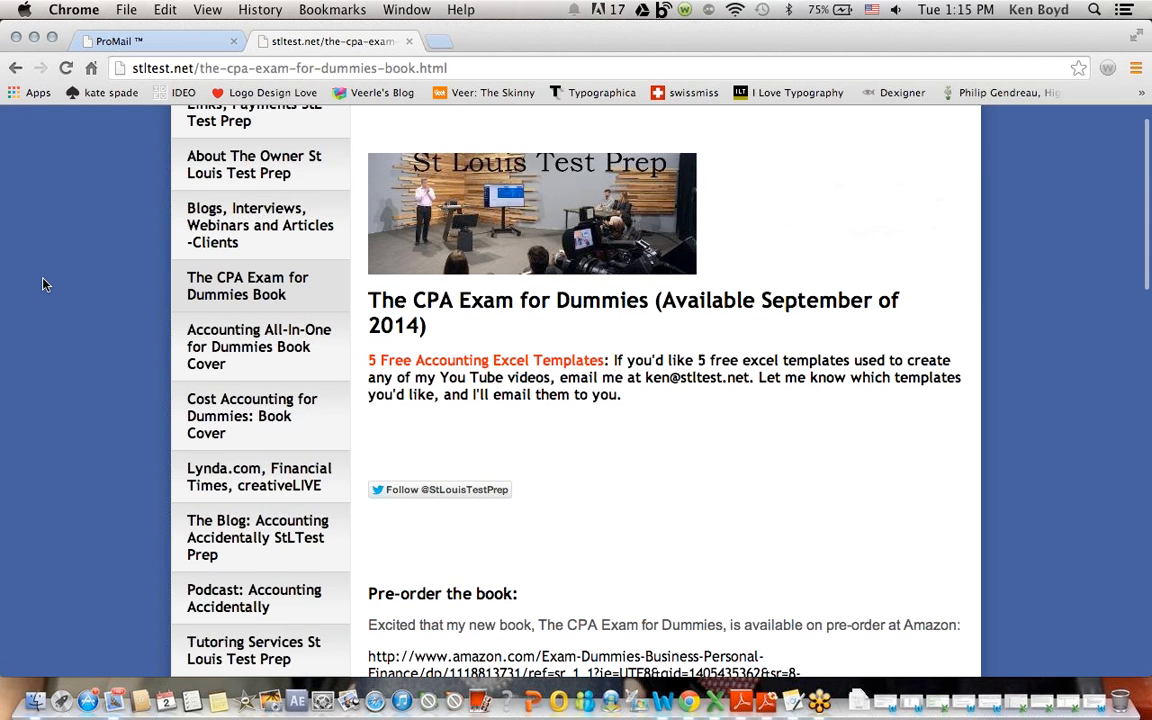
scroll("down", 3)
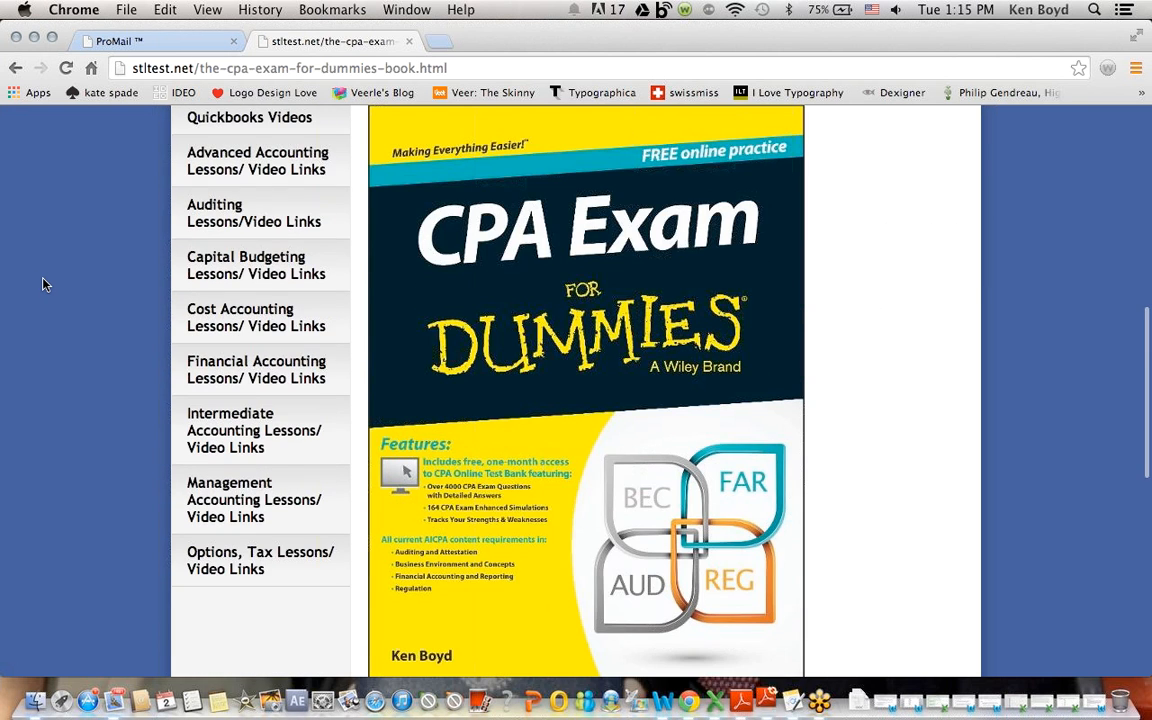
mouse_move(326, 218)
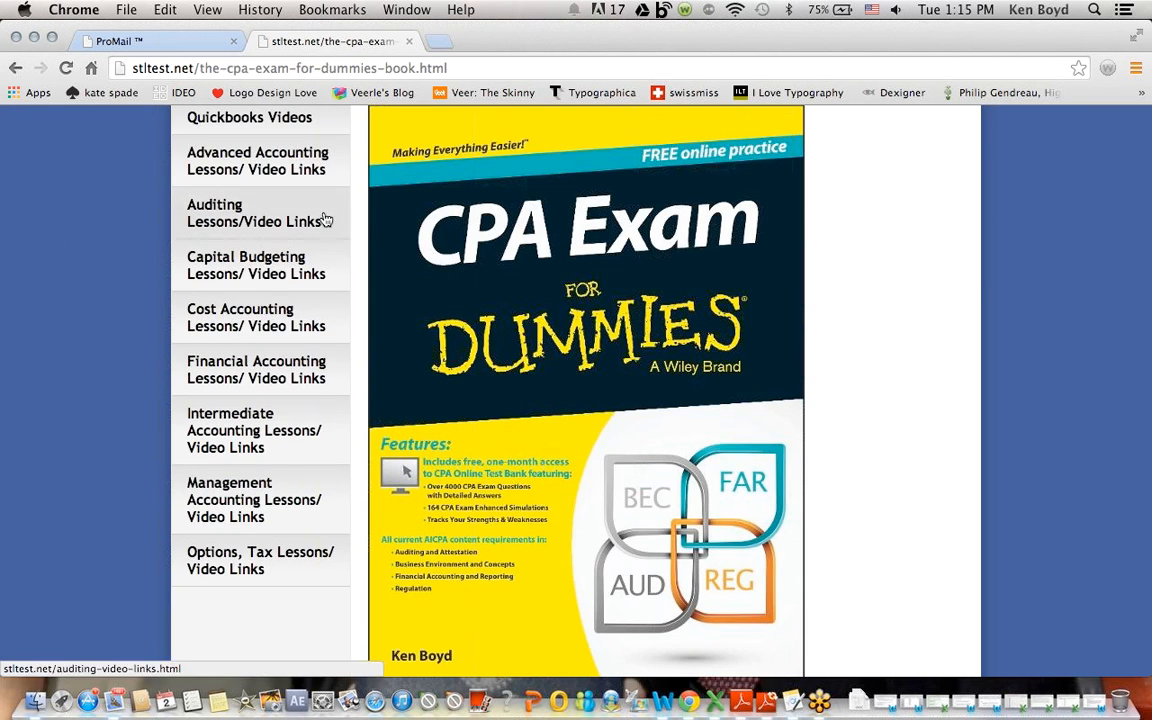
scroll("up", 3)
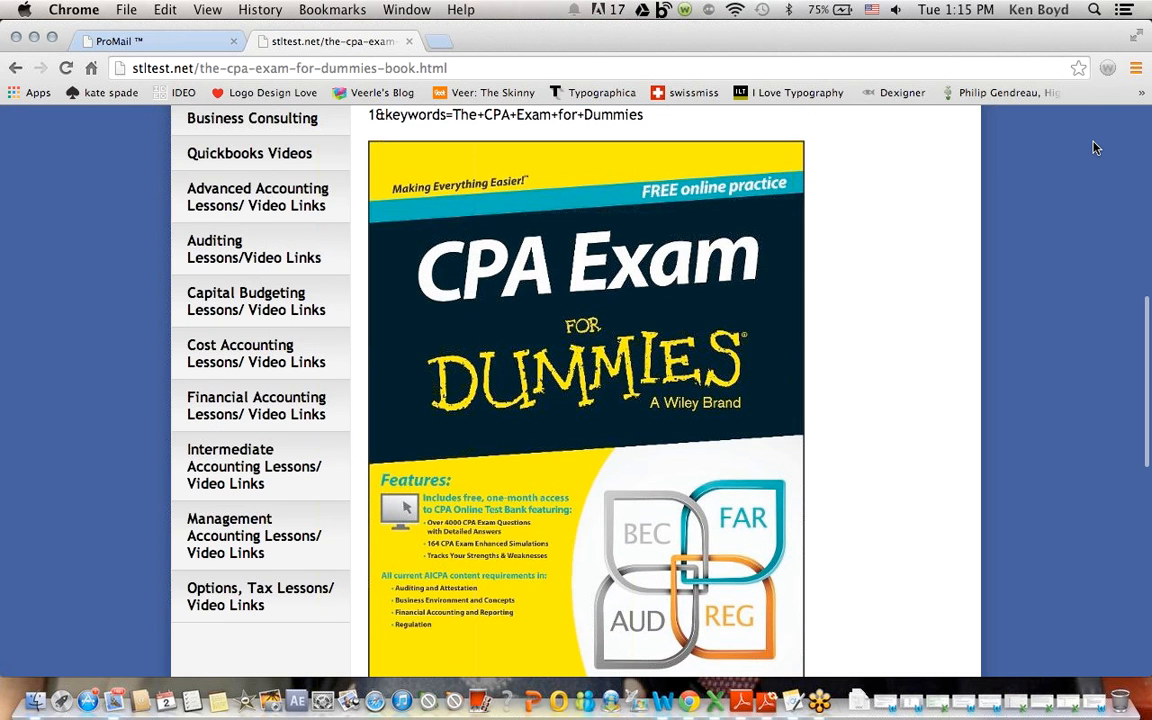
scroll("up", 3)
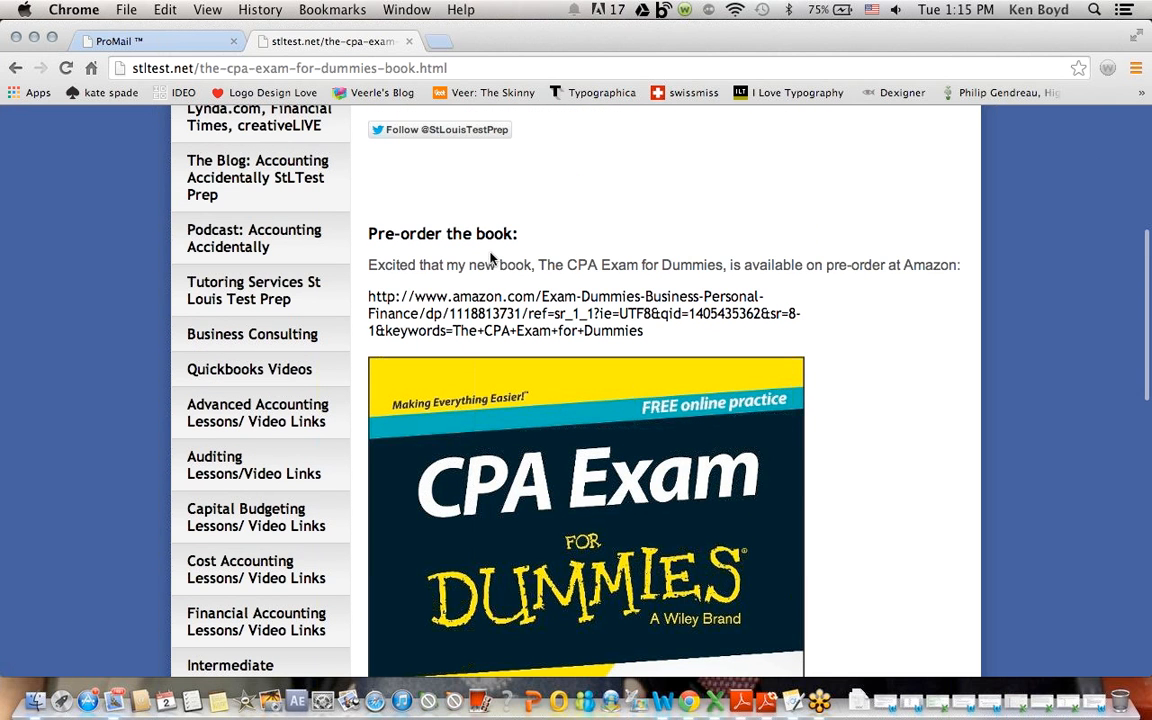
left_click(252, 290)
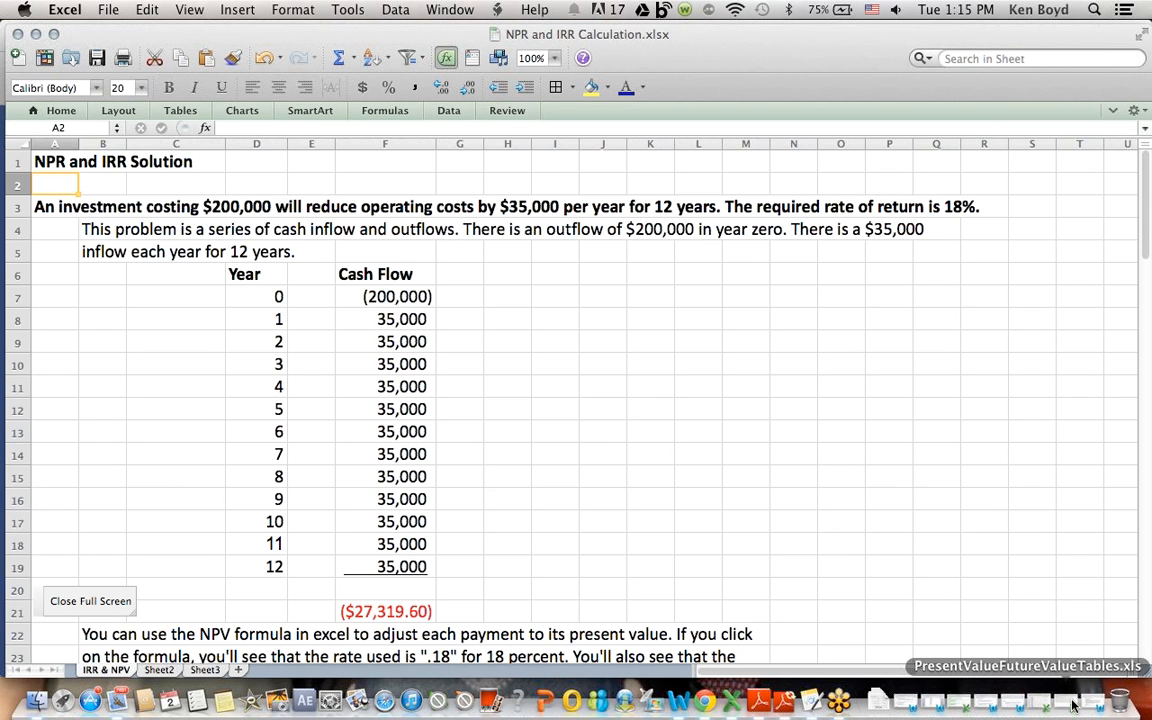
mouse_move(120, 198)
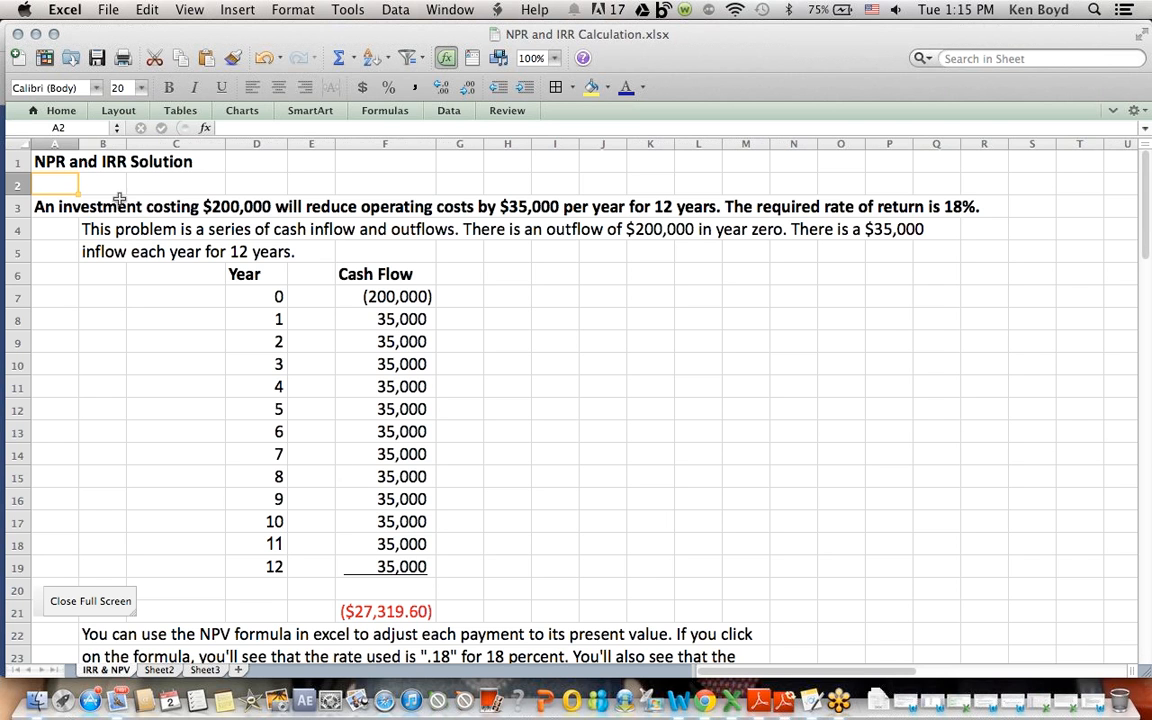
Change the A1 heading from NPR to NPV and review the 18% rate and cash-flow description cells.
left_click(54, 160)
type("V")
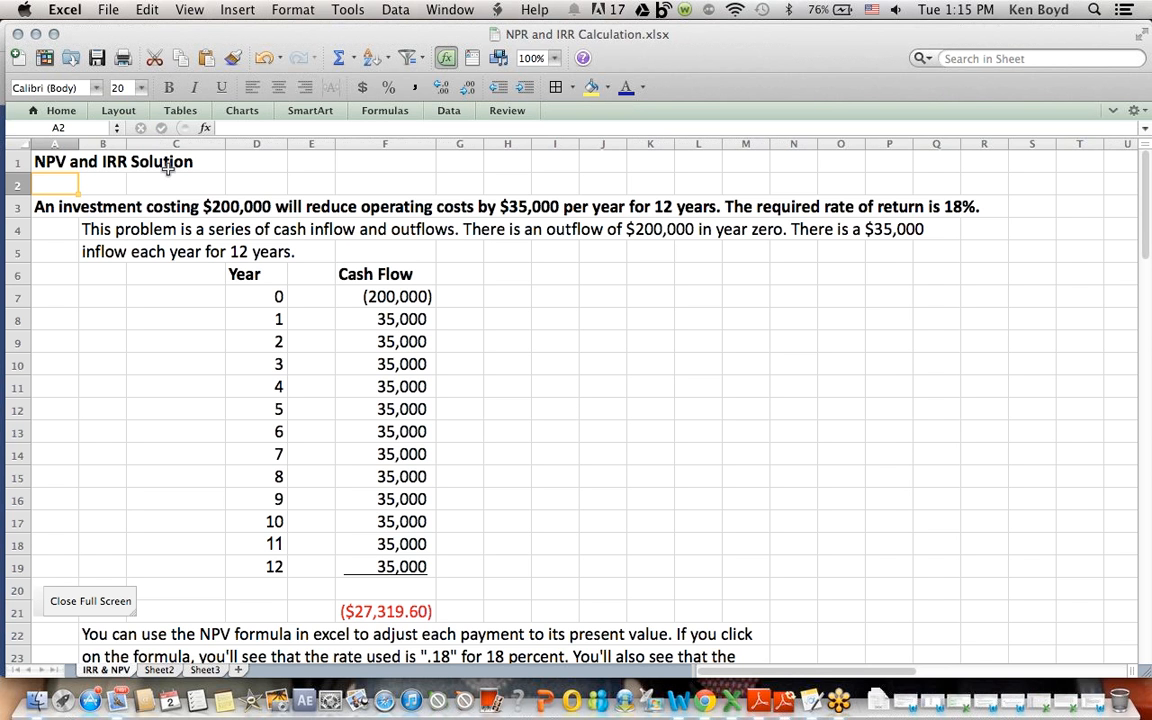
left_click_drag(56, 184, 204, 206)
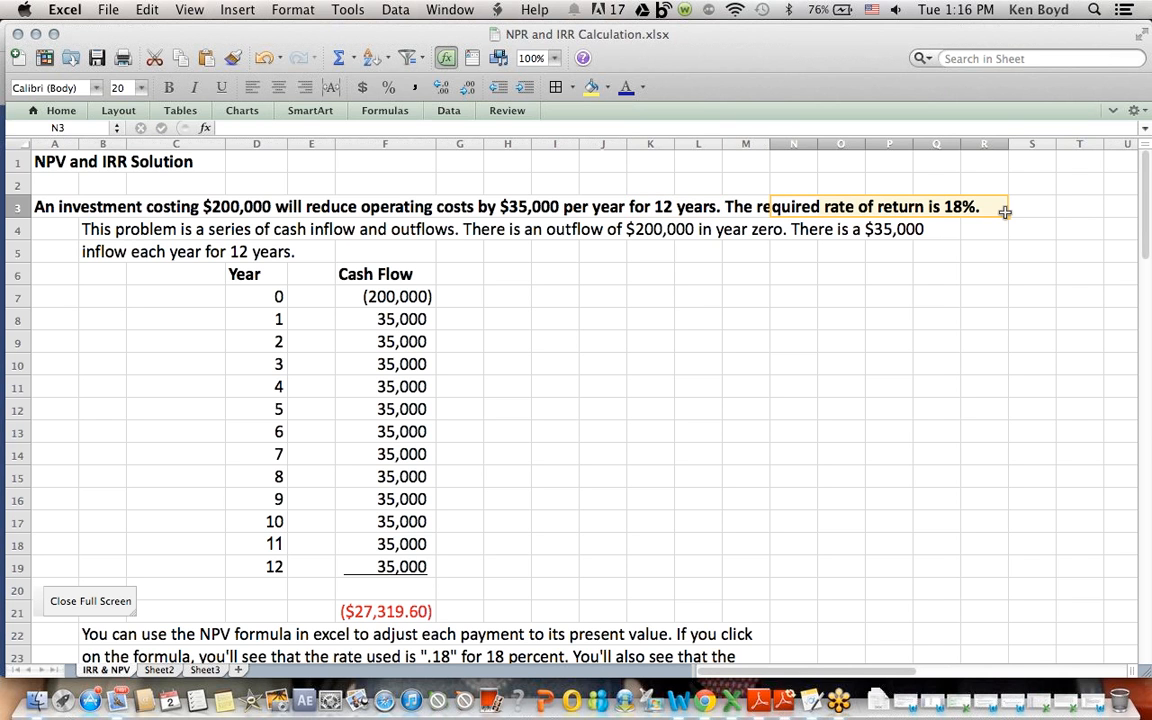
left_click(696, 318)
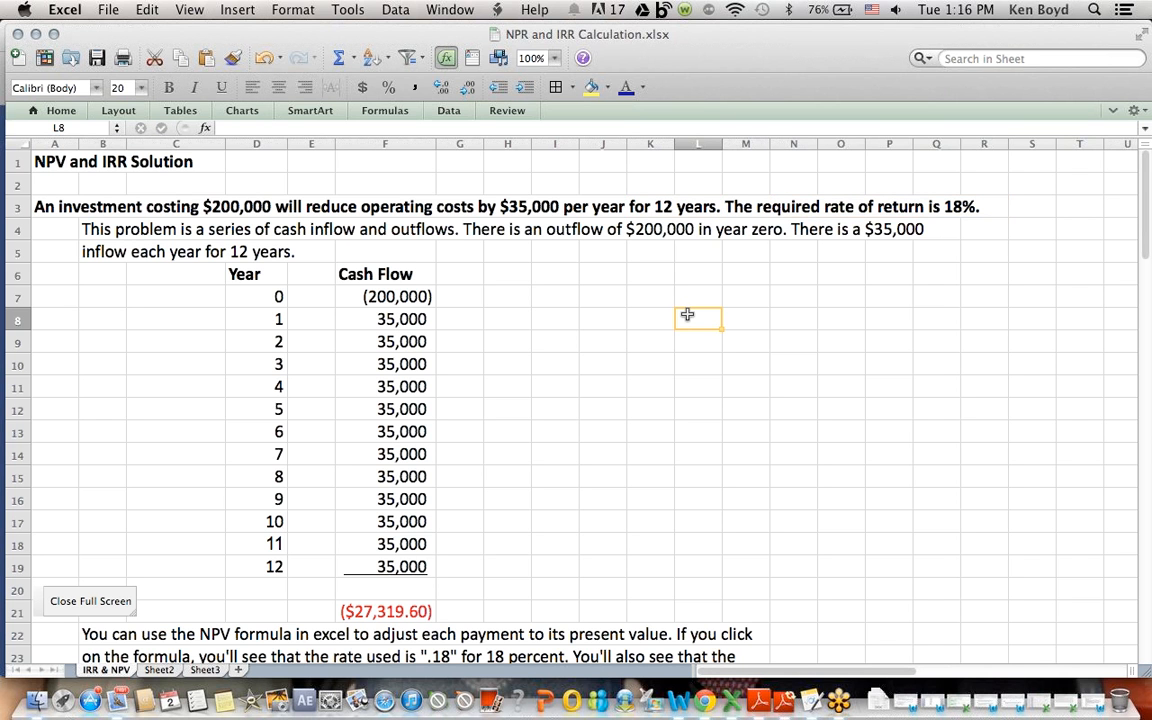
left_click(104, 228)
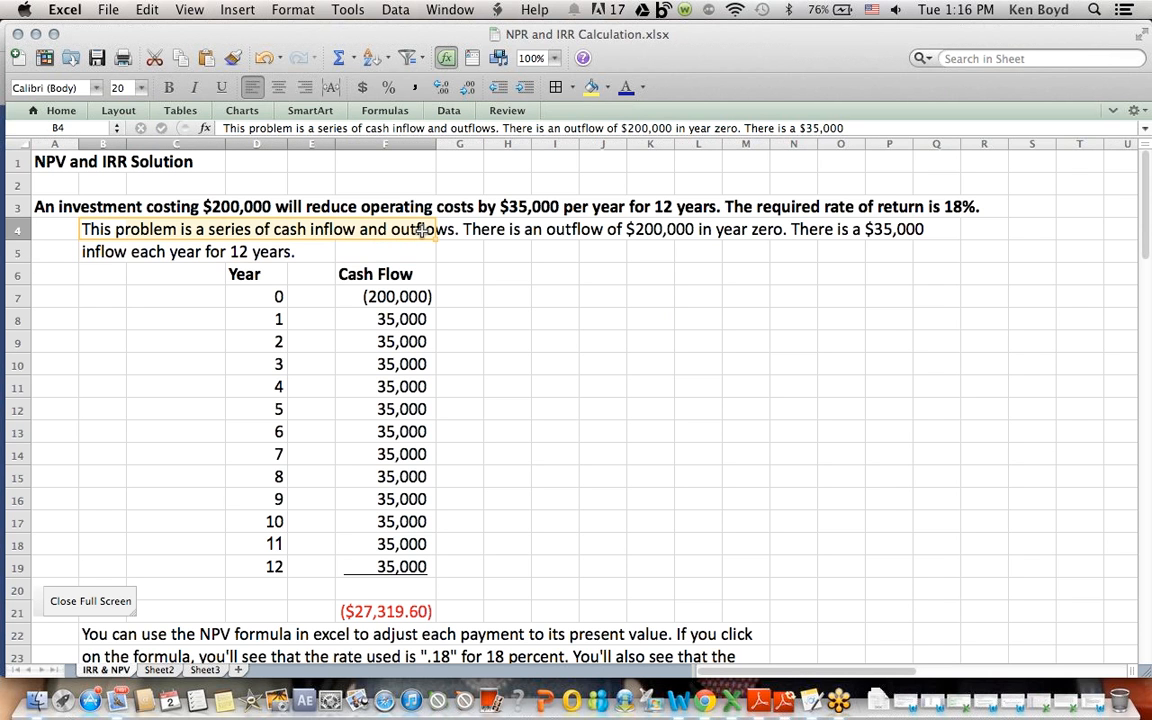
left_click(256, 296)
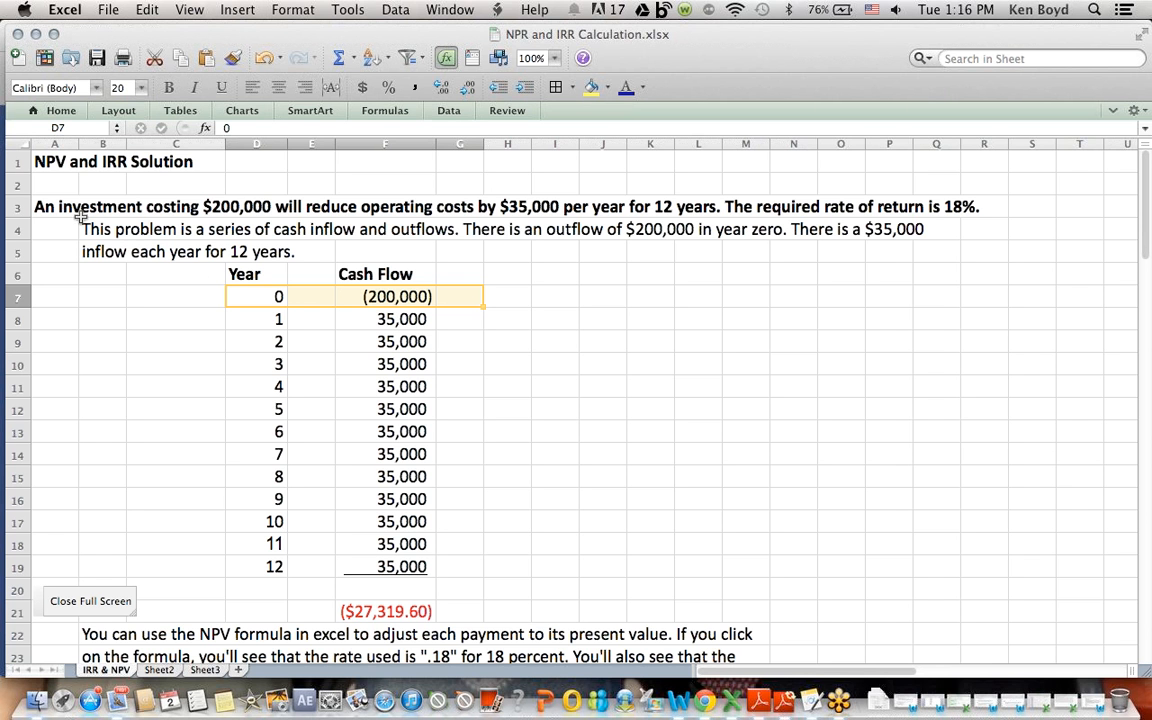
mouse_move(594, 320)
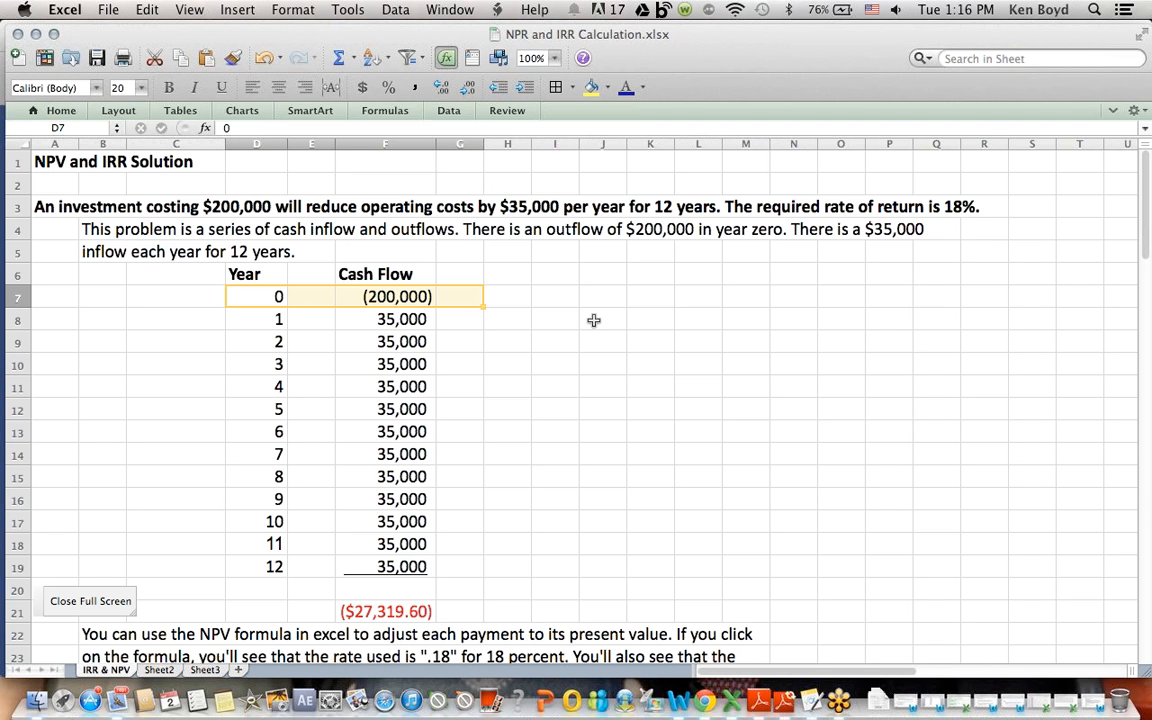
left_click(602, 320)
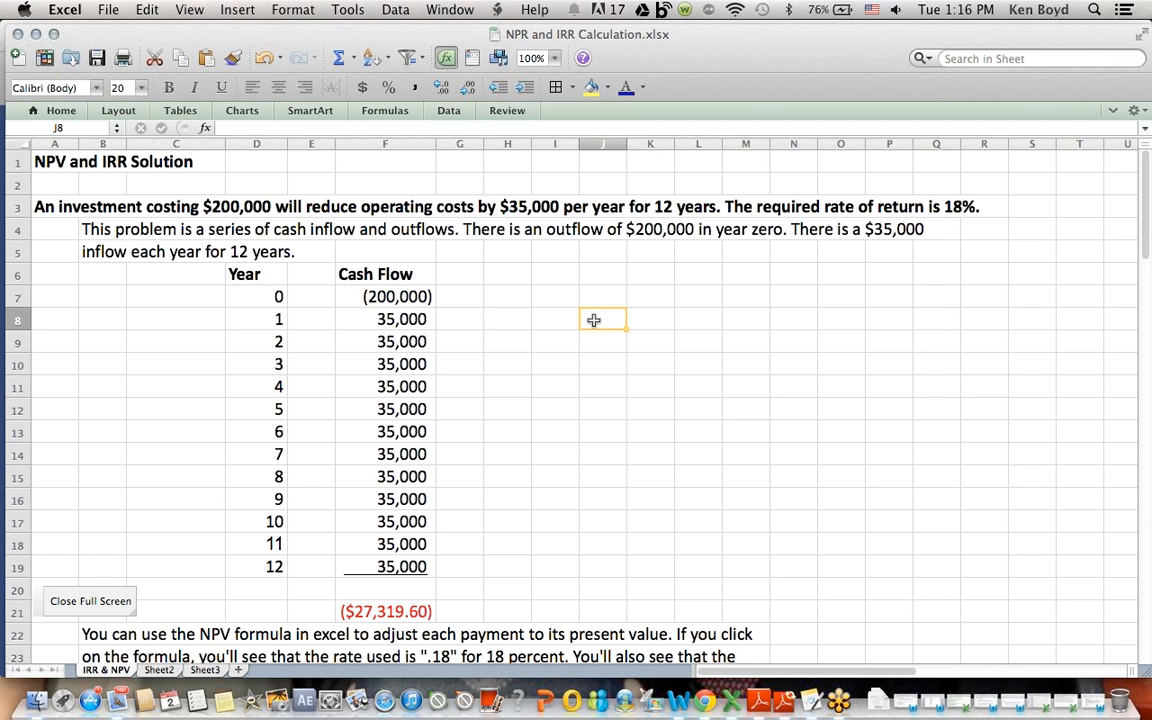
mouse_move(346, 212)
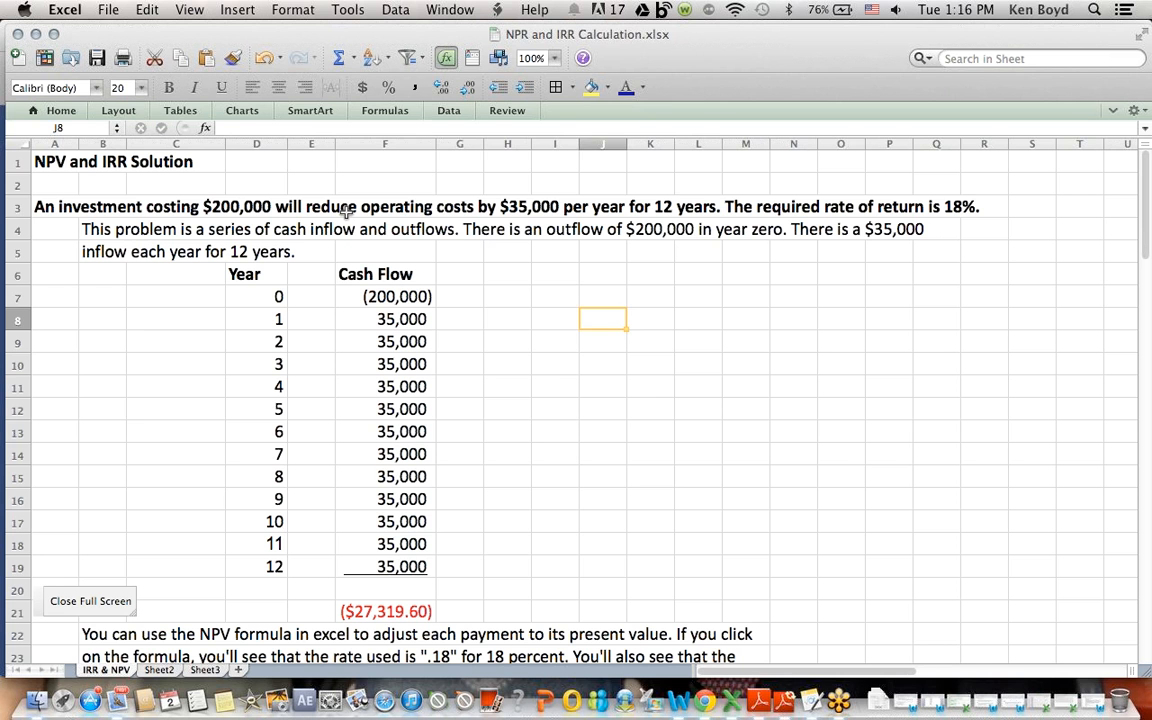
left_click(384, 206)
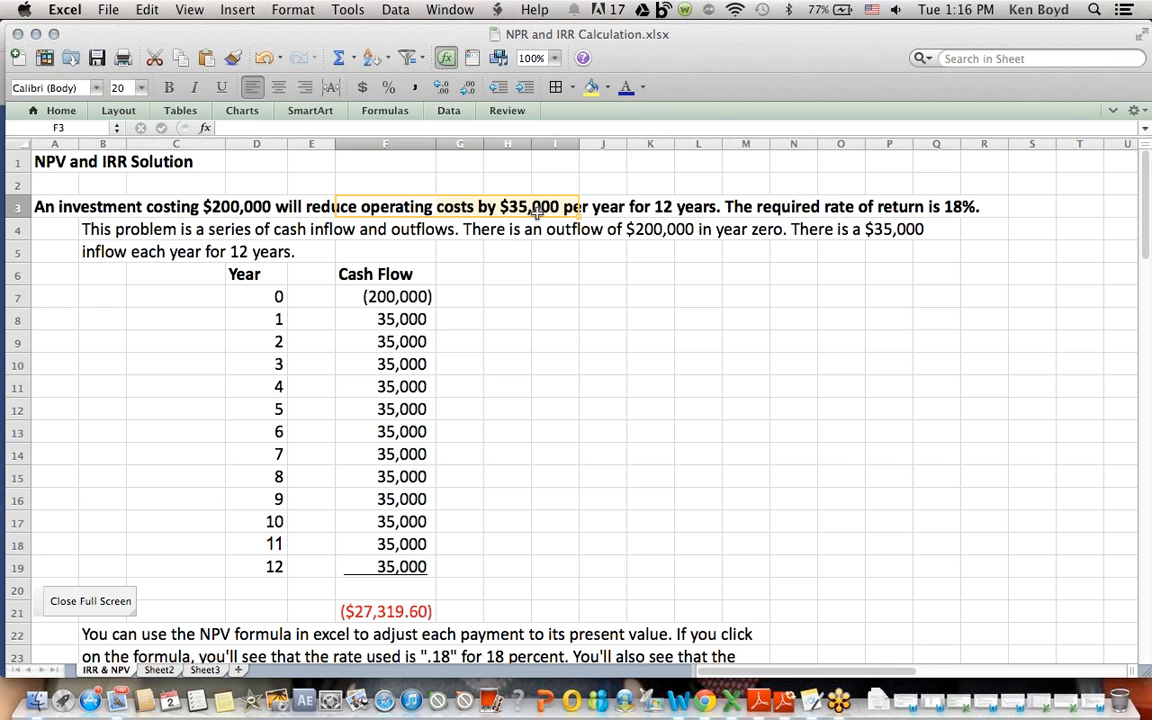
left_click(400, 318)
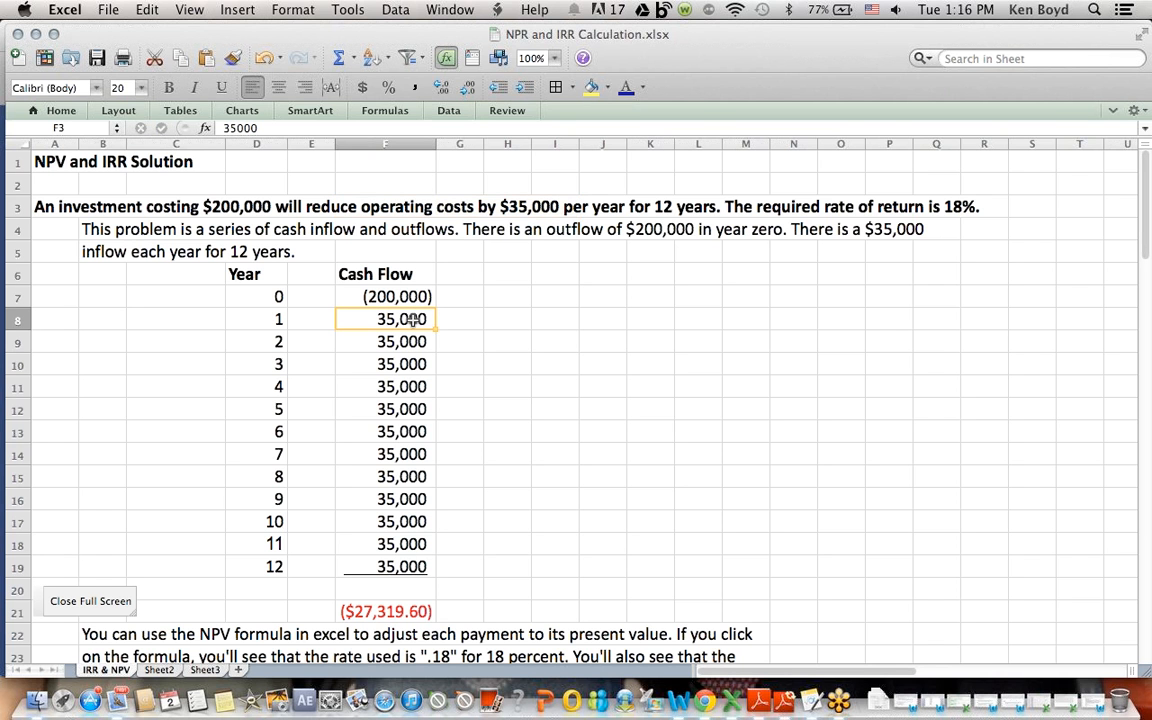
left_click_drag(400, 320, 400, 432)
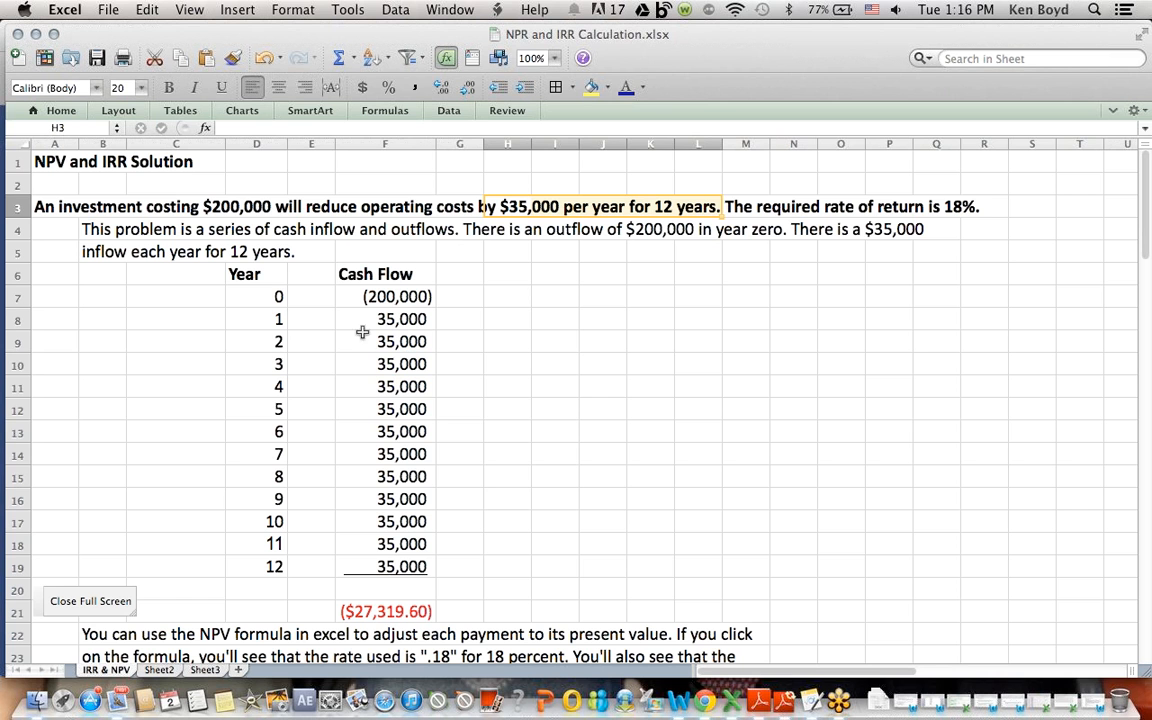
left_click_drag(280, 318, 400, 476)
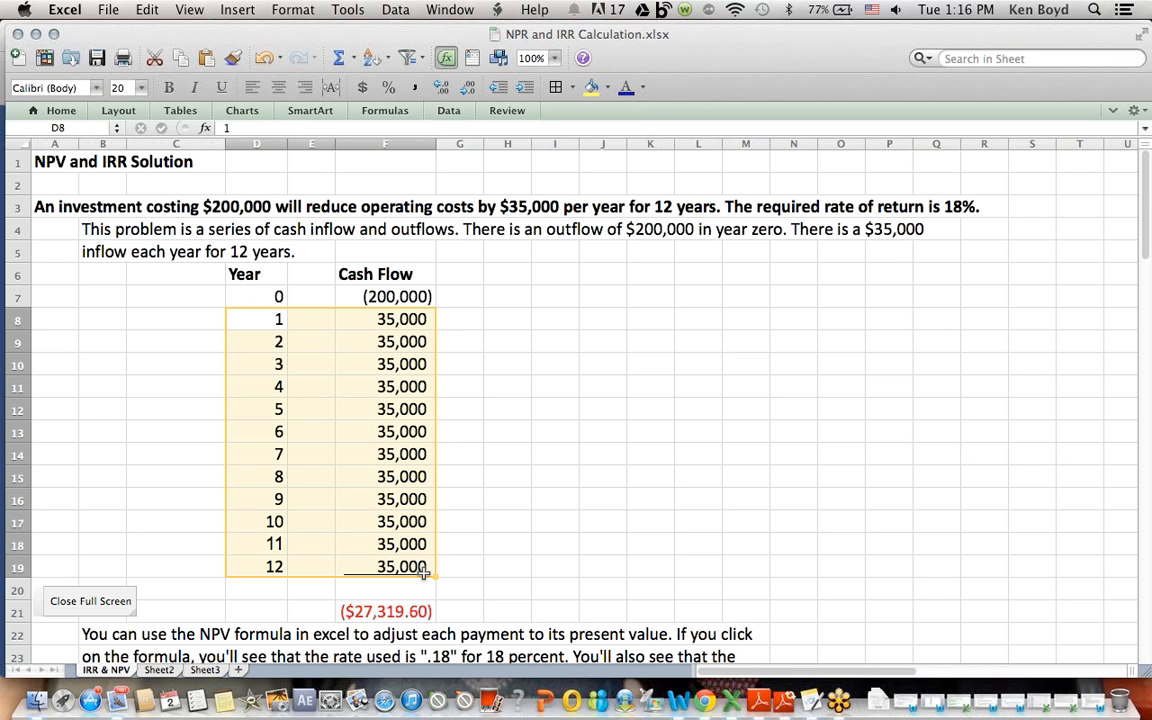
left_click(698, 454)
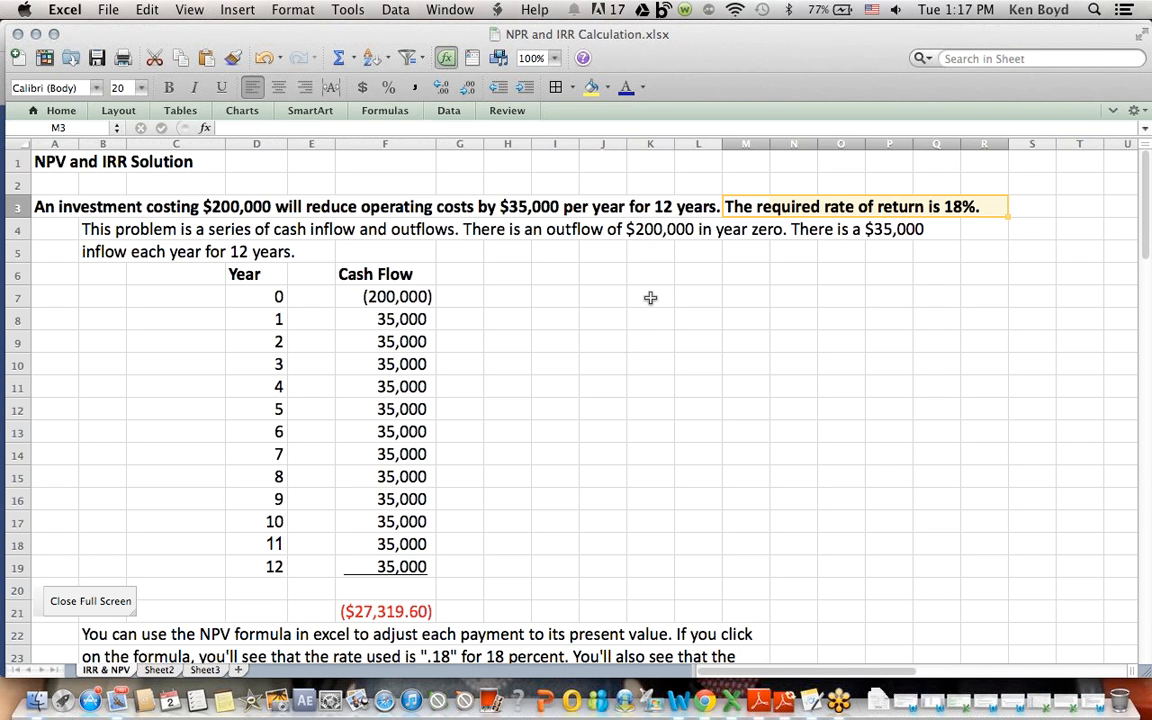
mouse_move(632, 334)
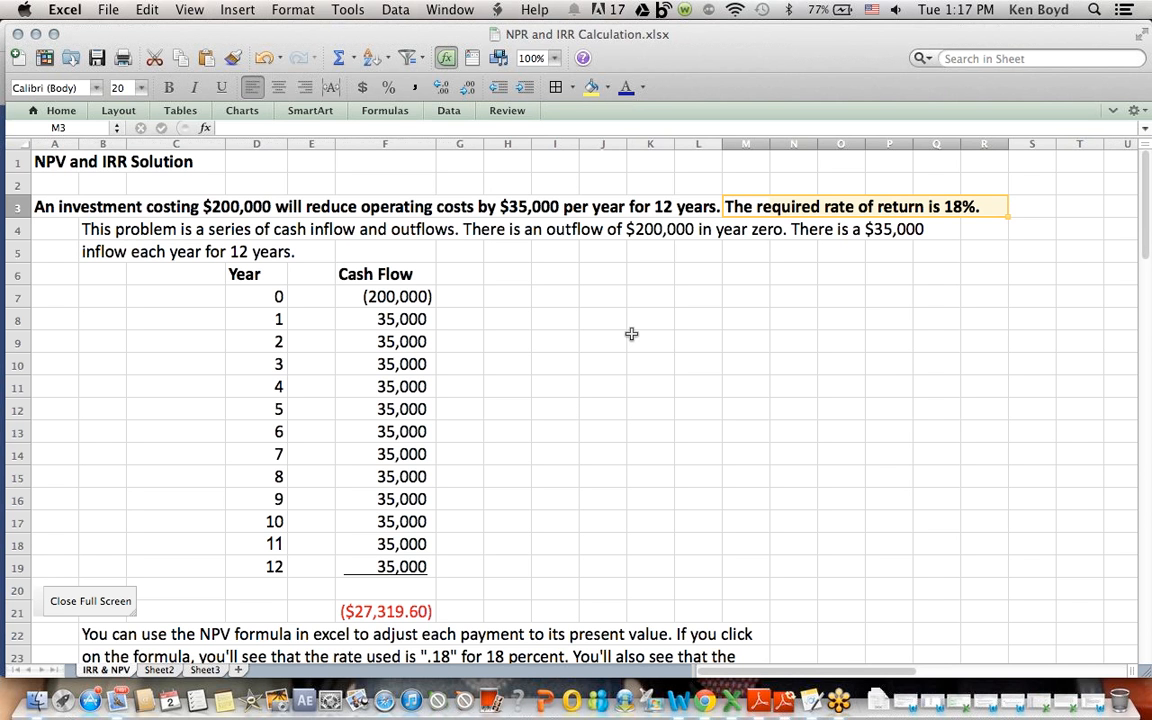
mouse_move(364, 320)
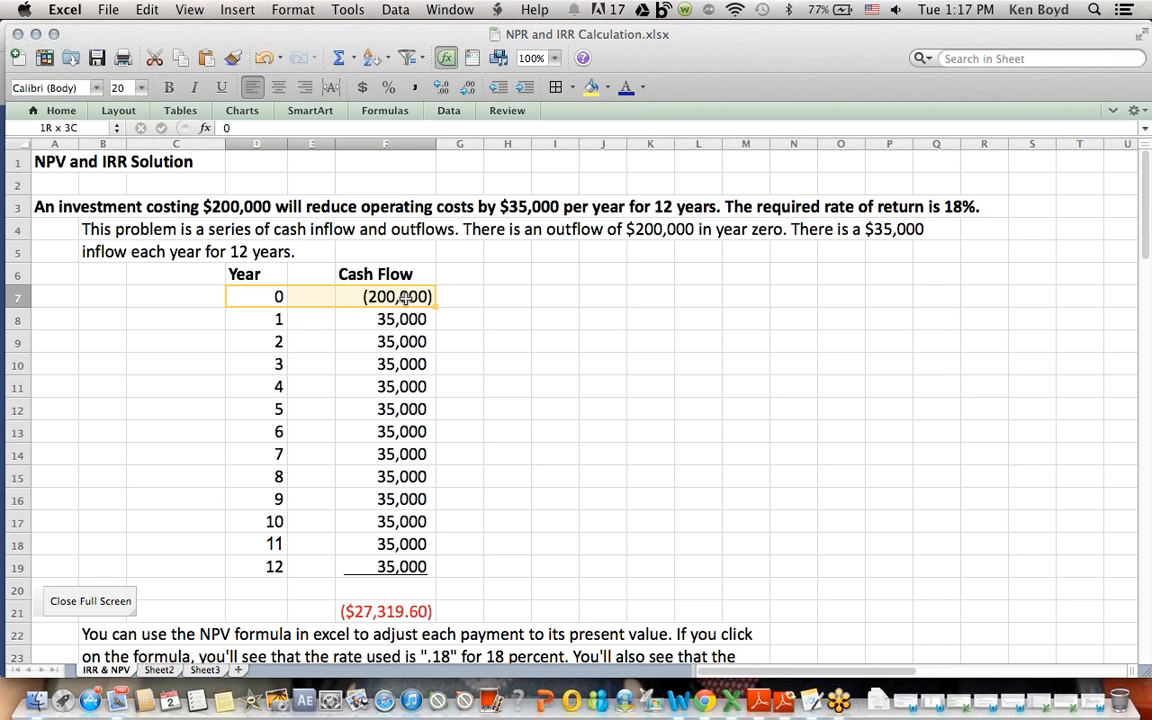
left_click_drag(404, 296, 410, 596)
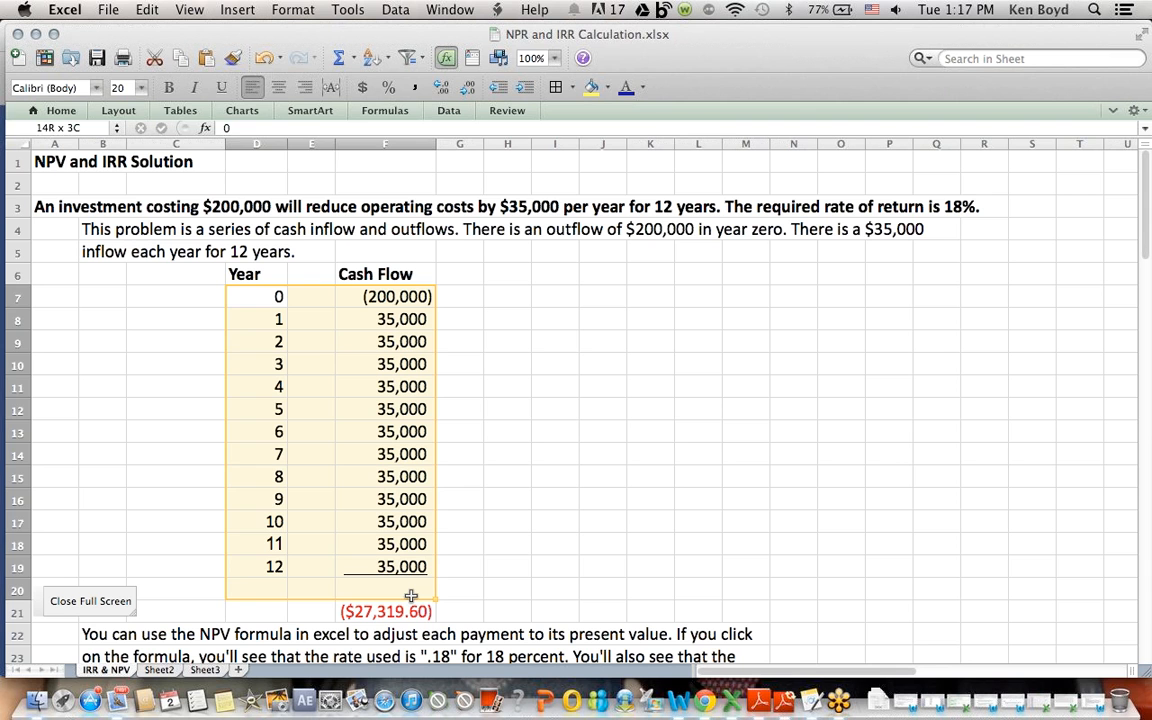
left_click(698, 432)
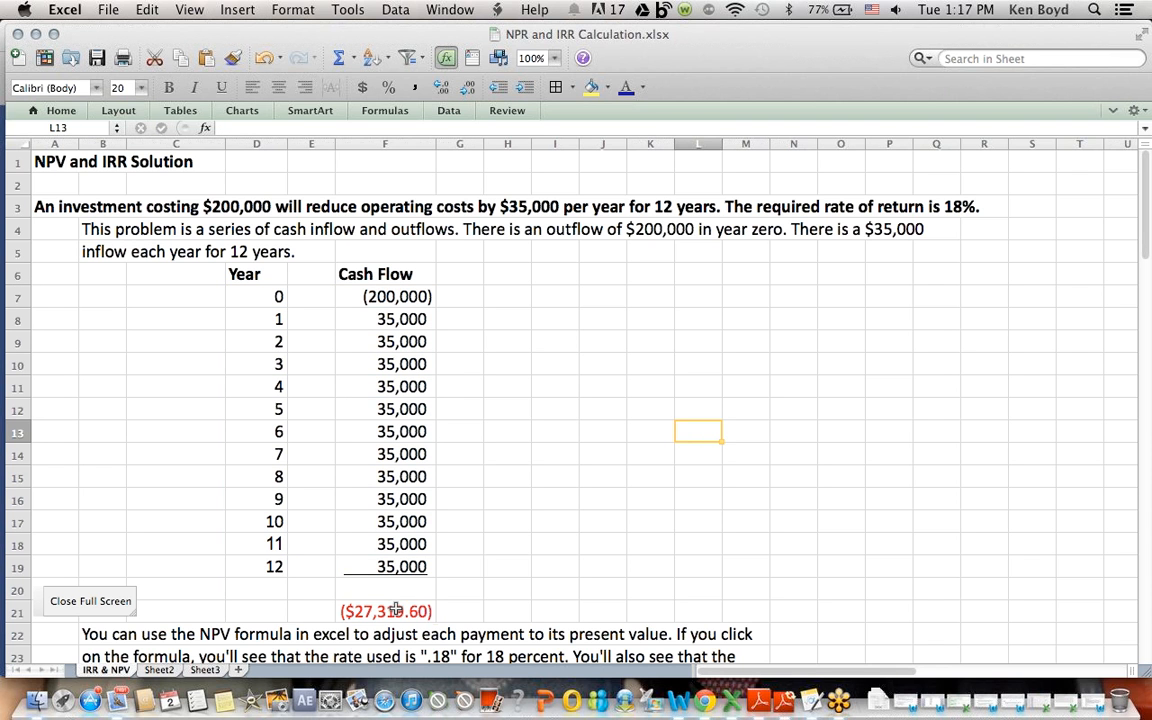
left_click(384, 612)
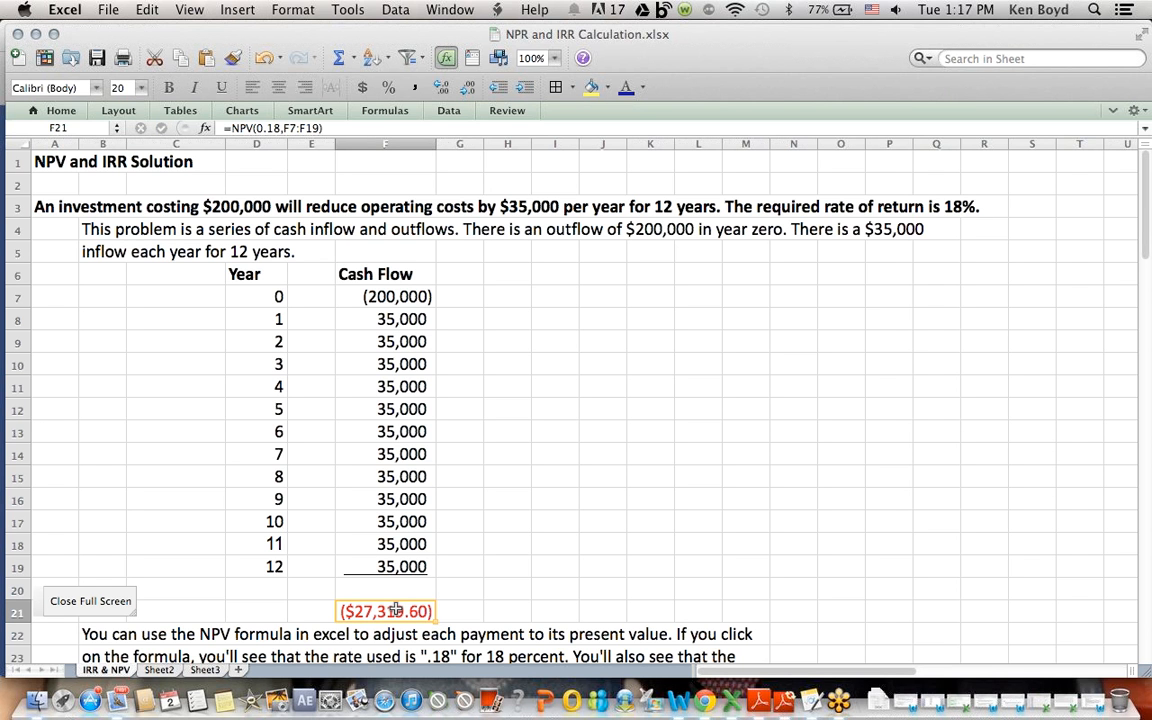
mouse_move(412, 504)
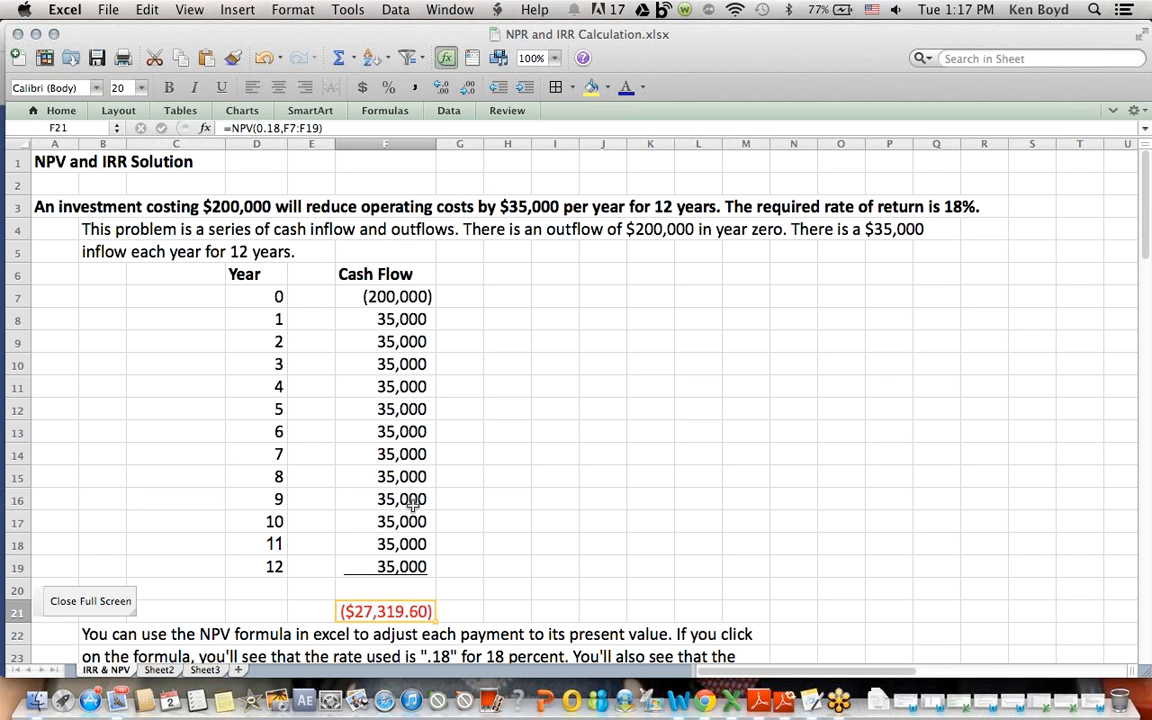
mouse_move(268, 156)
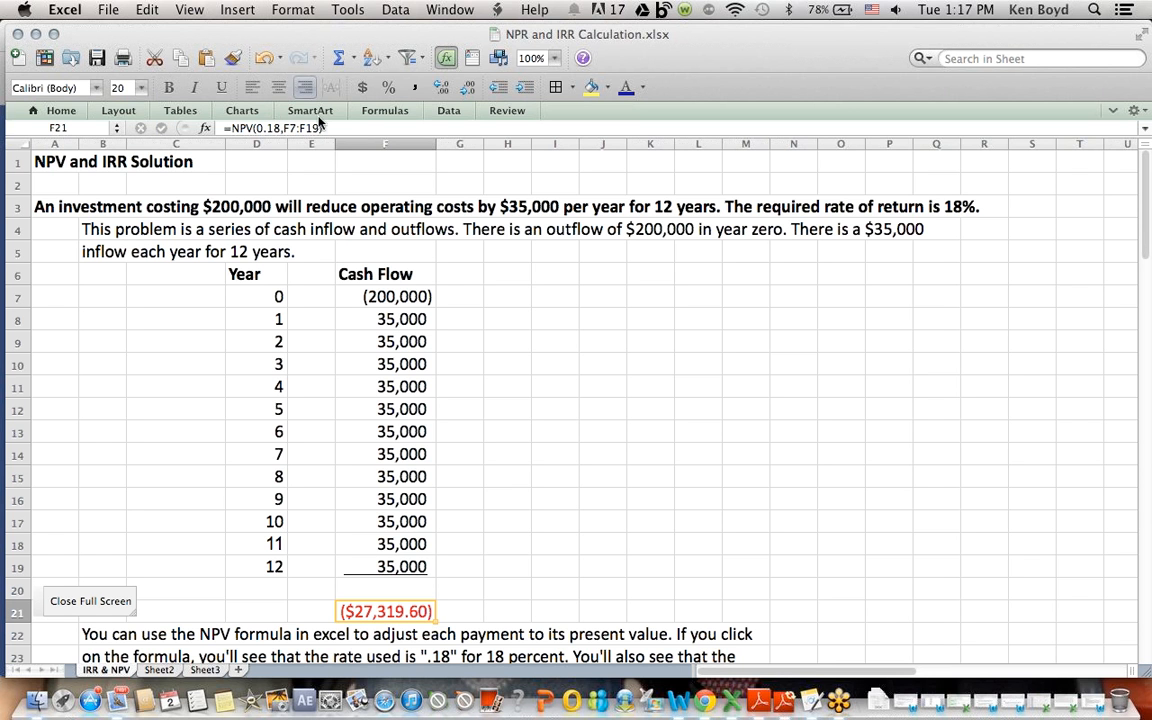
mouse_move(436, 564)
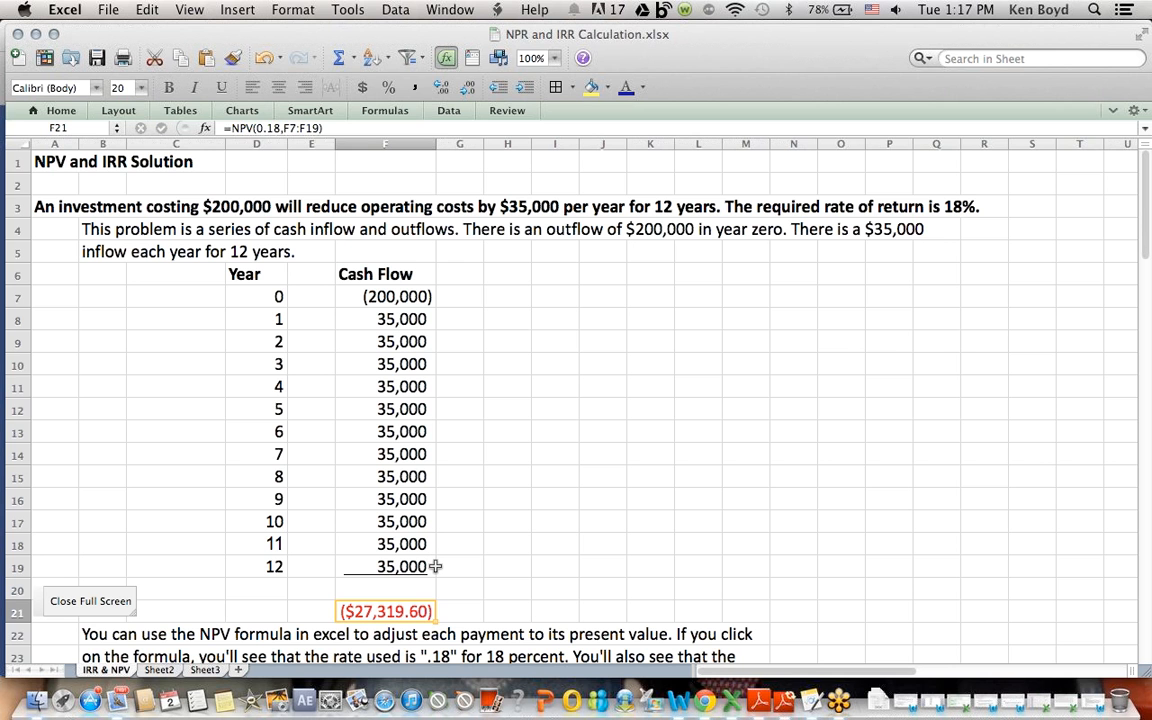
left_click(384, 634)
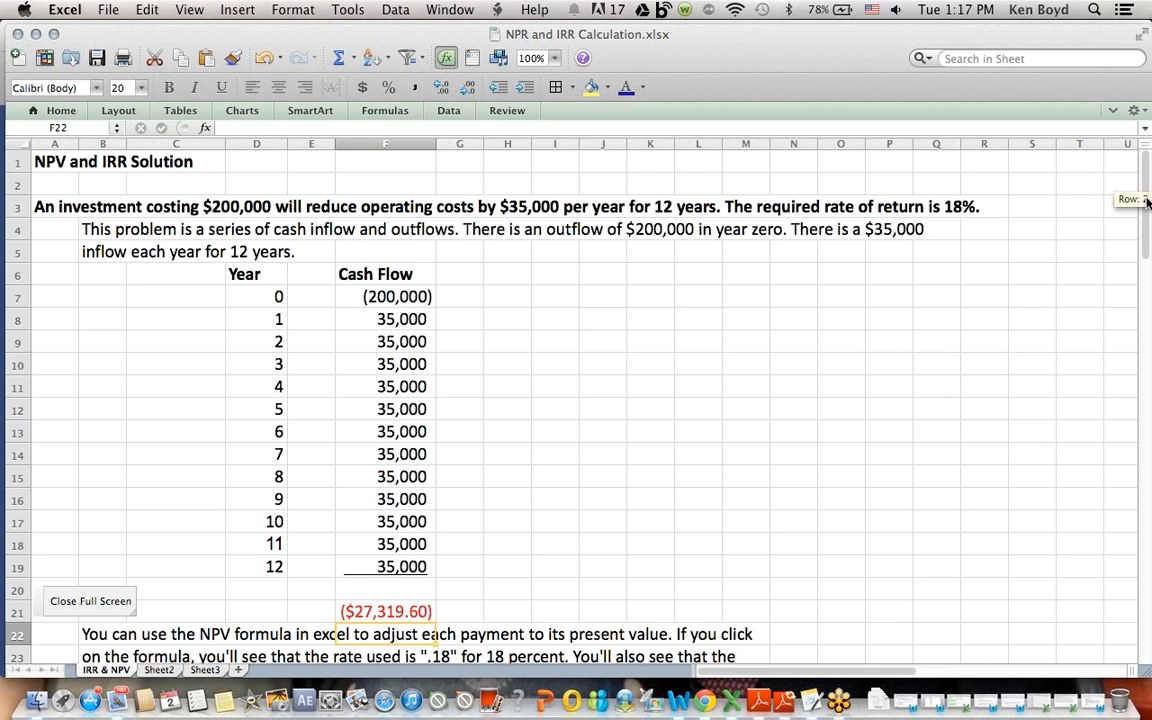
scroll("down", 3)
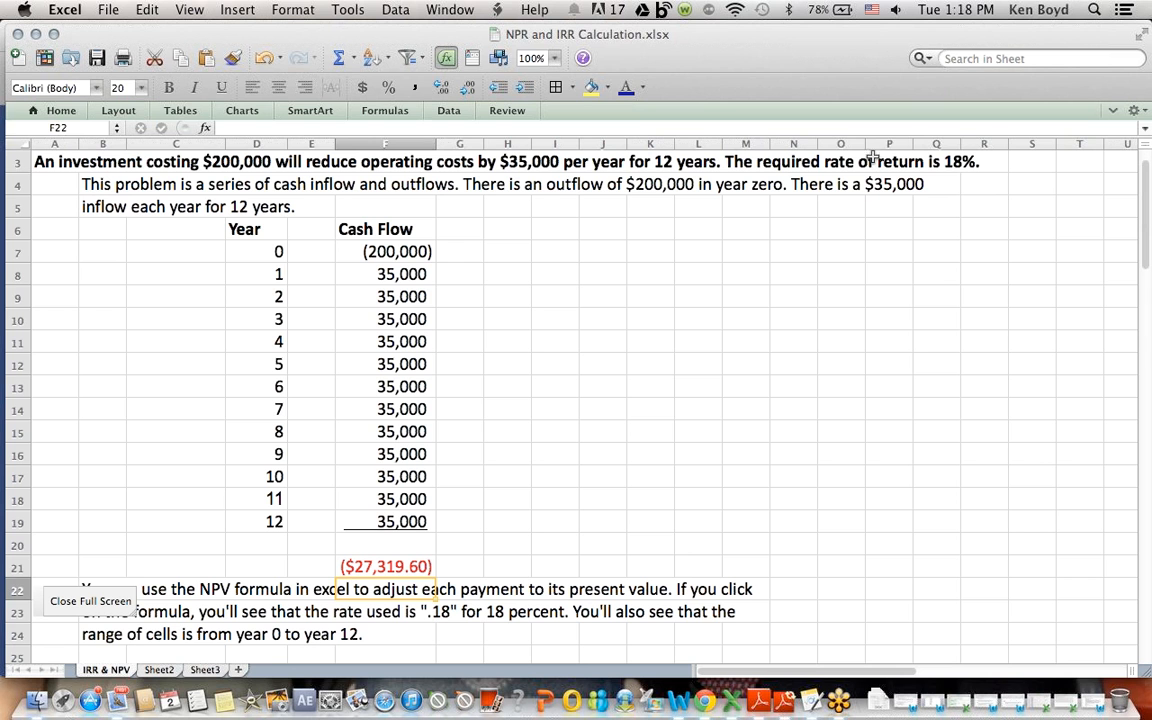
left_click(888, 160)
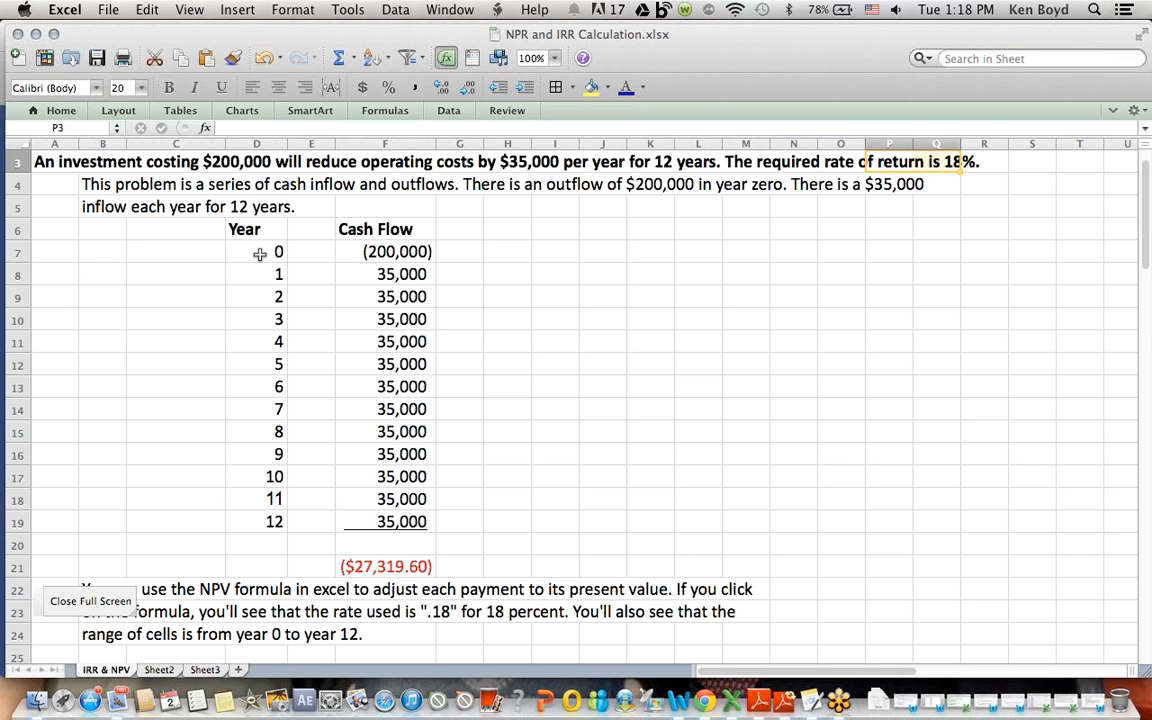
left_click_drag(260, 252, 424, 520)
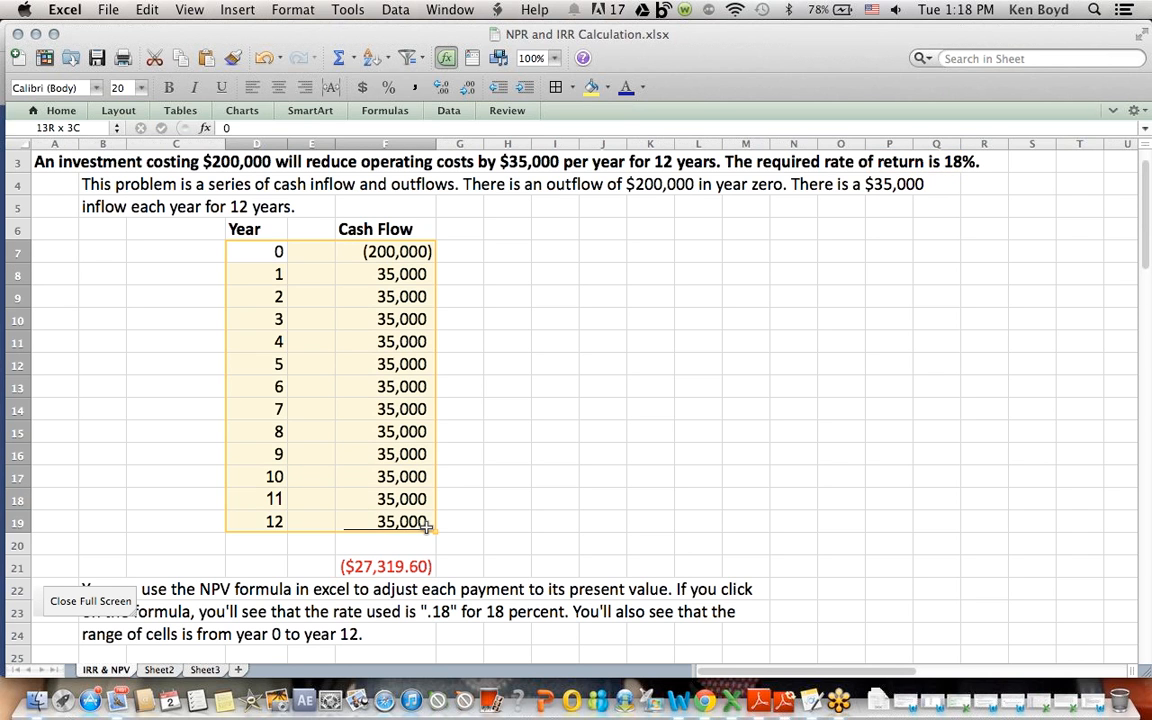
left_click(650, 432)
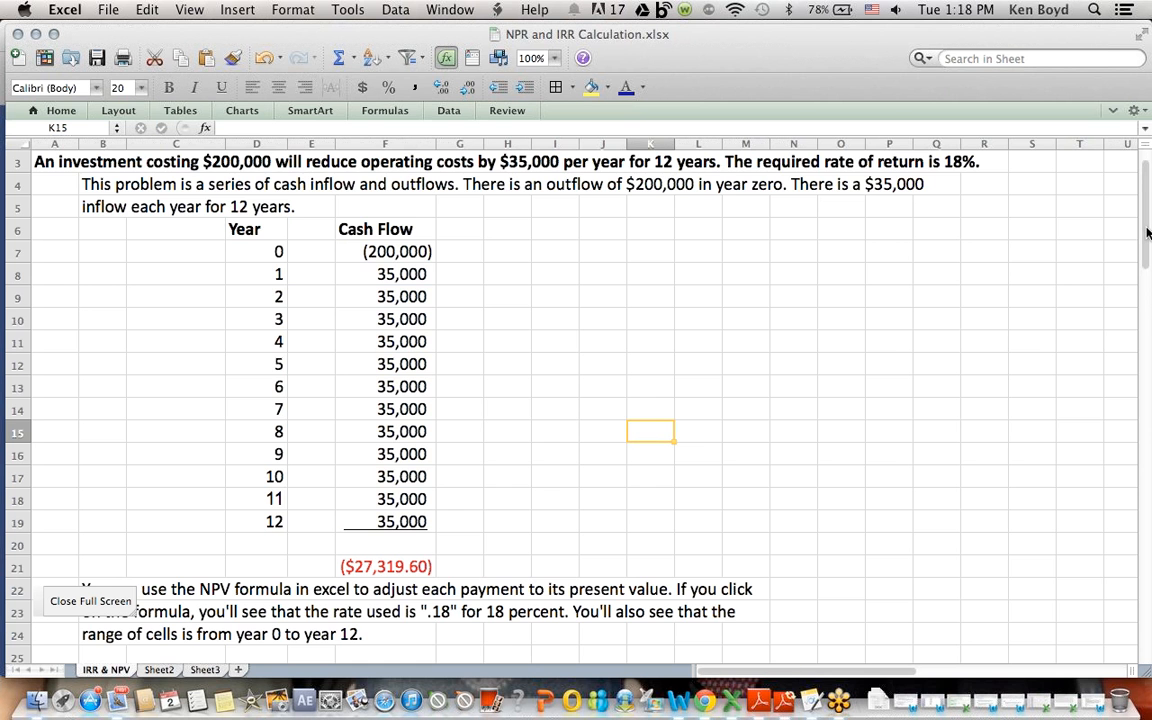
scroll("down", 3)
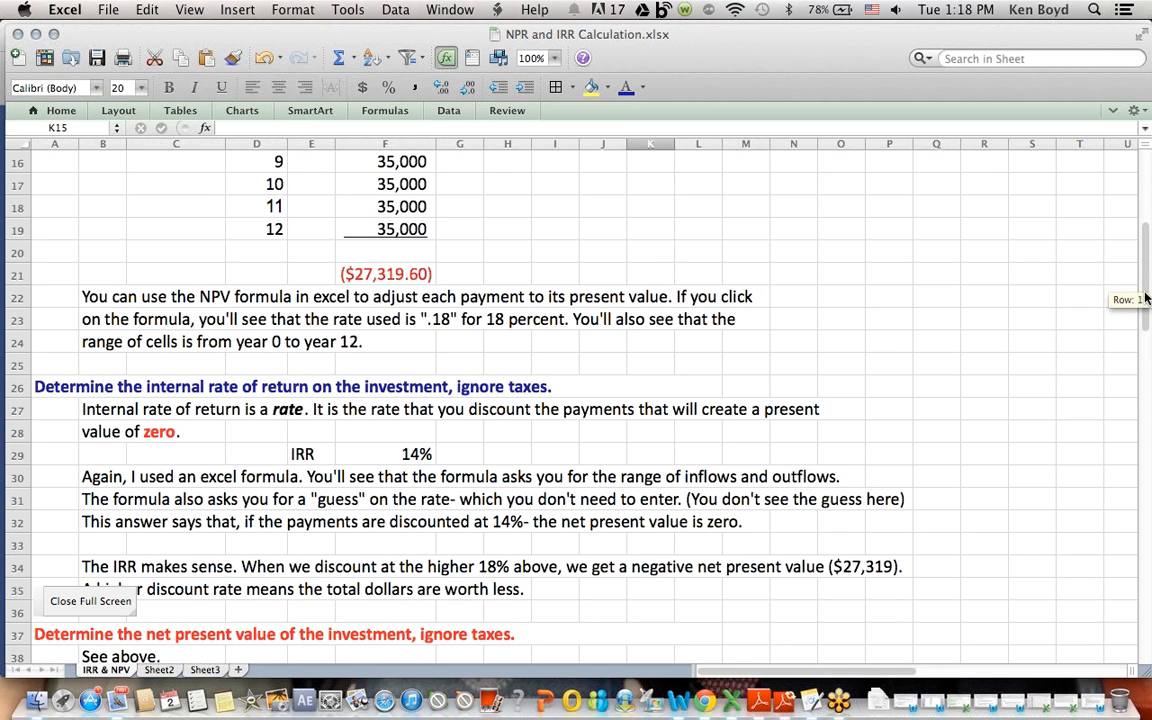
scroll("down", 3)
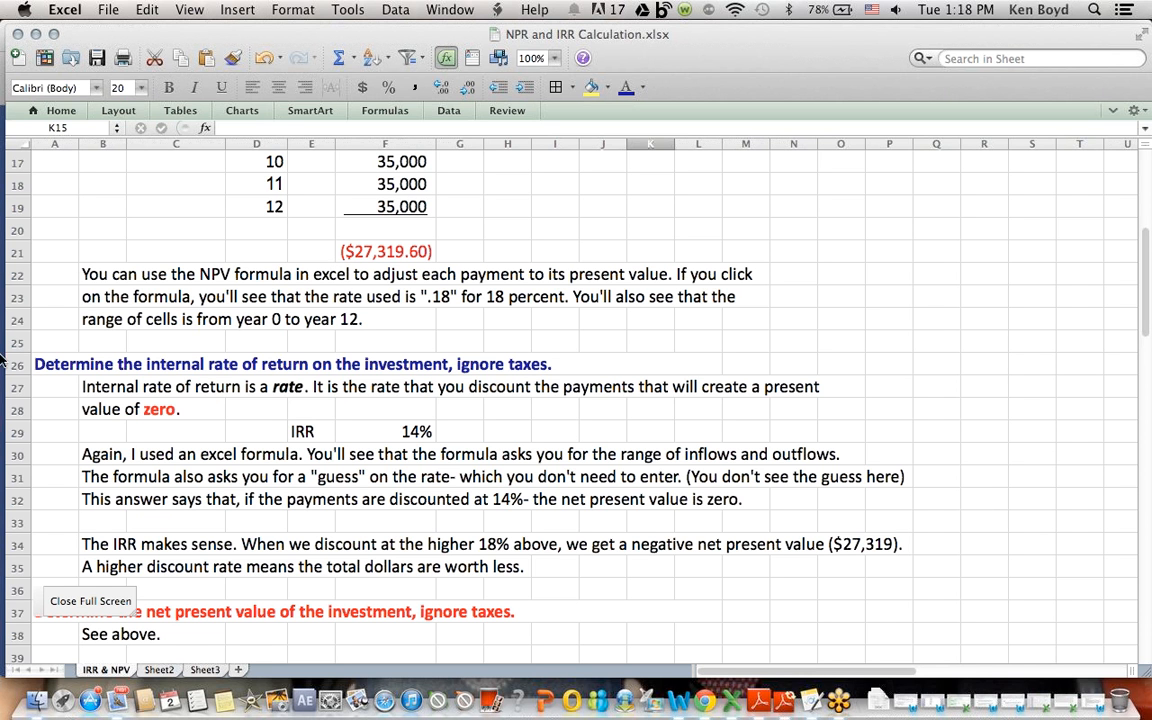
mouse_move(470, 250)
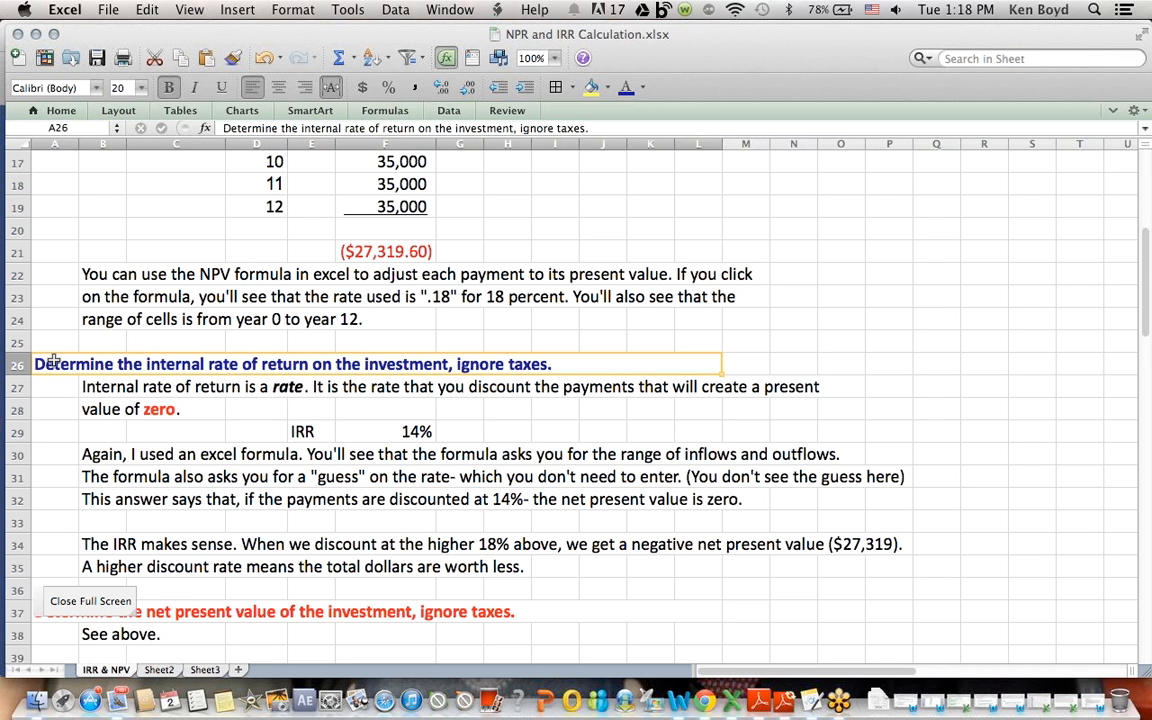
mouse_move(656, 324)
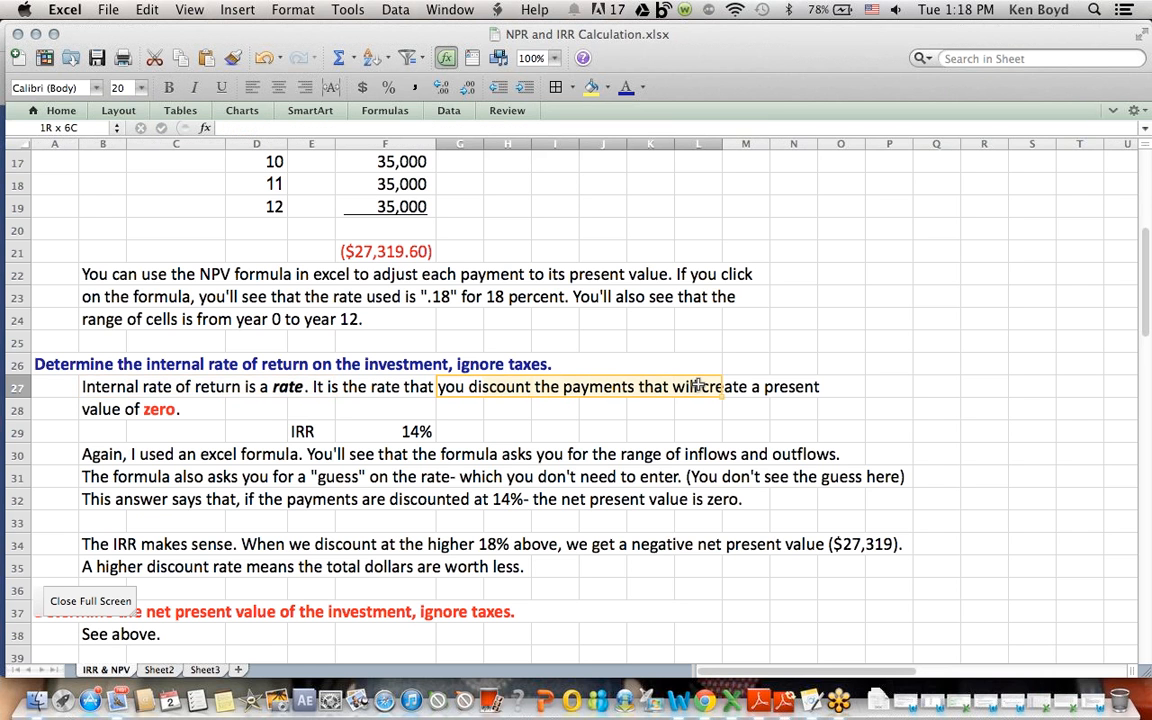
left_click(460, 388)
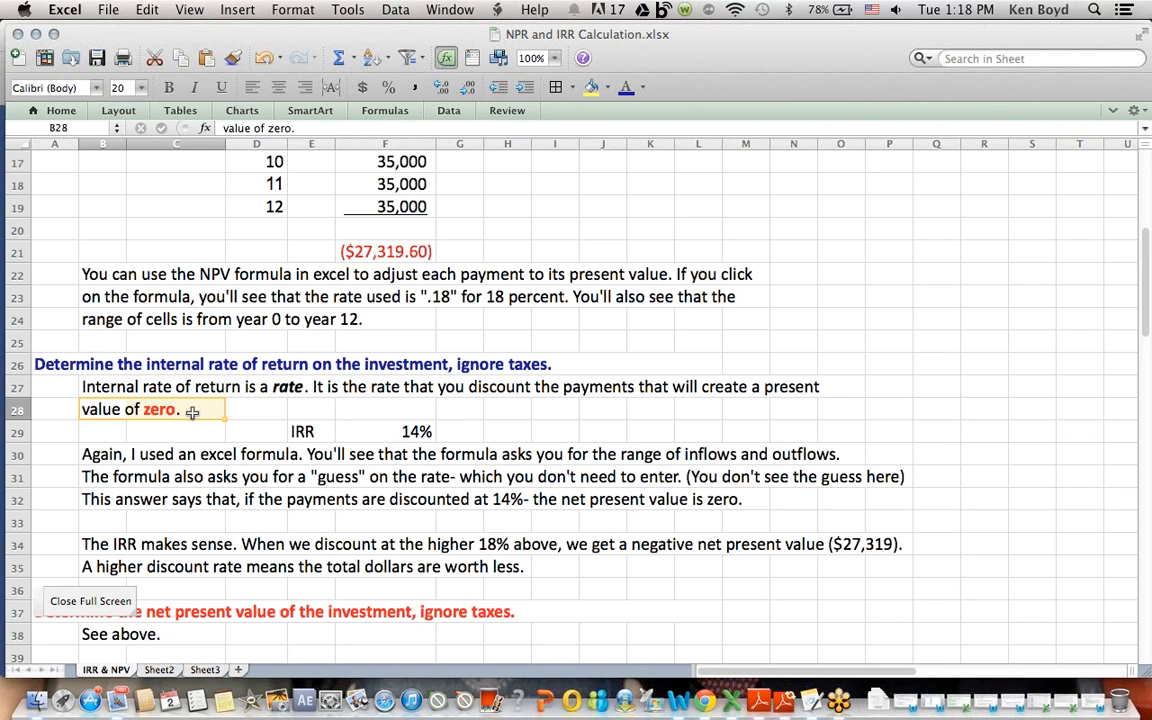
left_click(384, 432)
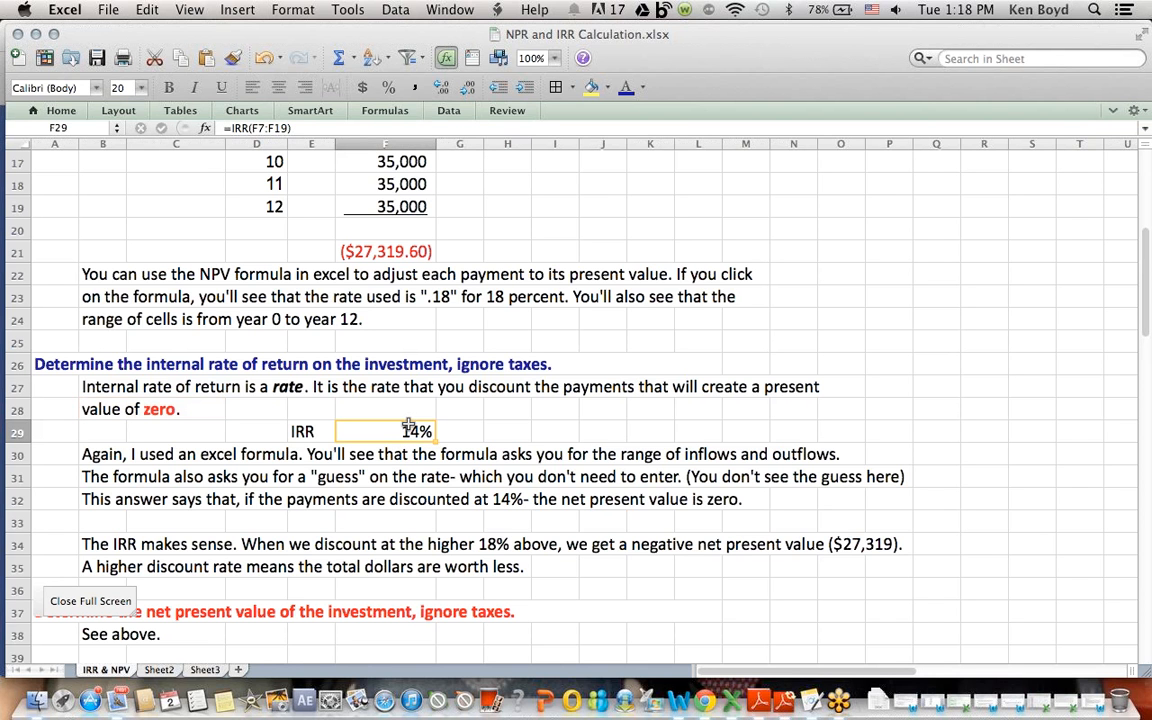
mouse_move(580, 200)
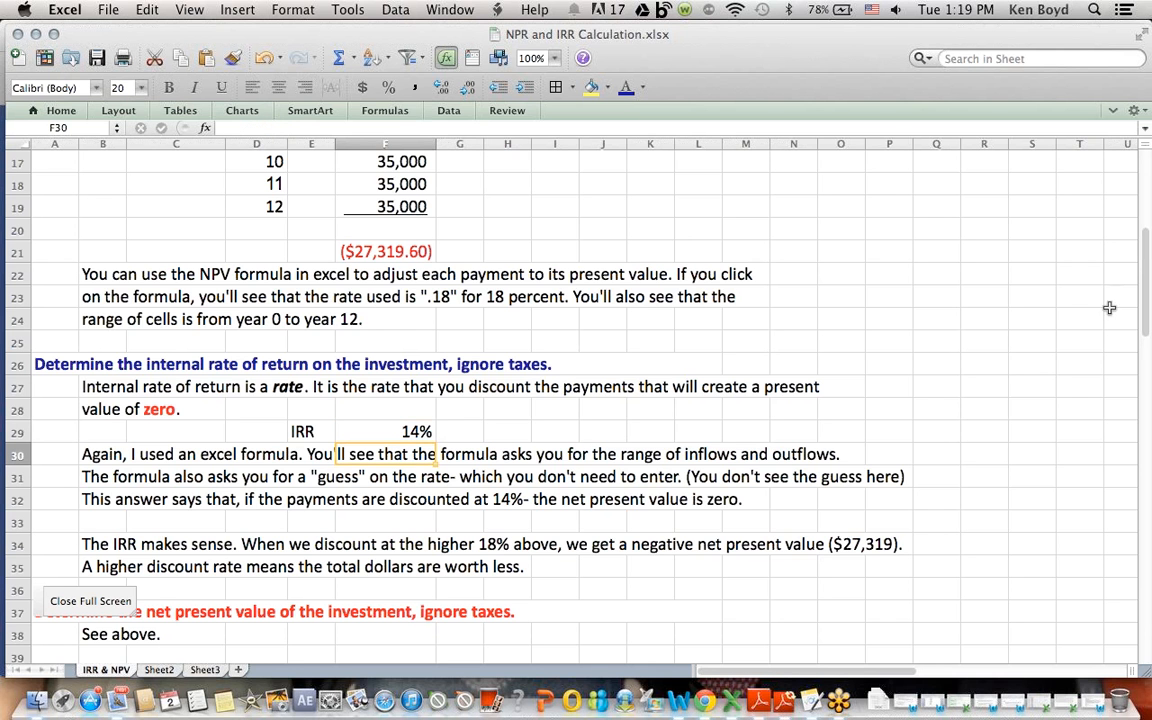
scroll("up", 3)
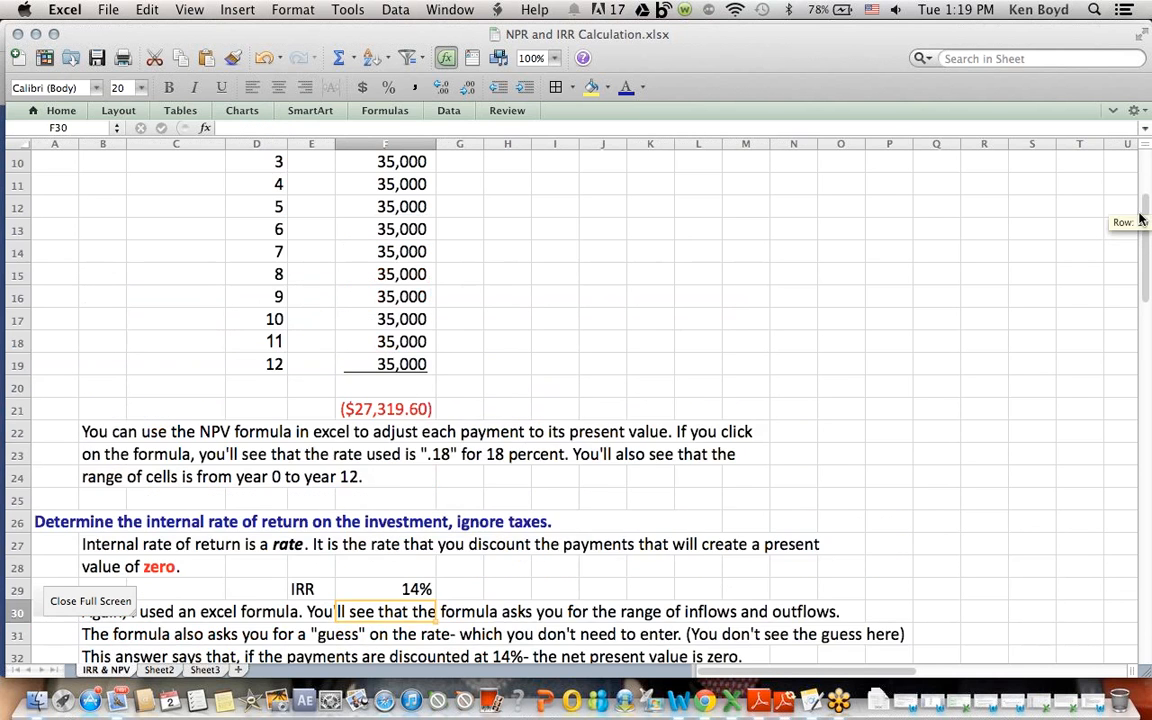
scroll("up", 3)
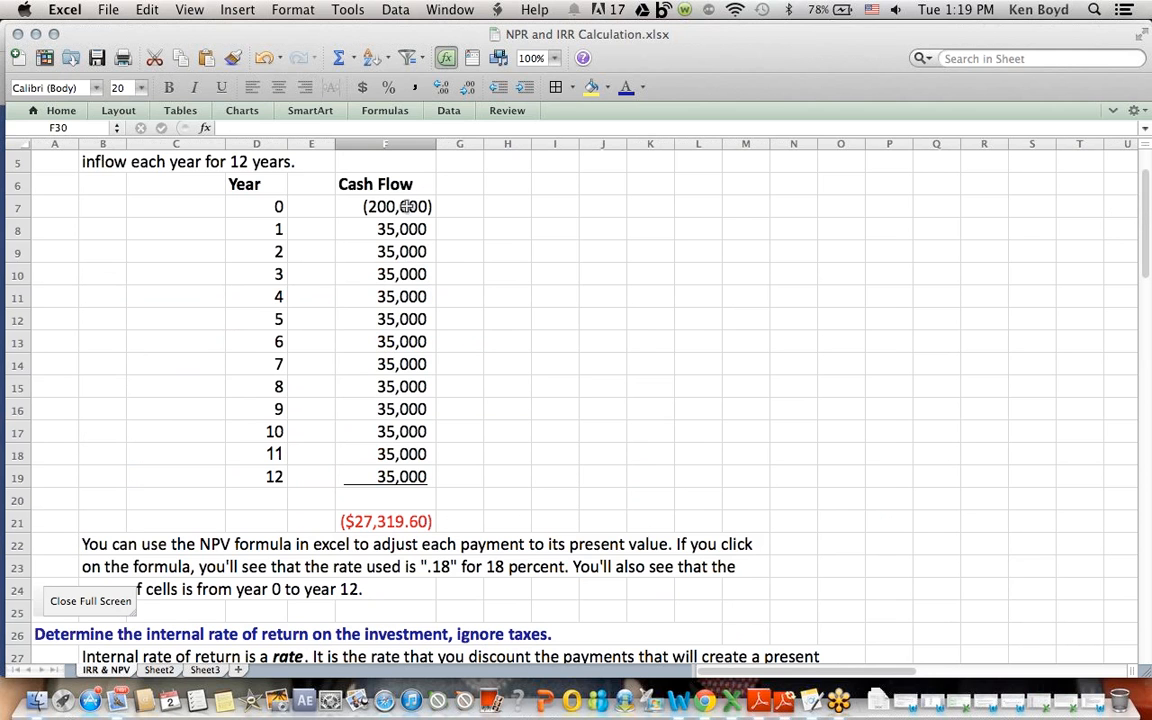
left_click_drag(384, 206, 384, 476)
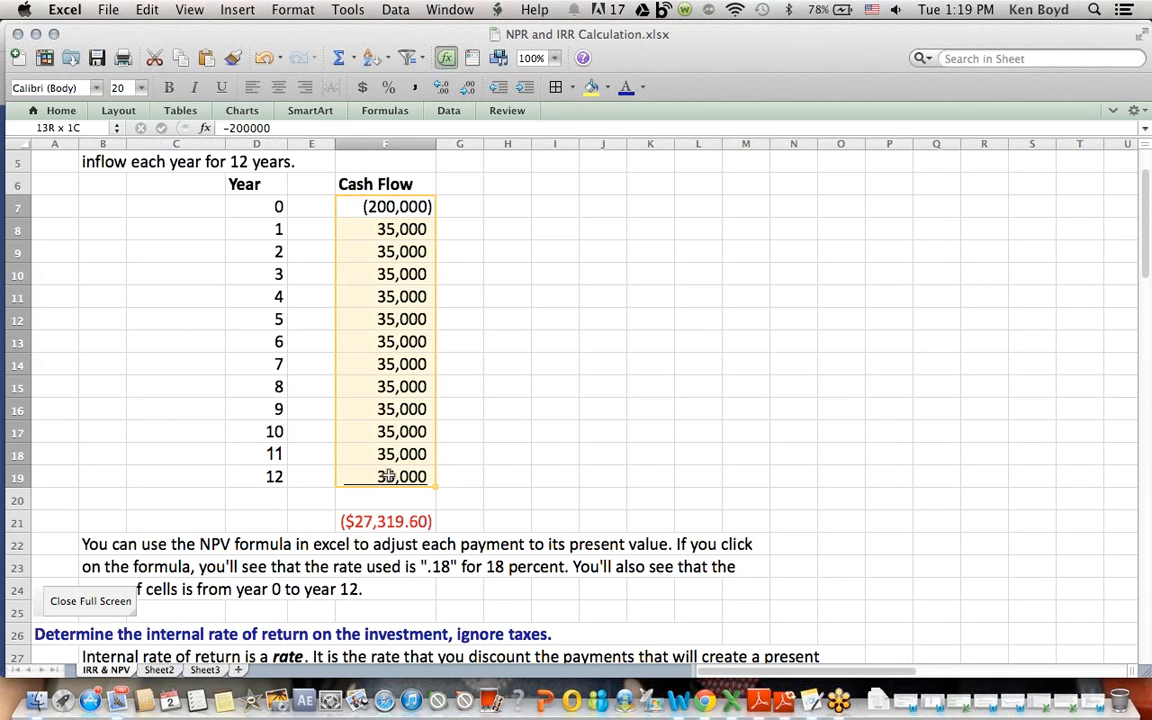
left_click(698, 476)
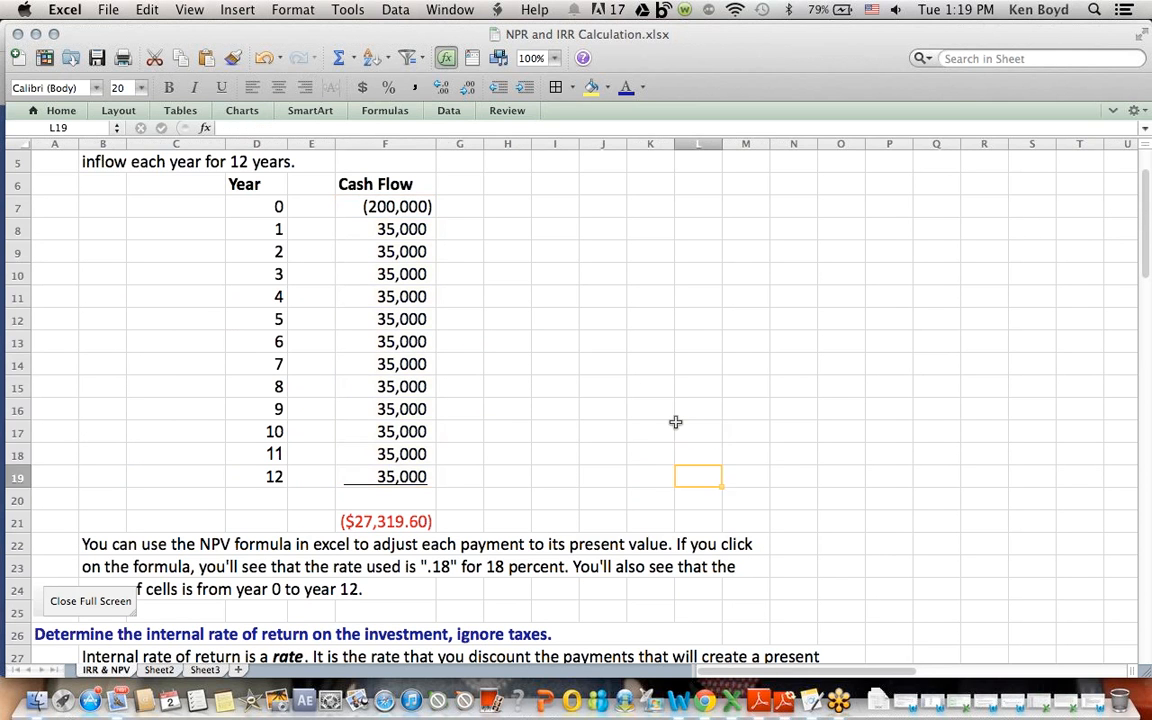
scroll("down", 3)
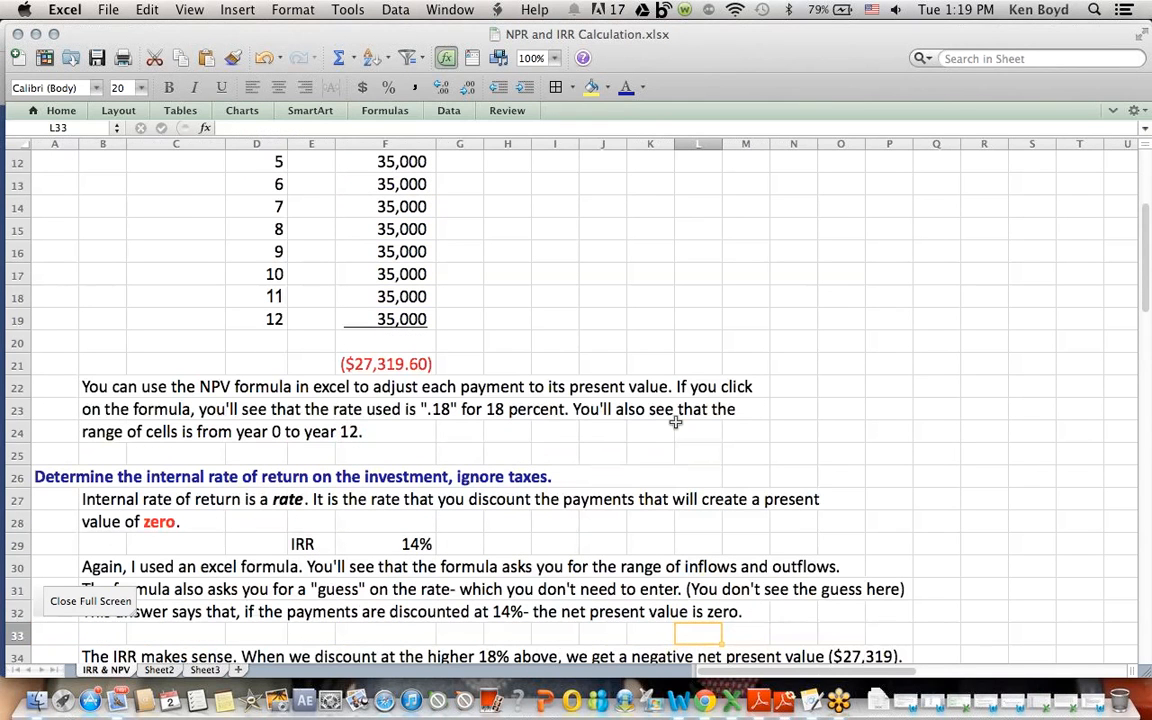
mouse_move(450, 538)
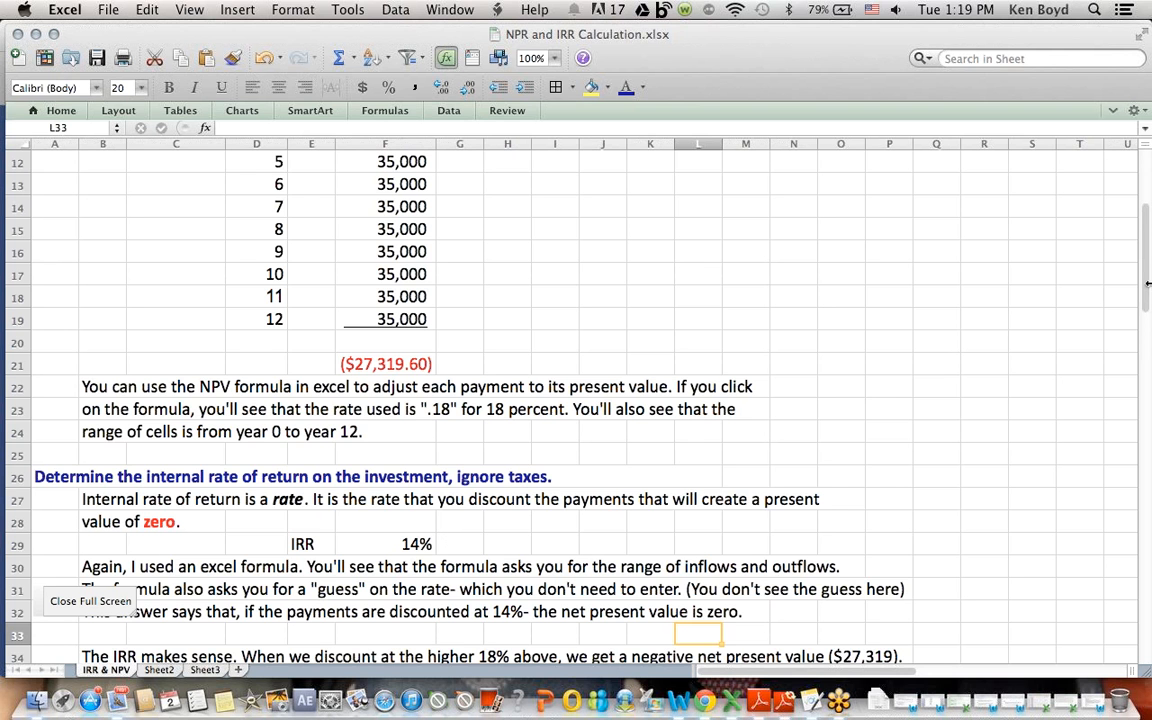
scroll("down", 3)
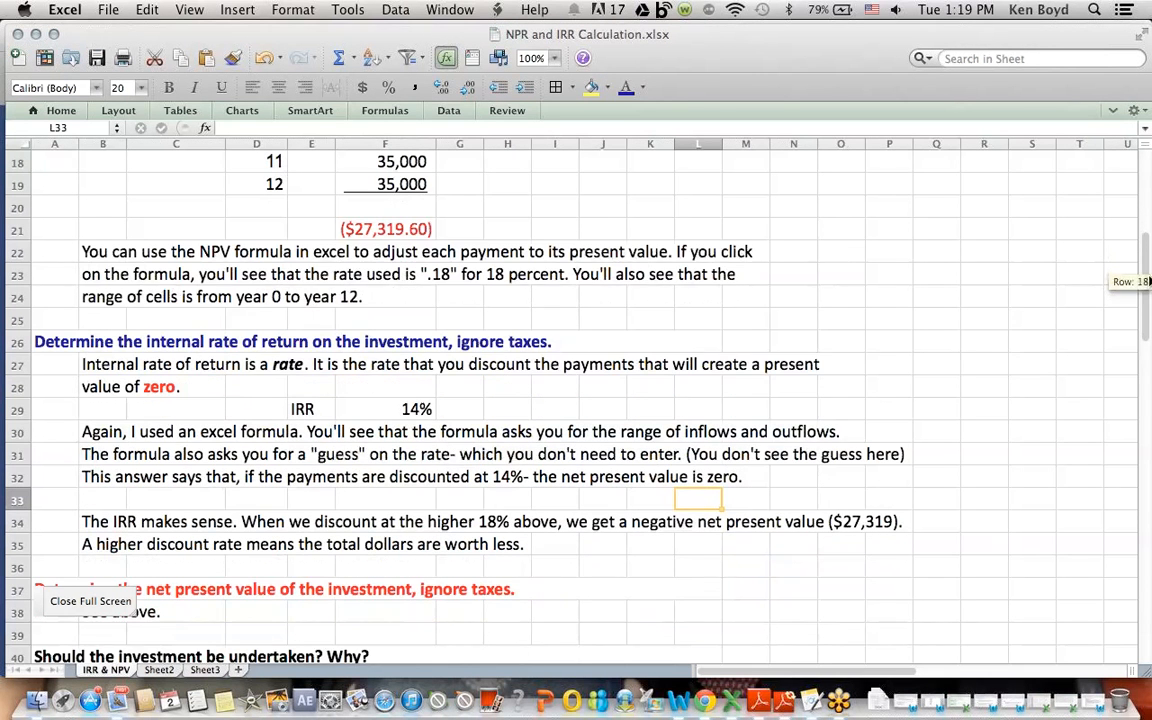
left_click(102, 454)
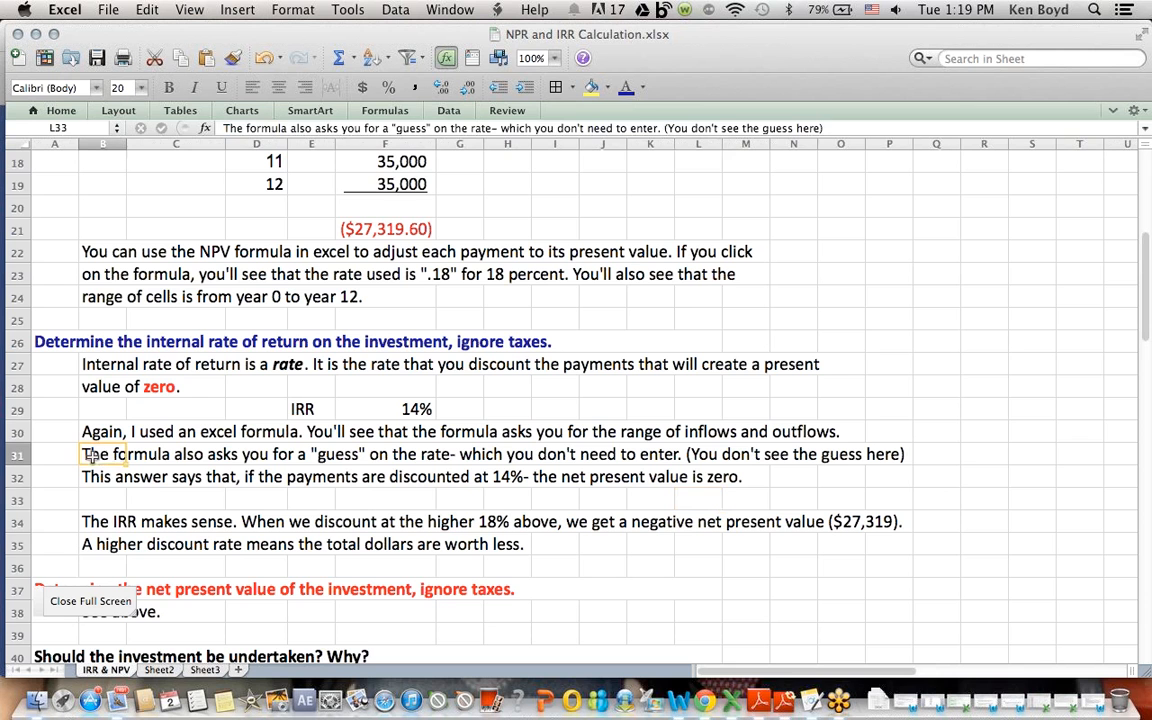
left_click(100, 454)
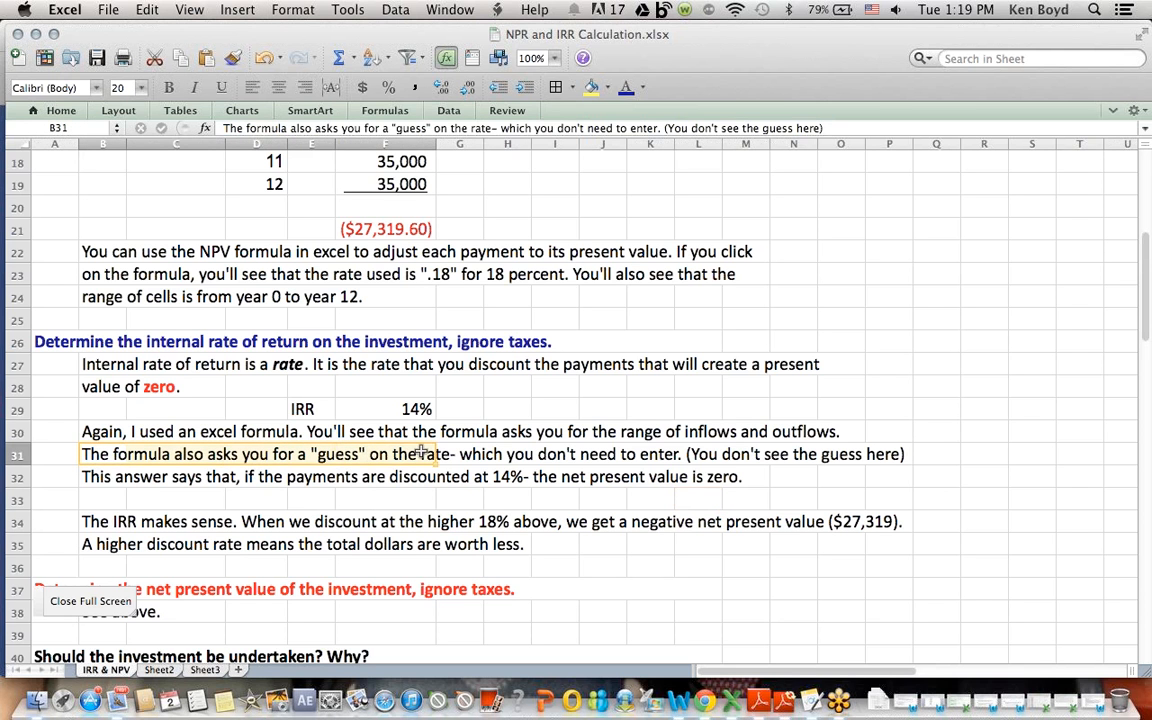
left_click(384, 408)
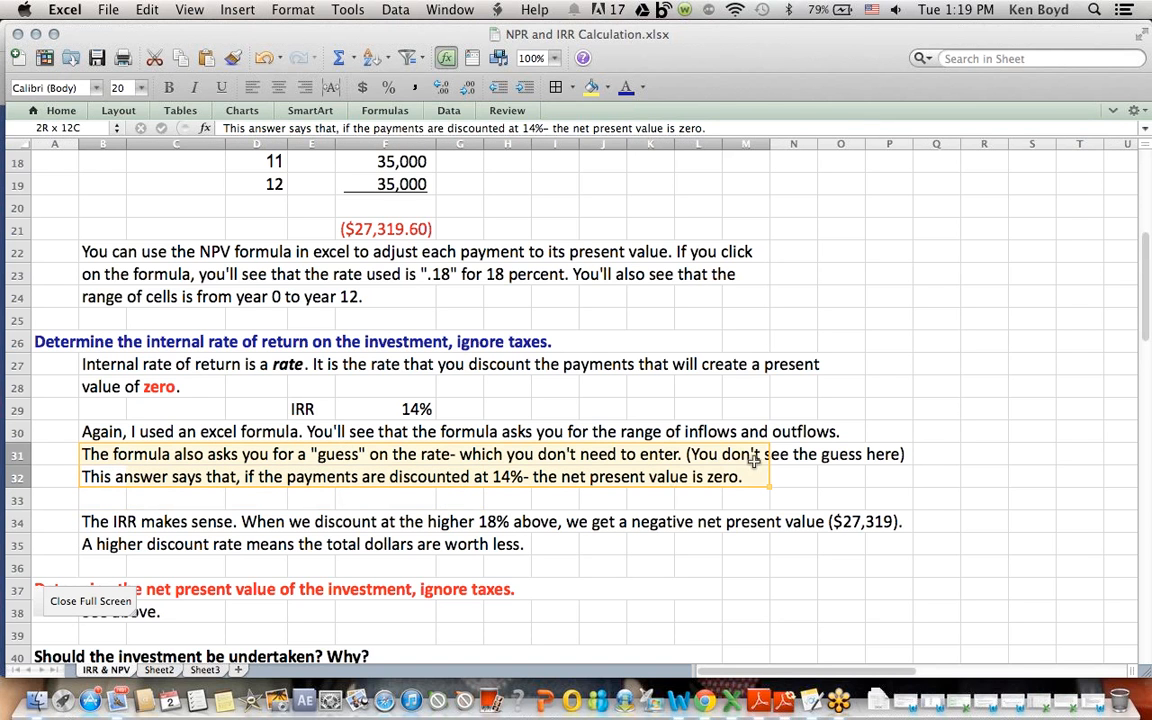
left_click(400, 476)
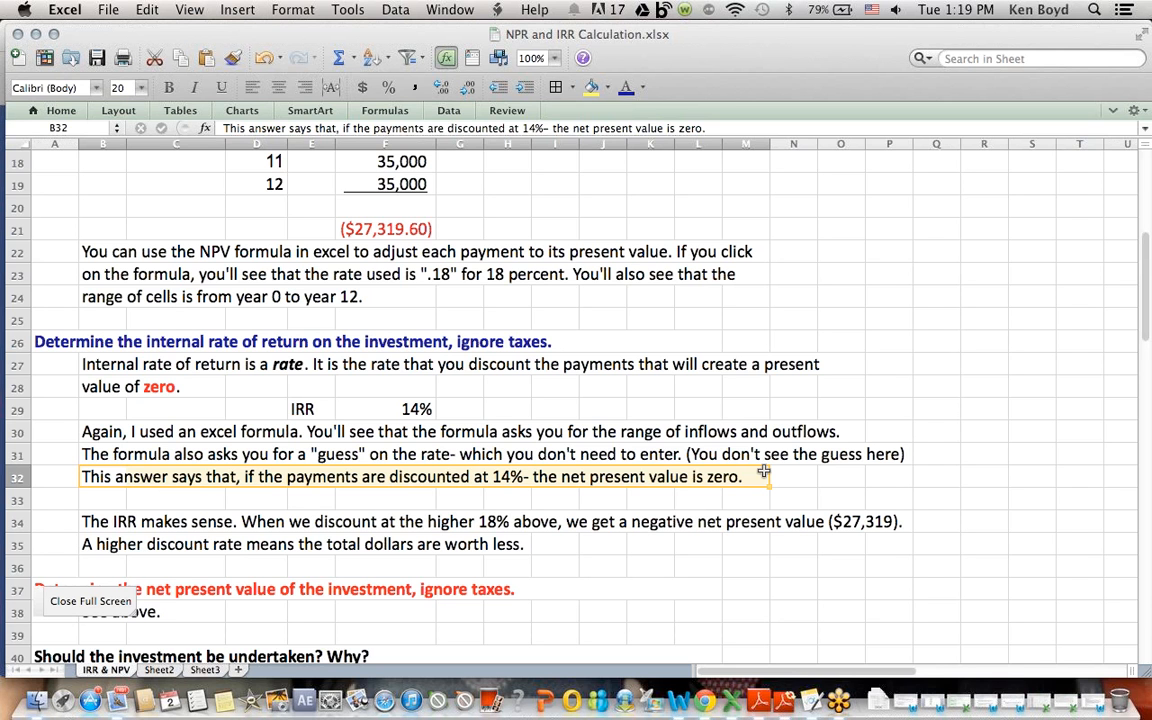
left_click(100, 520)
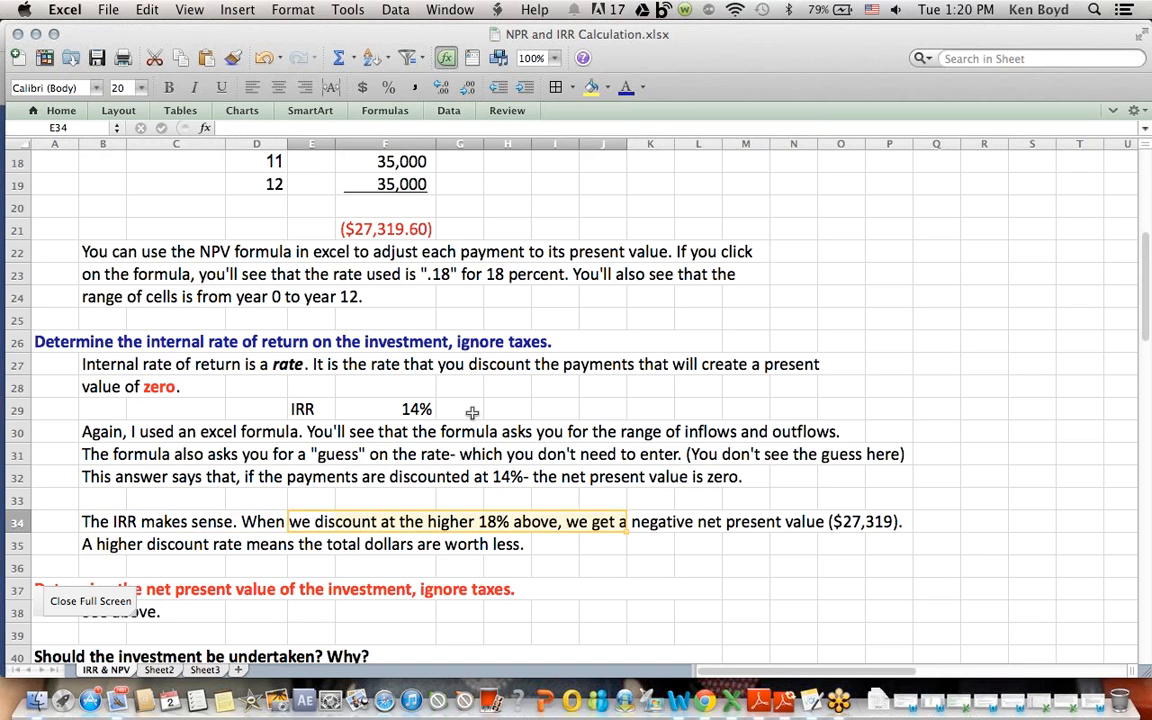
left_click(384, 228)
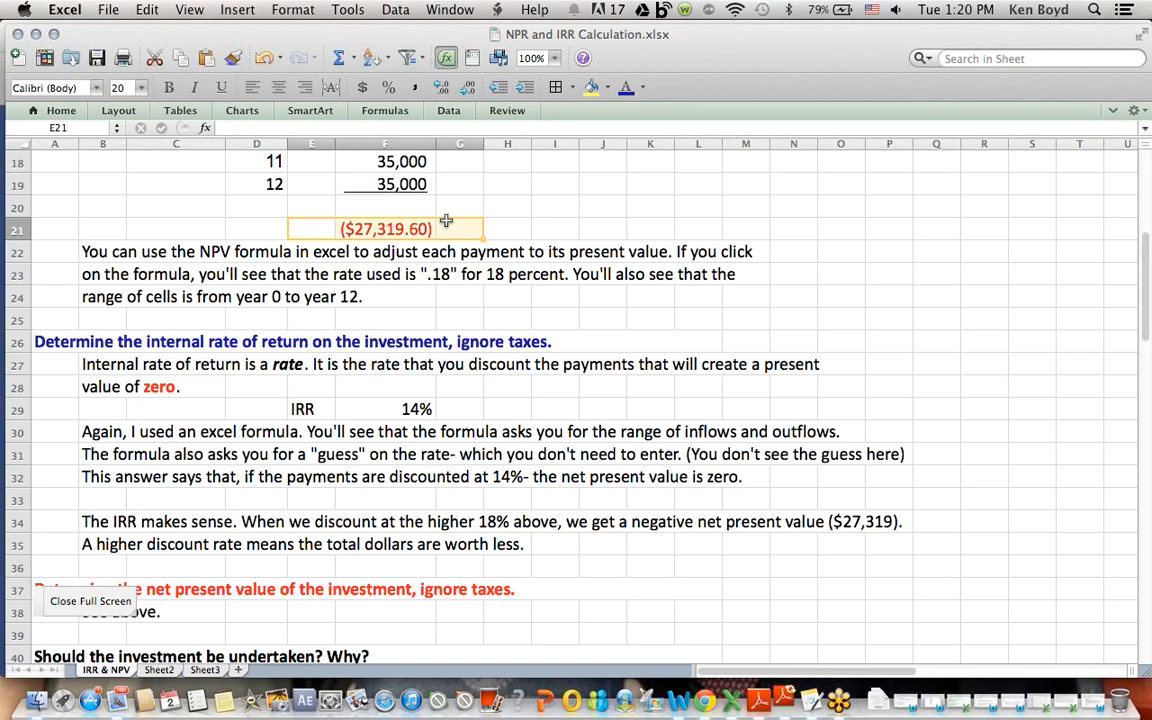
left_click(744, 520)
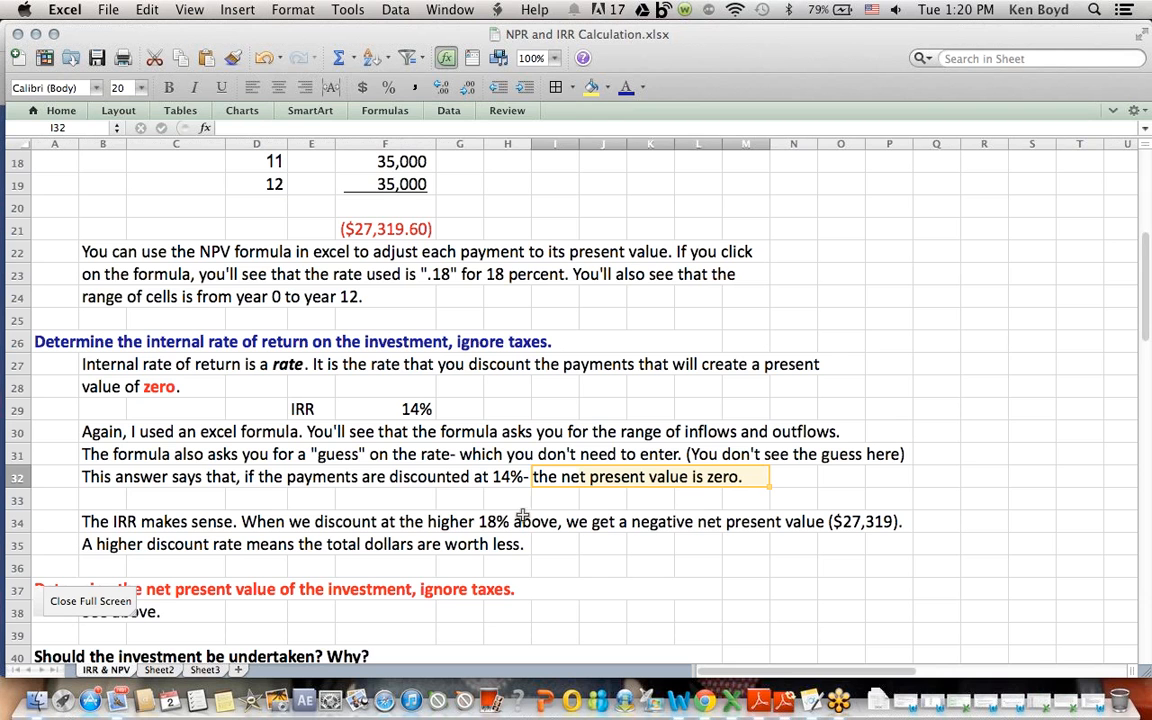
left_click(508, 520)
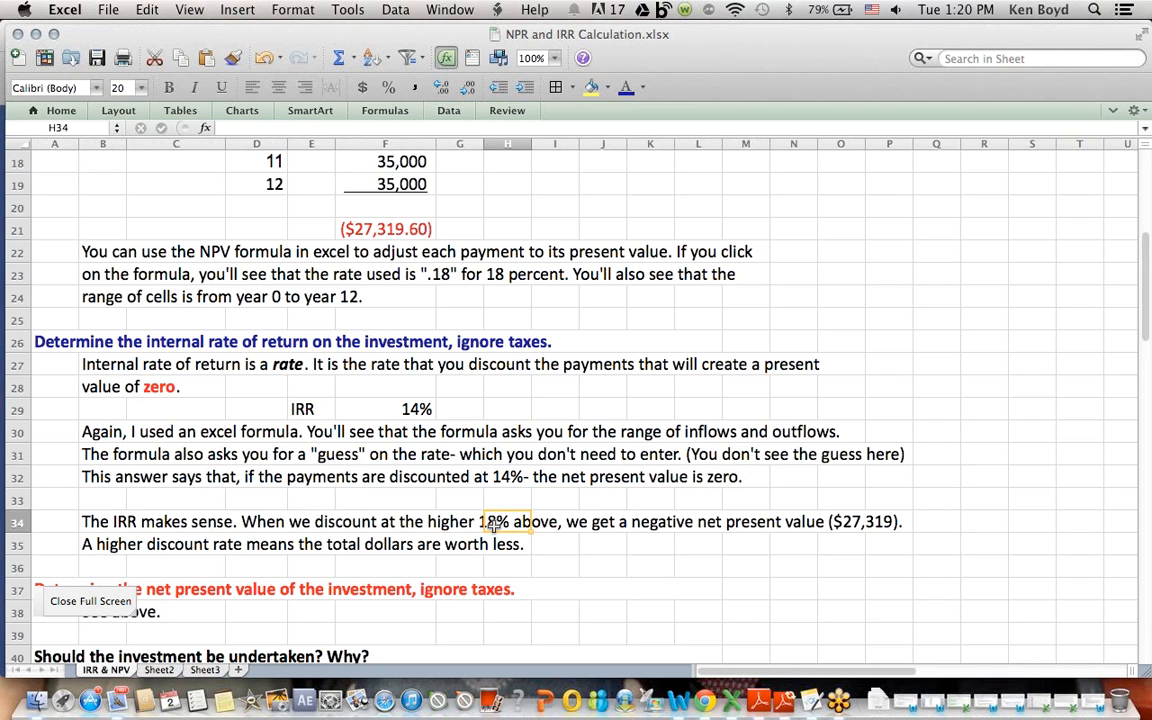
left_click(508, 476)
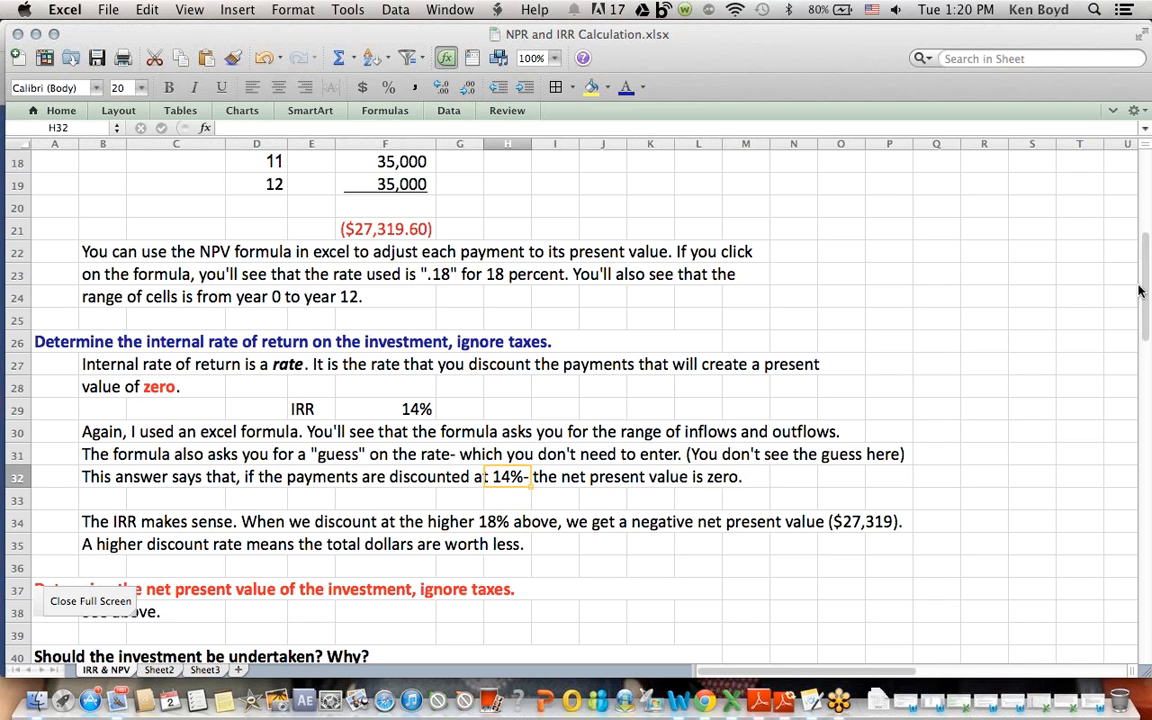
mouse_move(1144, 248)
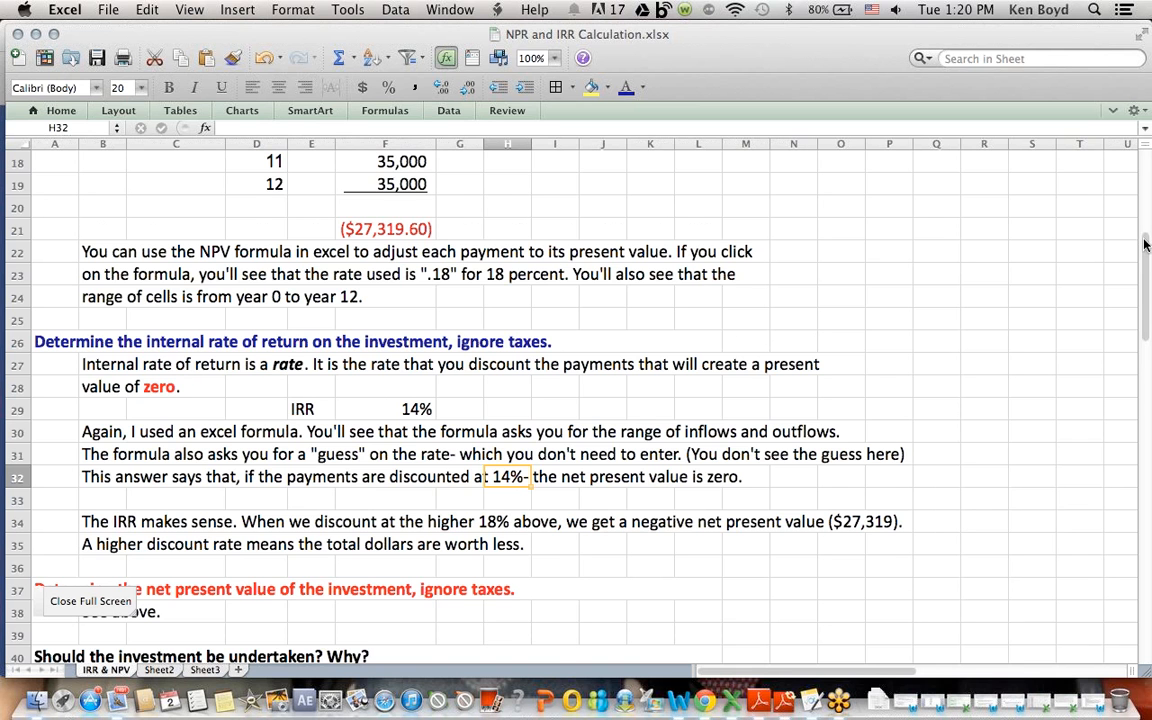
scroll("down", 3)
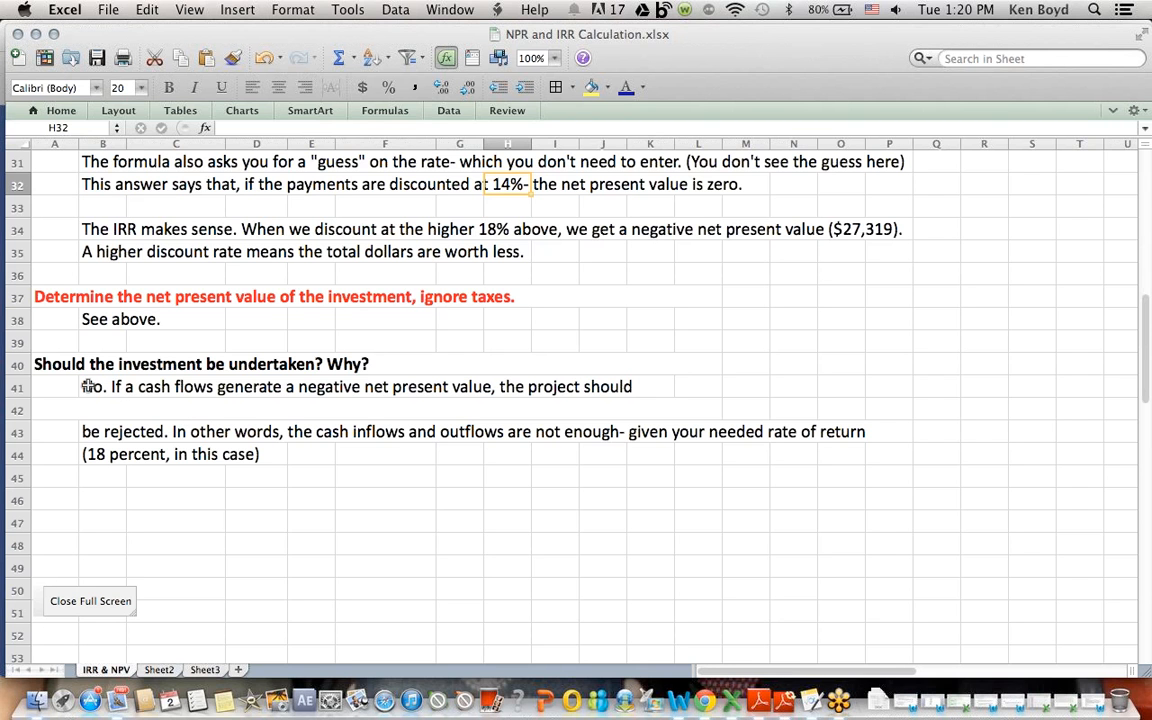
Review the conclusion rows about rejecting the project at 18%, then return to the sheet top.
left_click(90, 388)
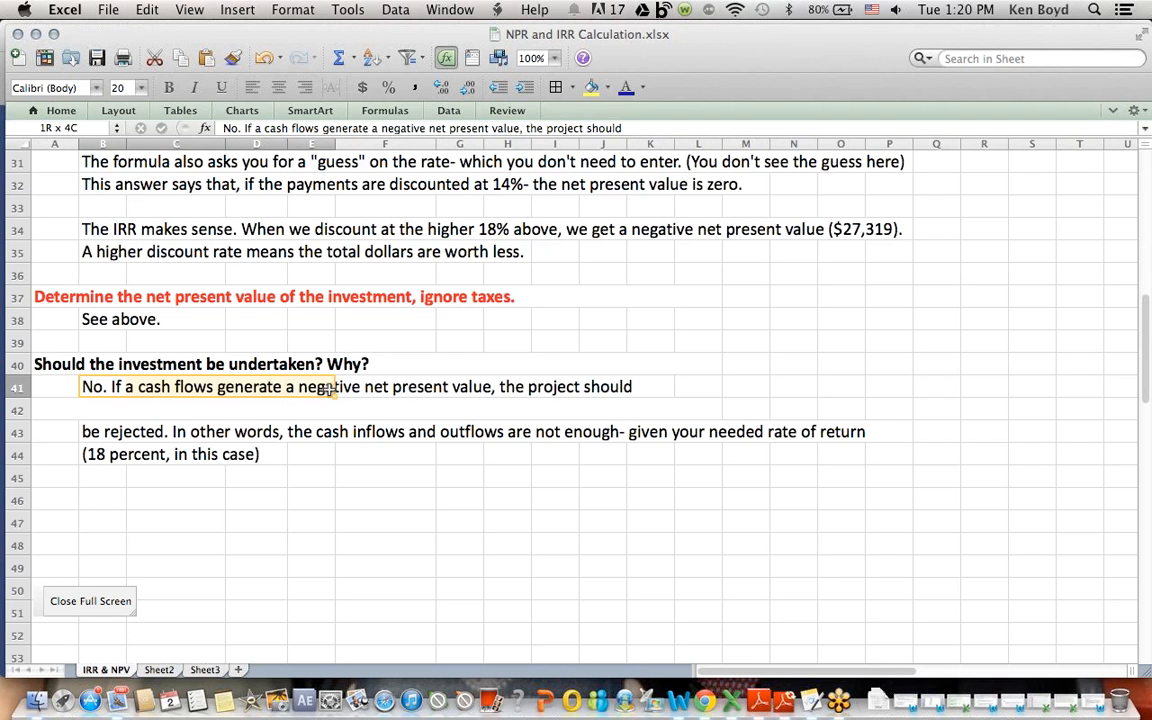
left_click_drag(330, 388, 496, 388)
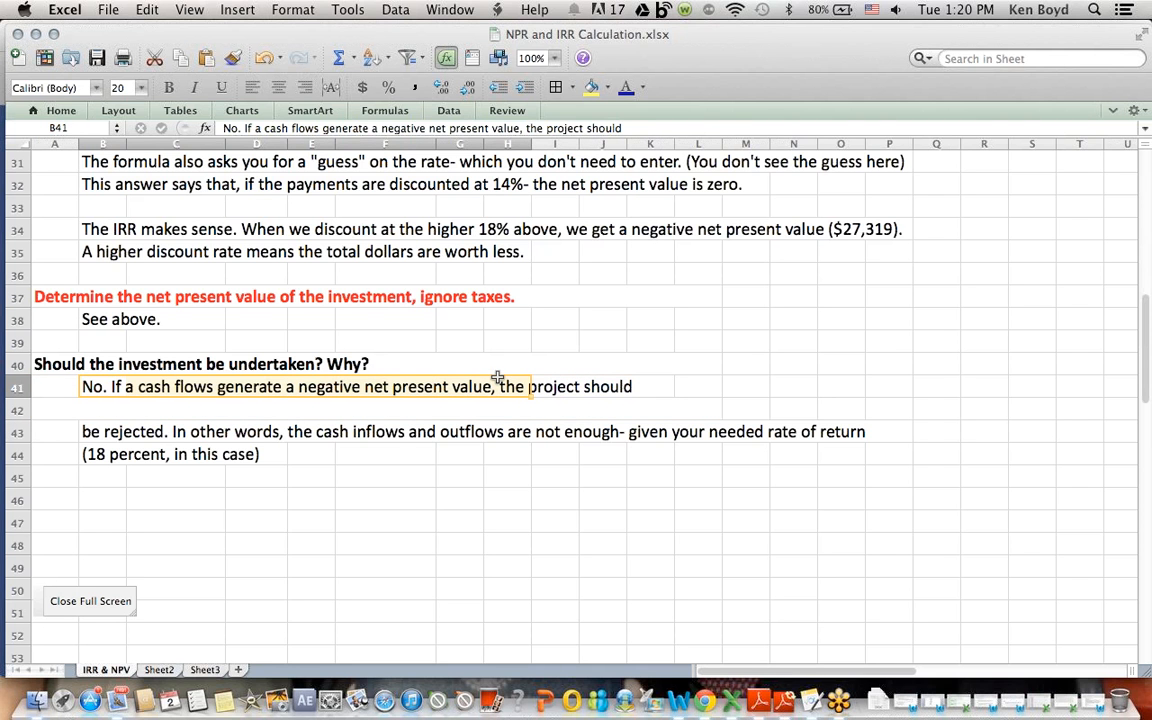
left_click(100, 432)
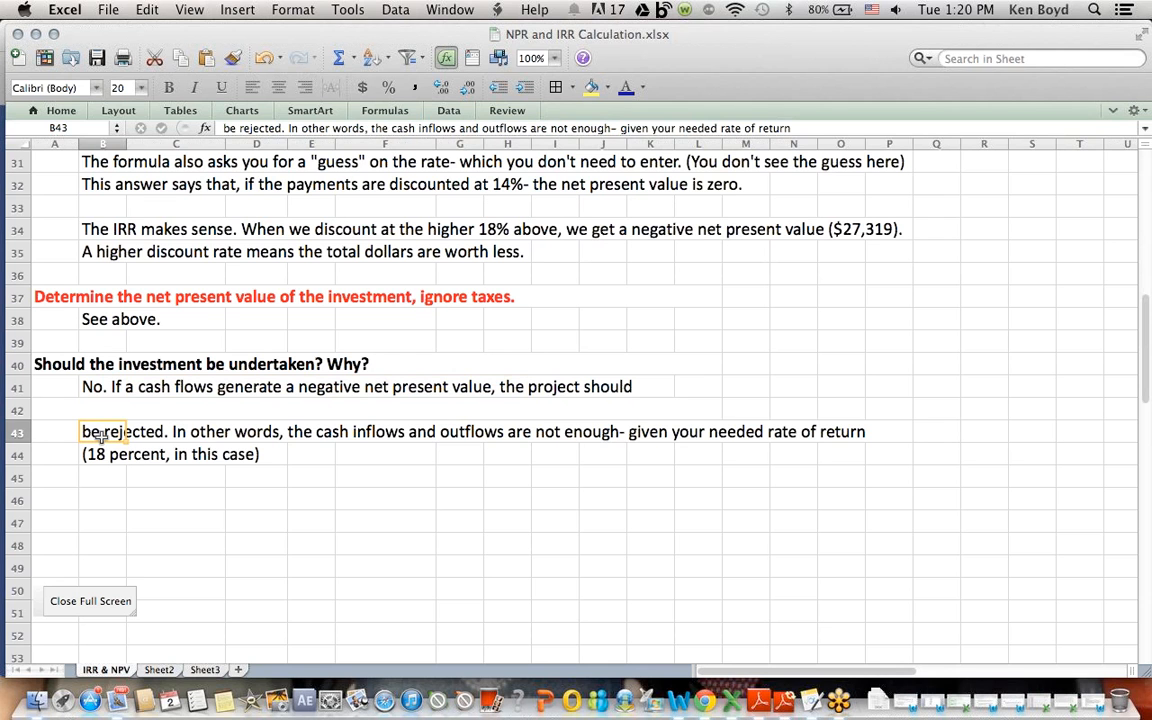
mouse_move(340, 436)
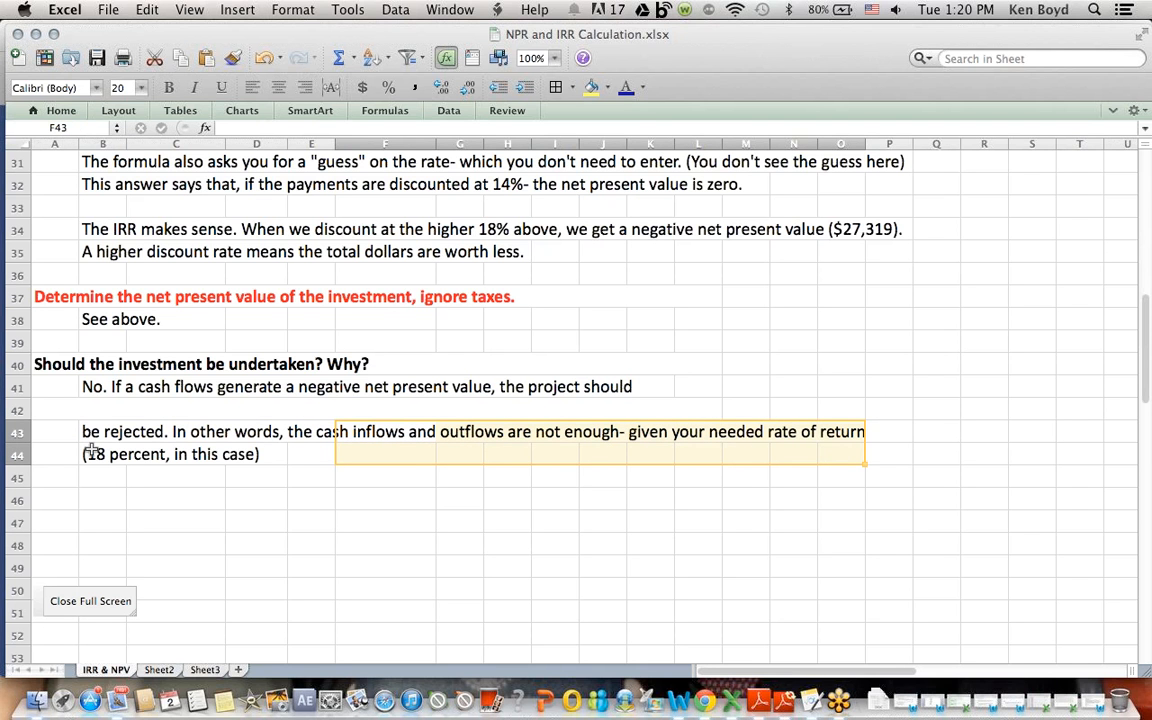
left_click(102, 454)
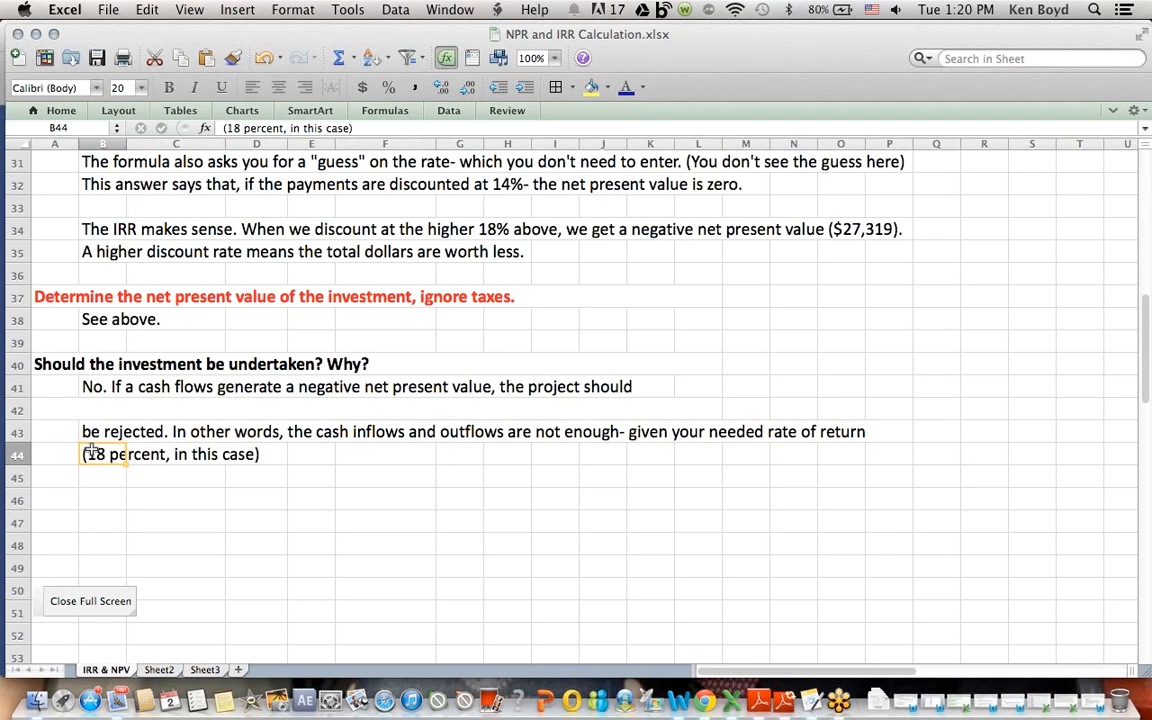
mouse_move(1024, 396)
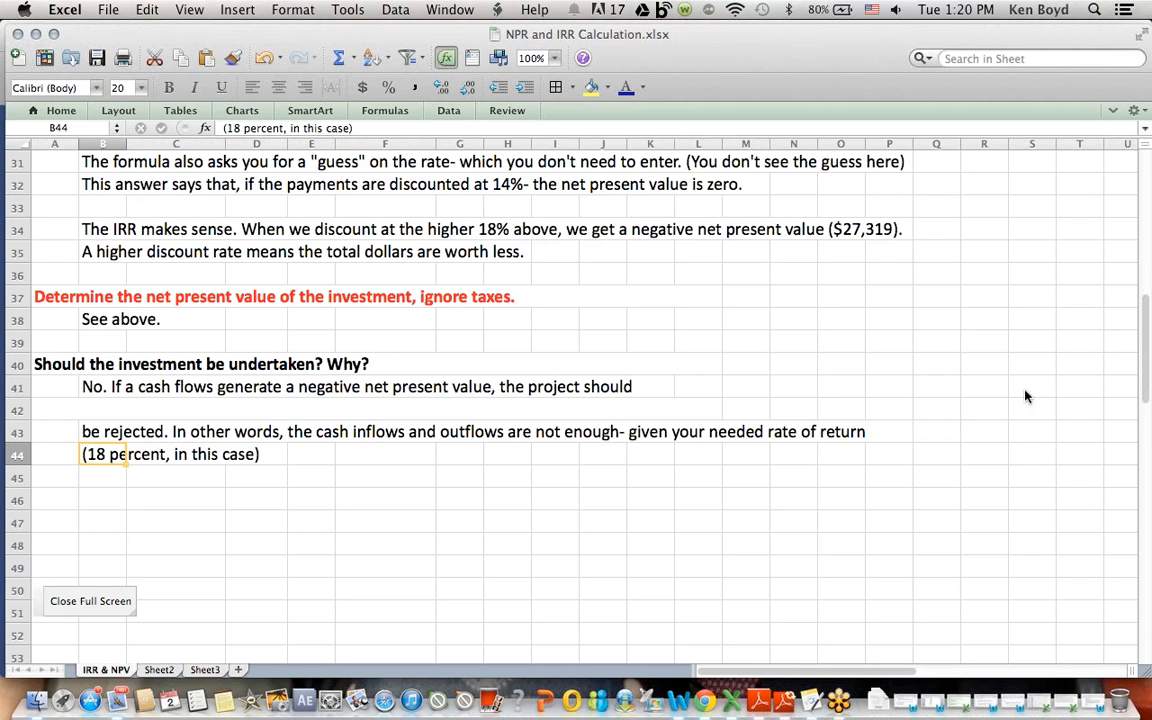
mouse_move(1144, 316)
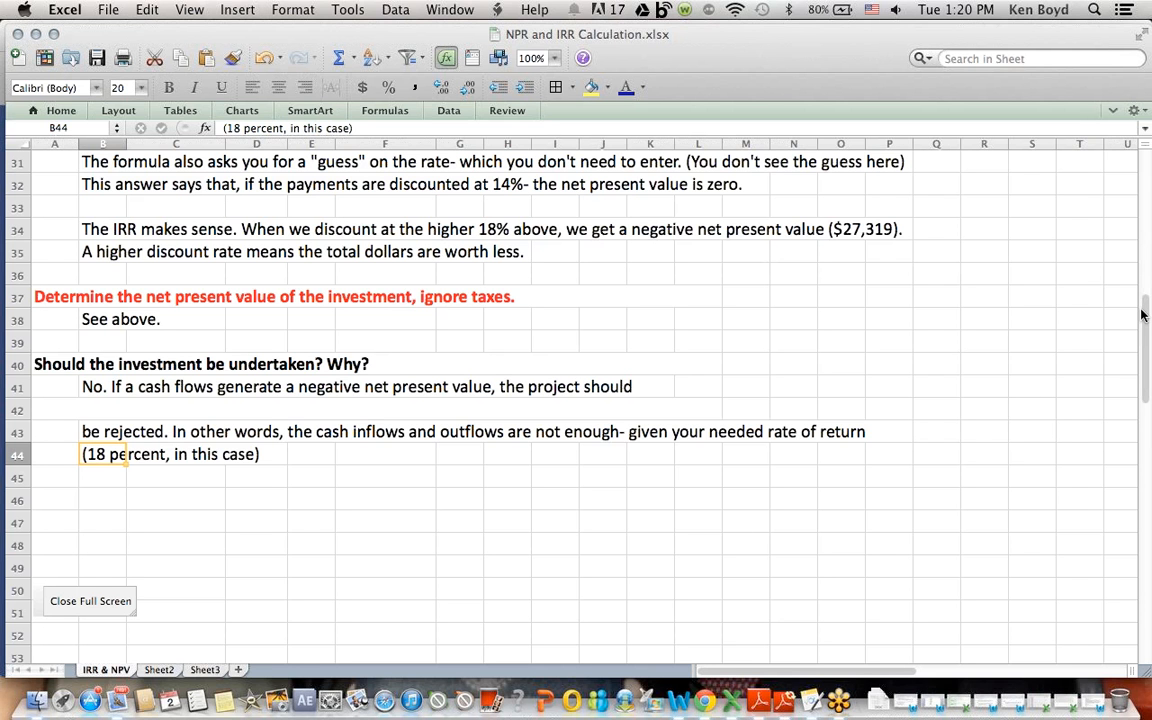
scroll("up", 3)
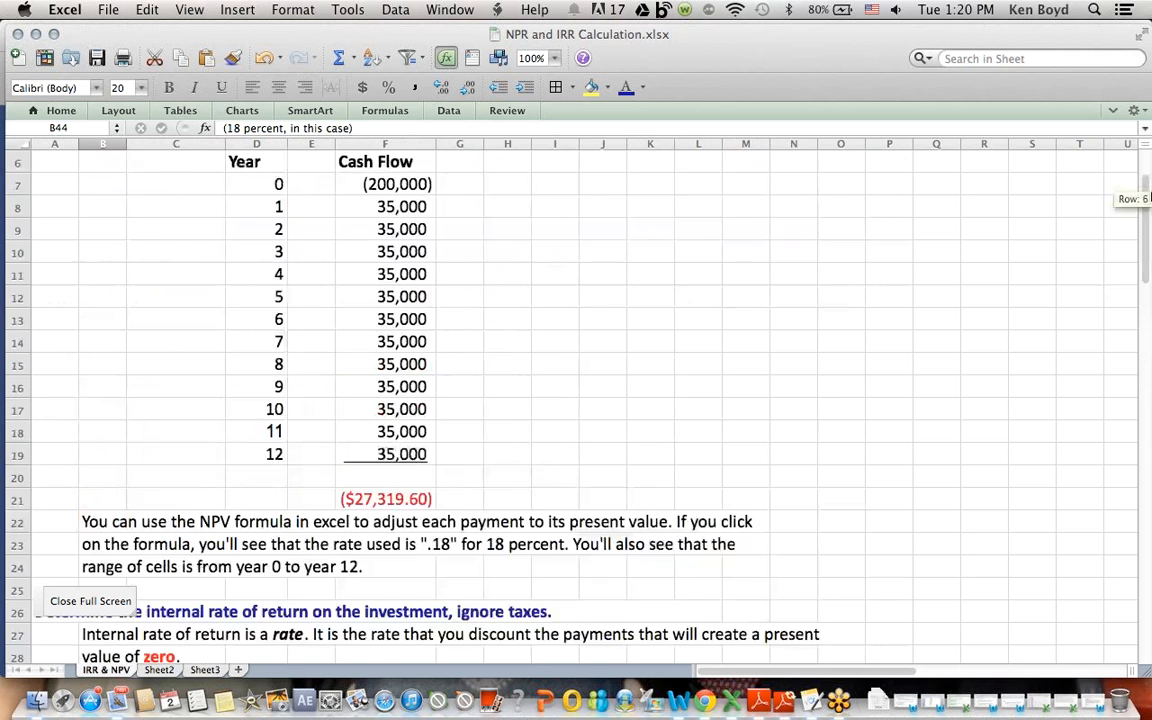
scroll("up", 3)
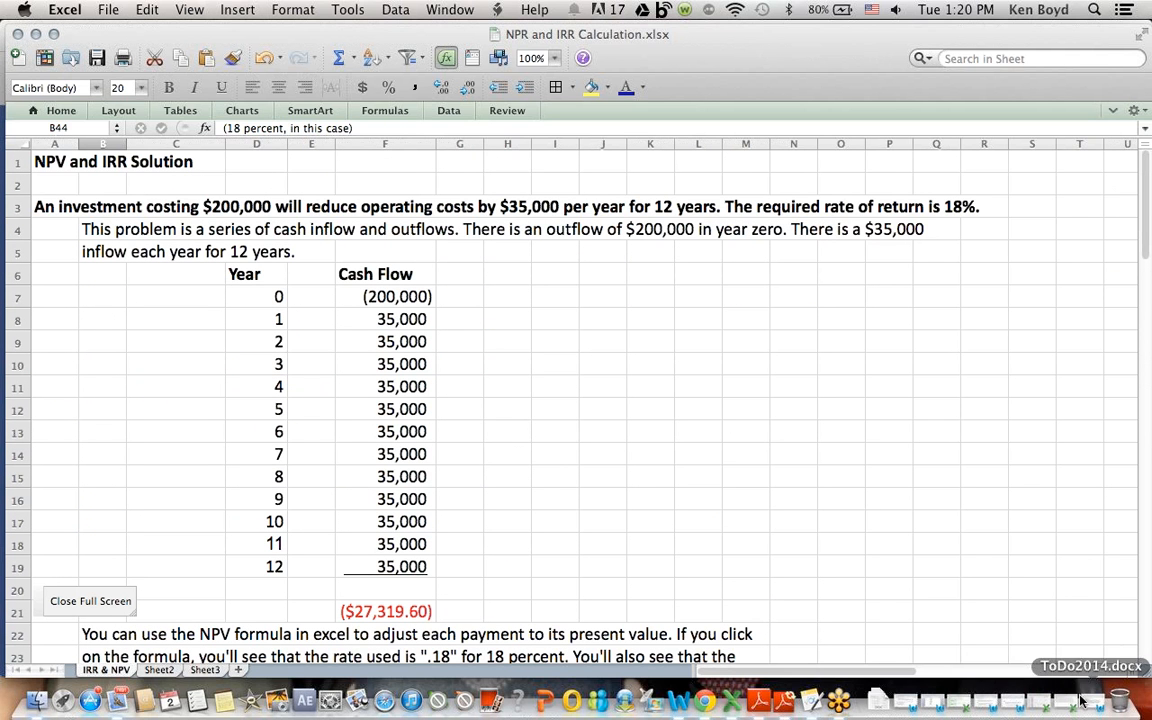
mouse_move(884, 256)
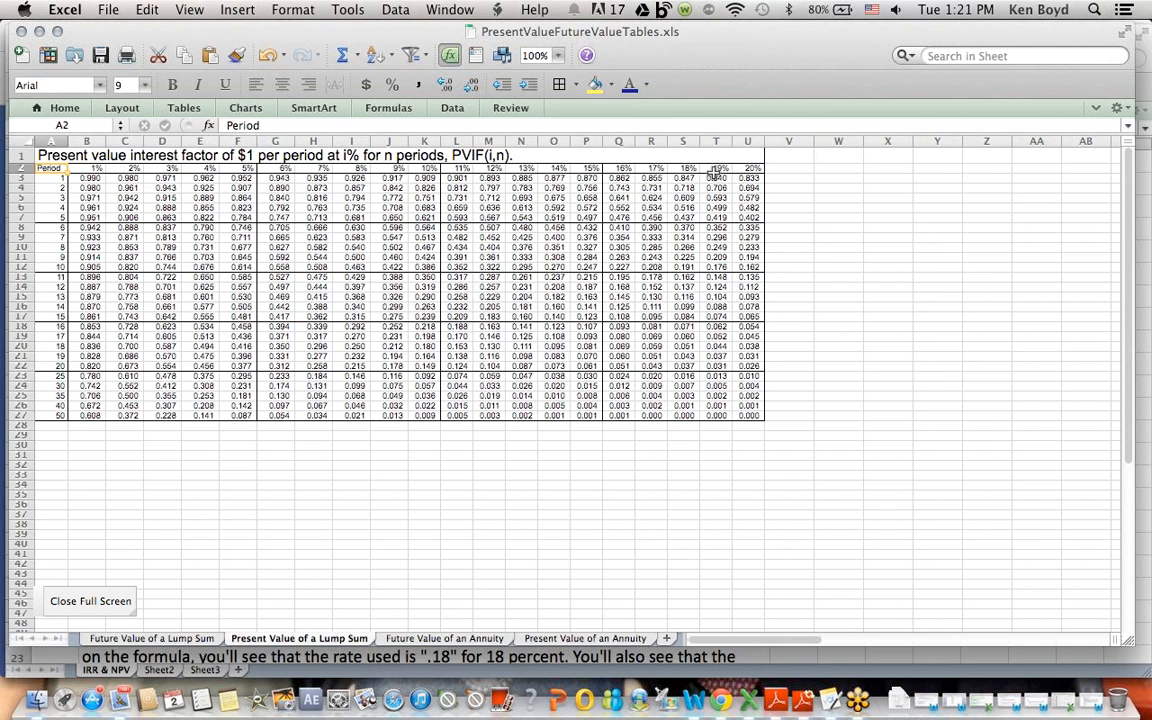
mouse_move(88, 256)
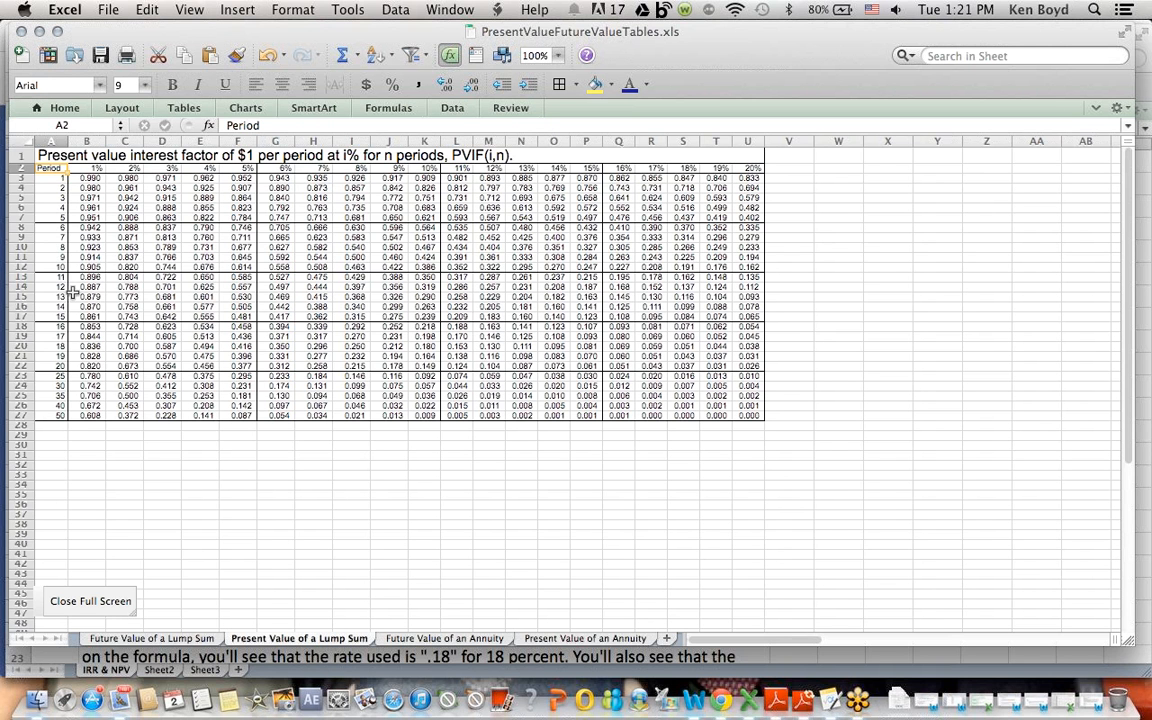
Inspect a column of present value factors in PresentValueFutureValueTables.xls, then close that workbook.
left_click(684, 178)
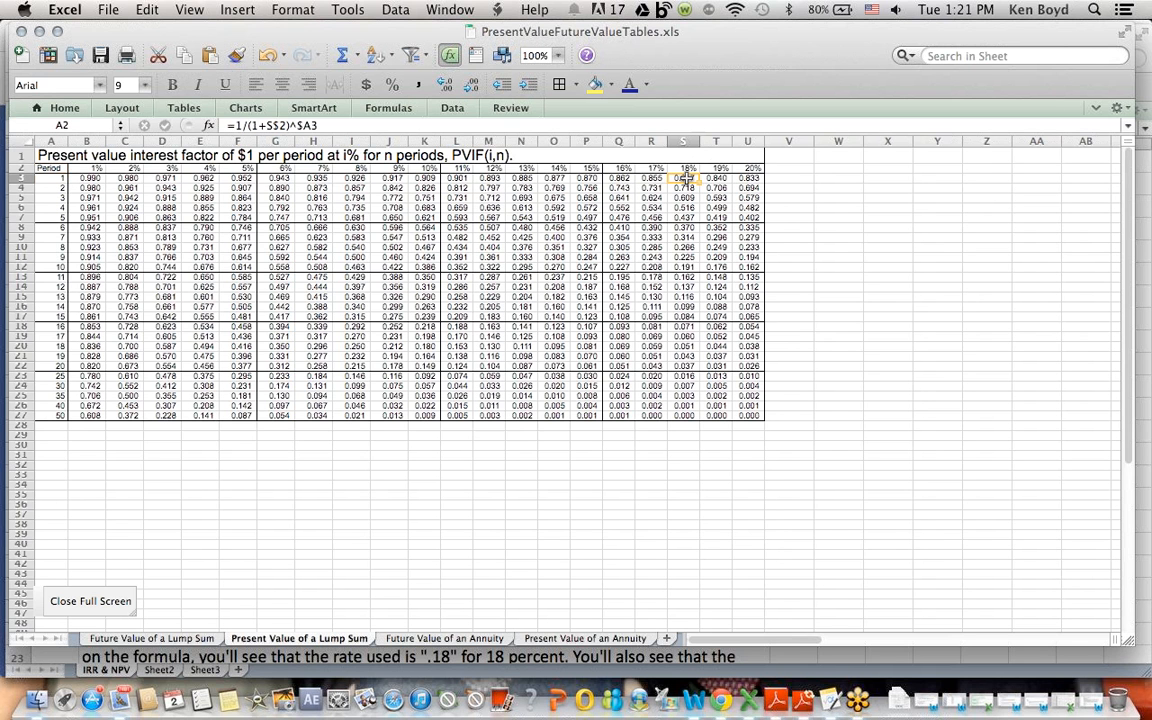
left_click_drag(686, 178, 686, 296)
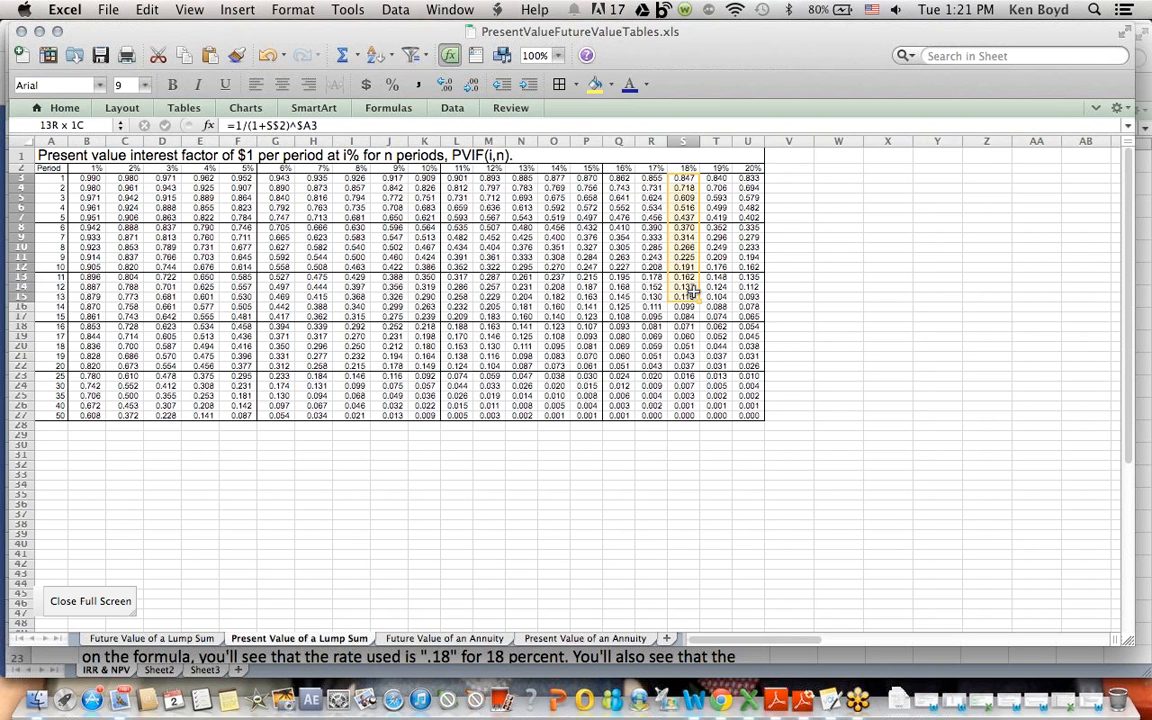
left_click(684, 296)
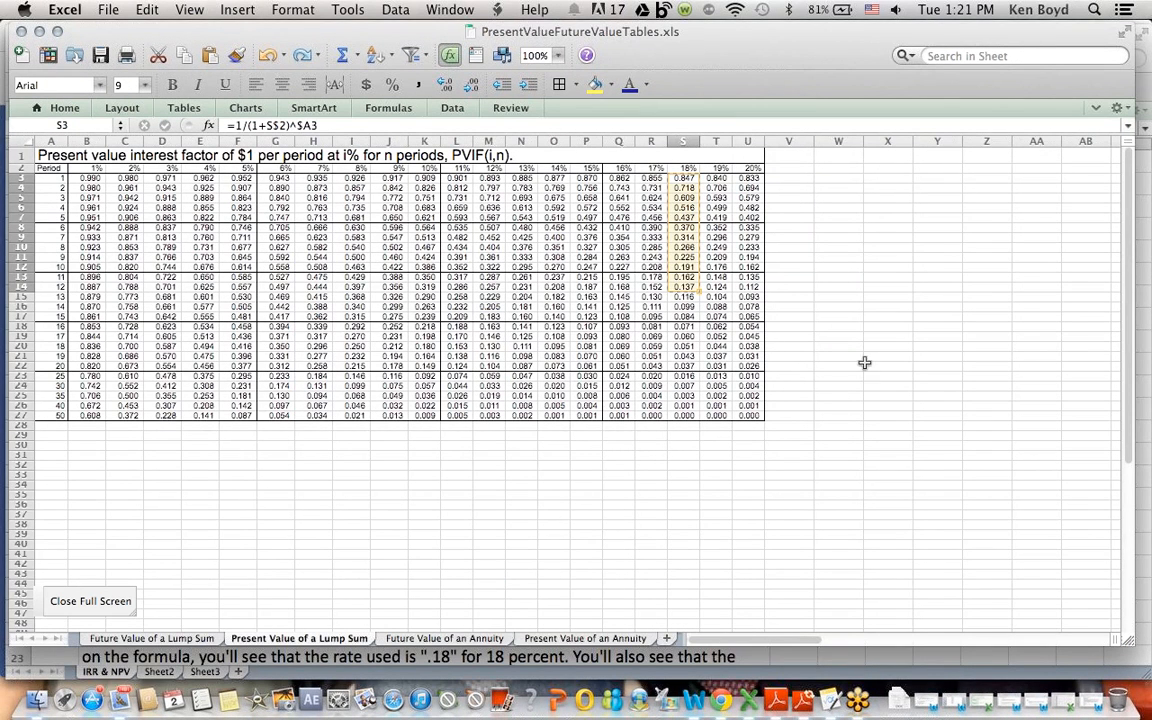
mouse_move(636, 246)
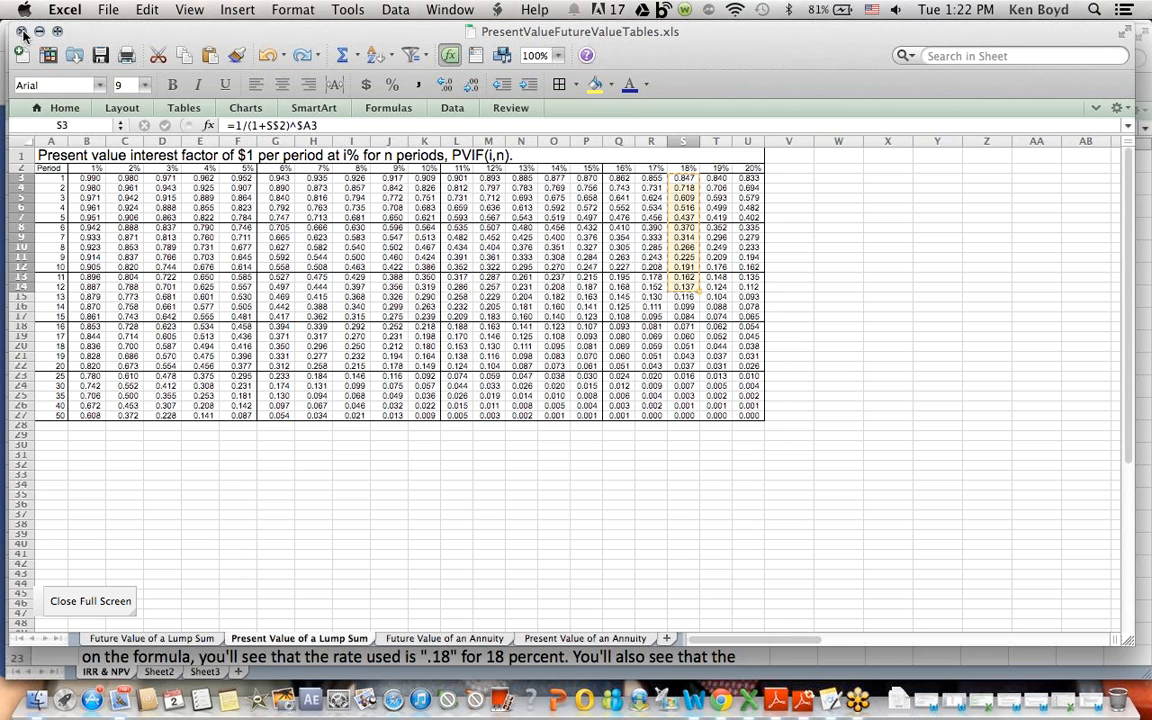
left_click(24, 32)
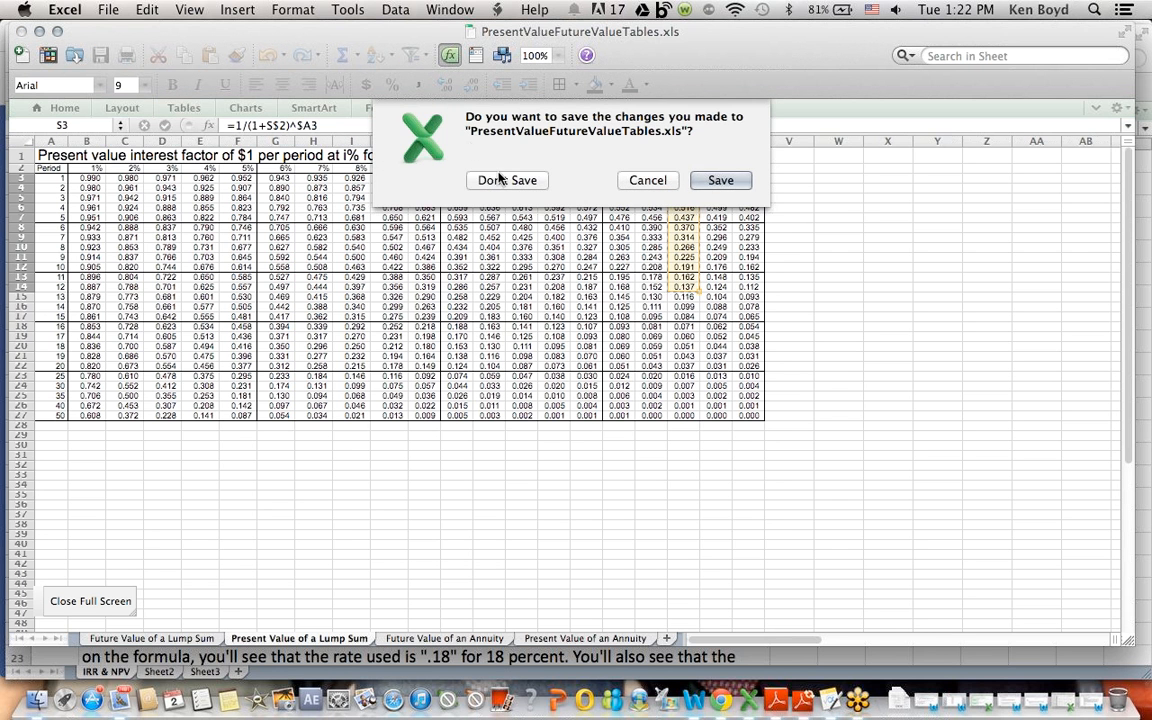
Discard the tables workbook without saving and select the 200,000 outflow and cash-flow cells.
left_click(508, 180)
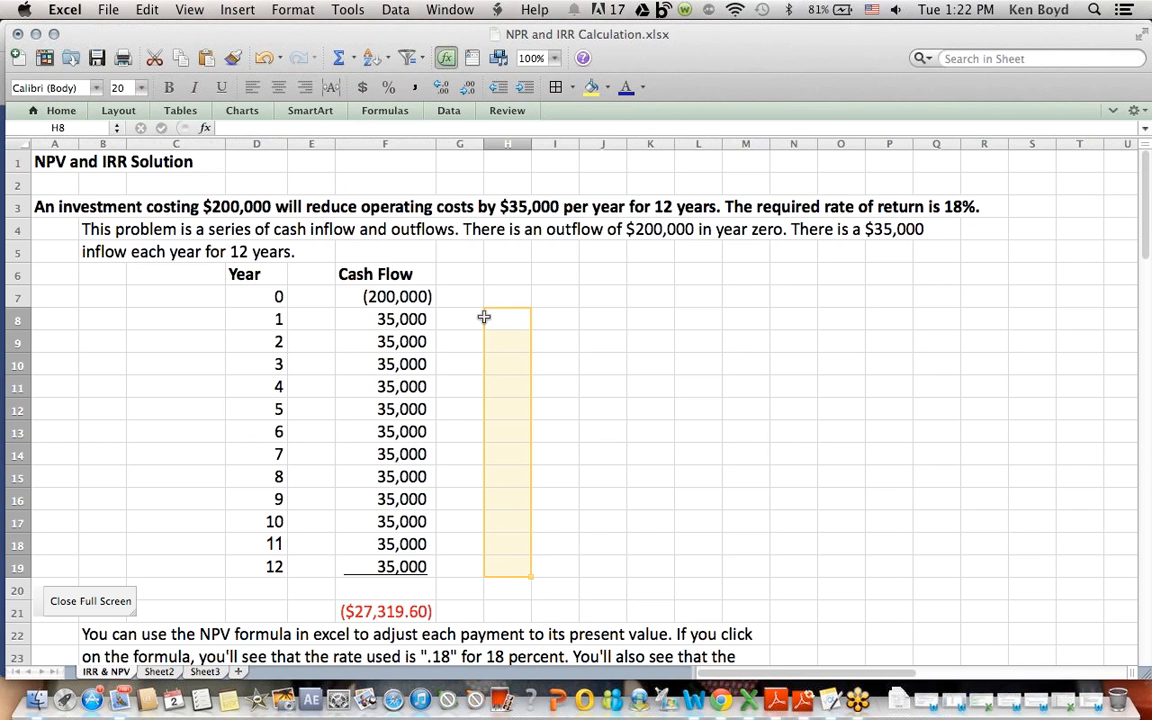
left_click(460, 320)
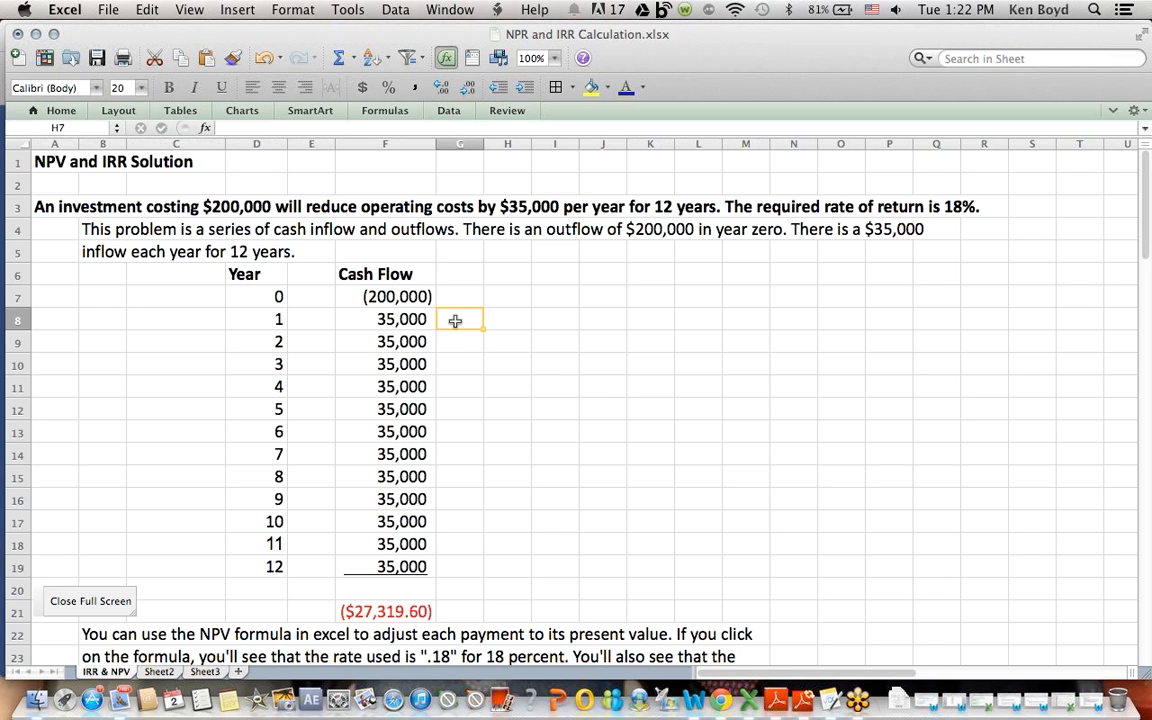
left_click_drag(460, 320, 460, 588)
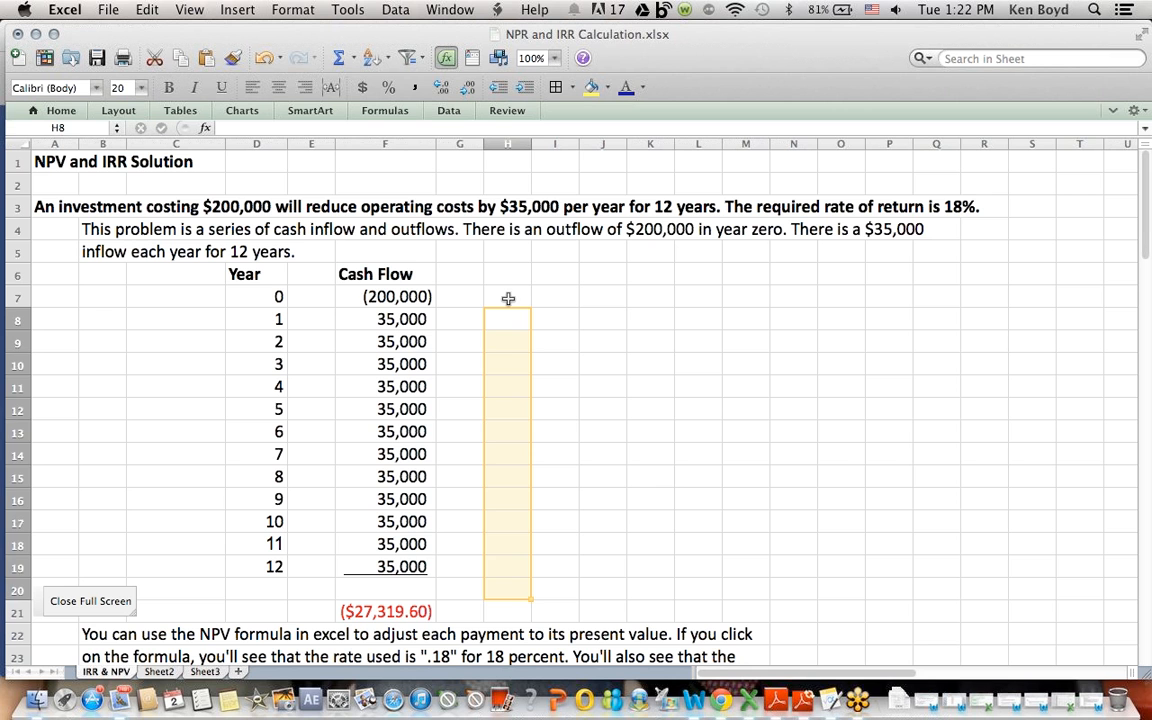
left_click(384, 296)
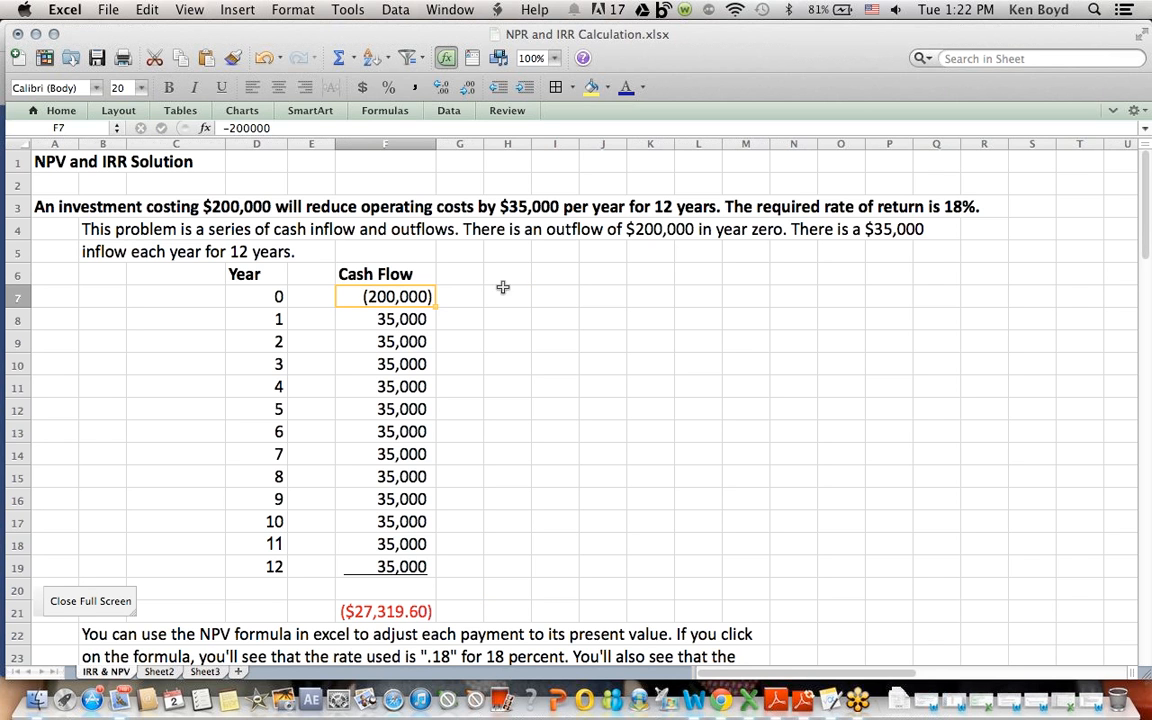
left_click(256, 296)
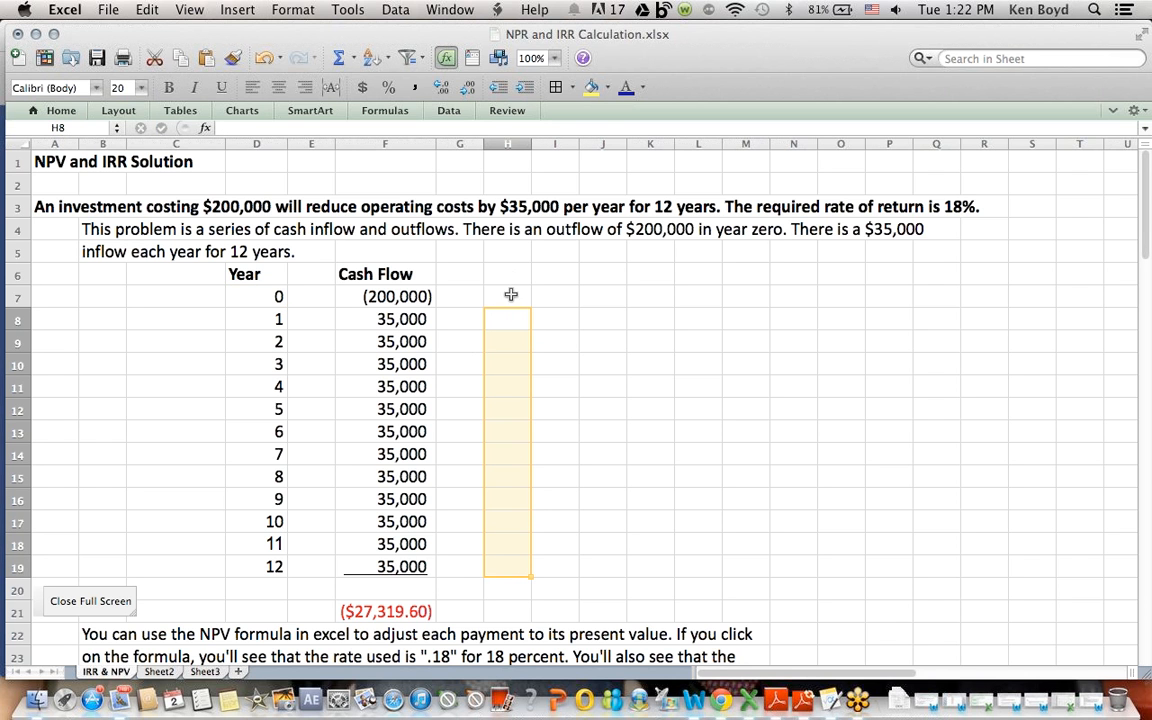
left_click(508, 296)
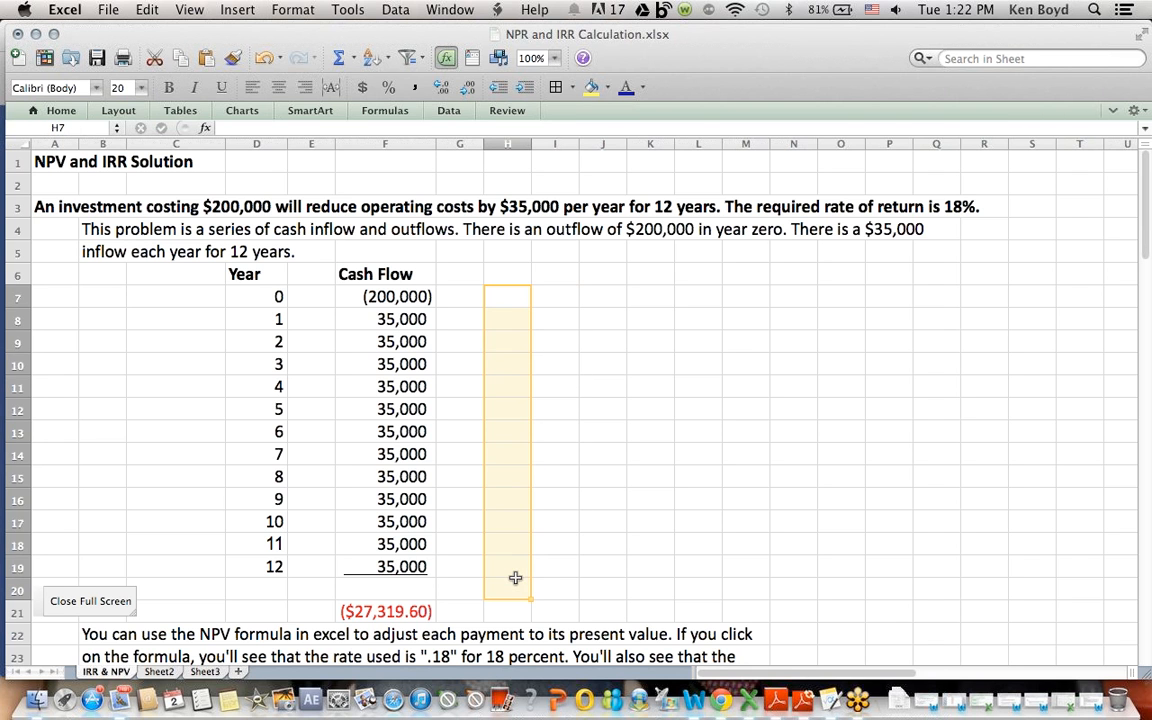
Reveal the NPV formula in F21 giving ($27,319.60) over the whole cash-flow table.
left_click(384, 612)
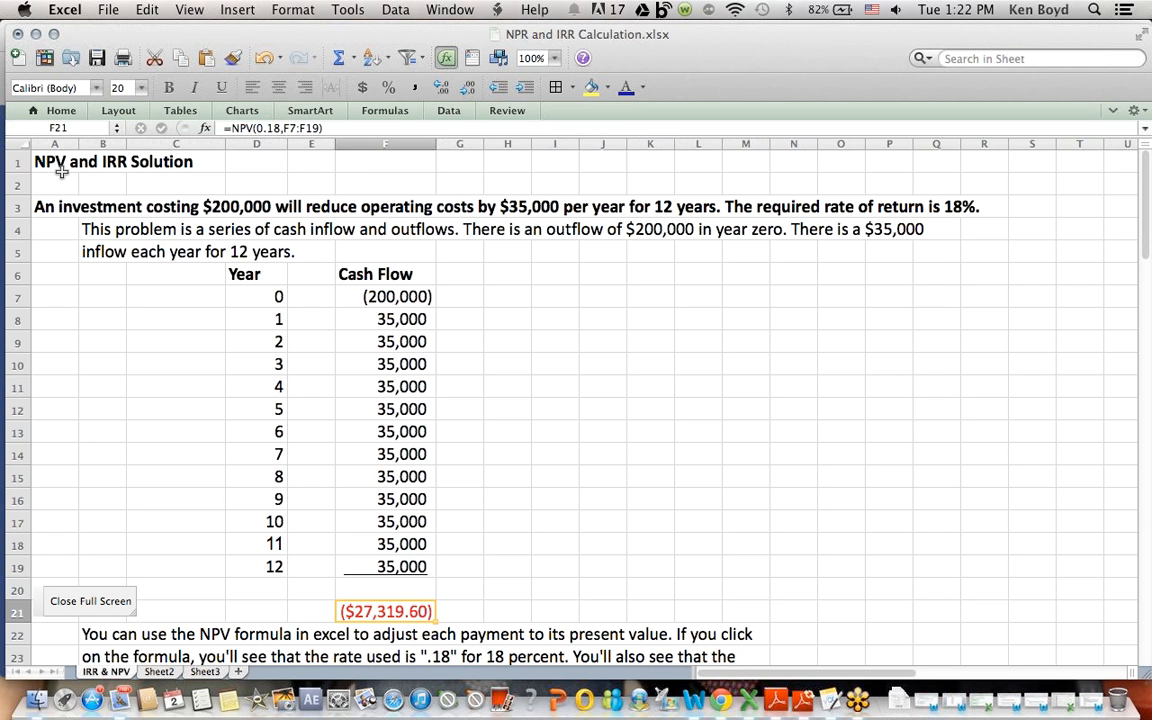
mouse_move(100, 168)
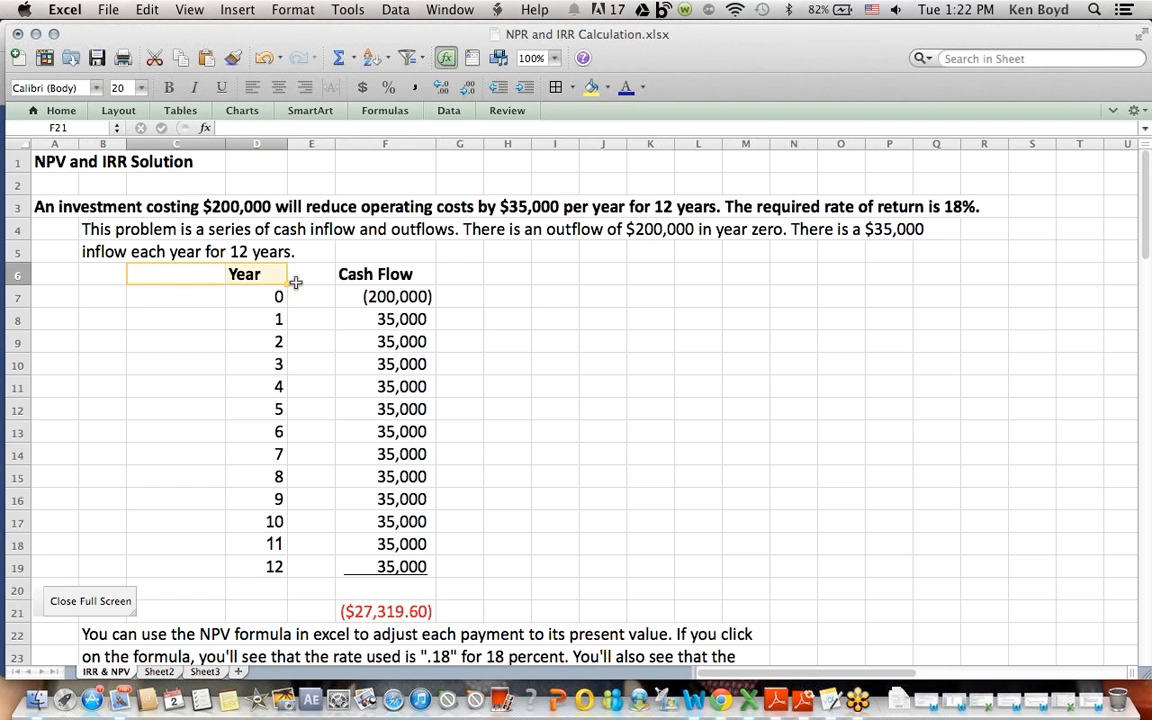
left_click_drag(292, 280, 580, 604)
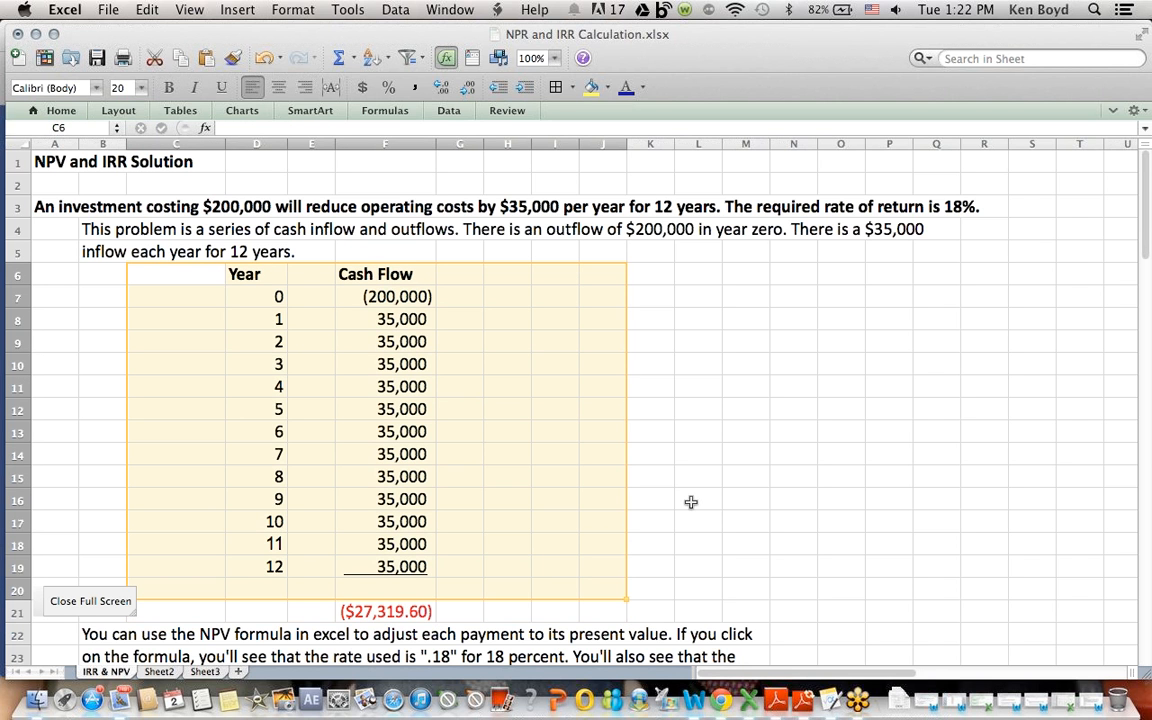
left_click(698, 500)
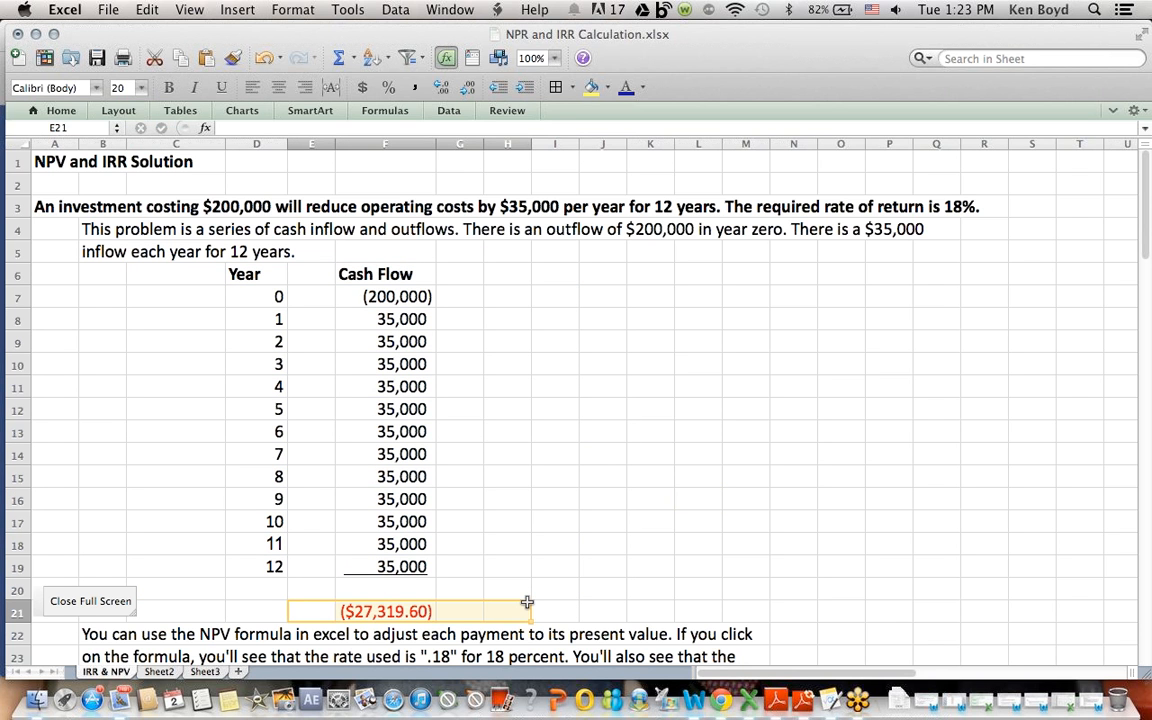
mouse_move(722, 698)
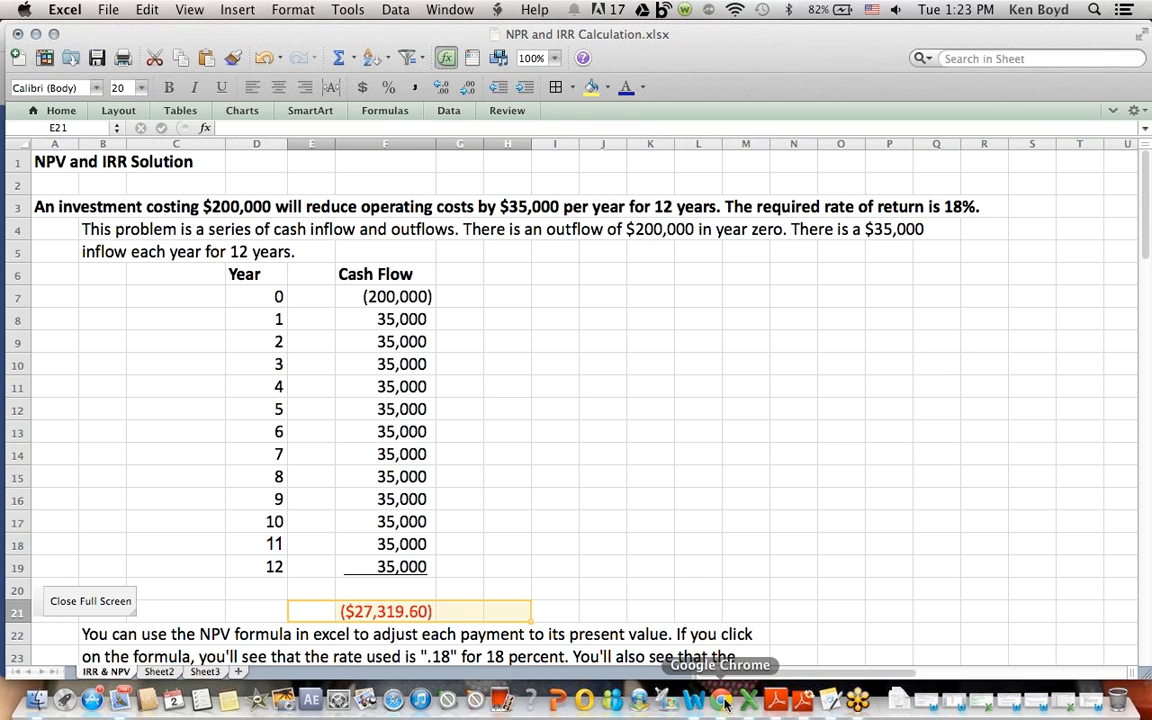
Switch to Google Chrome and scroll through the stltest.net Tutoring Services page.
left_click(720, 698)
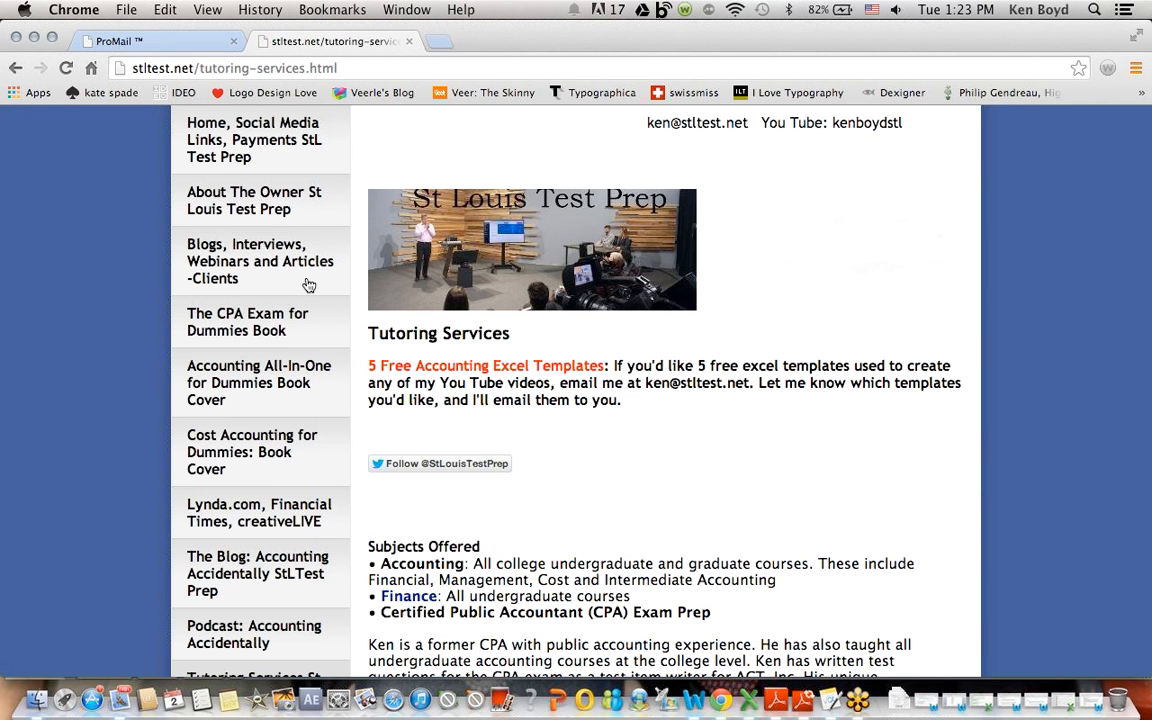
mouse_move(156, 310)
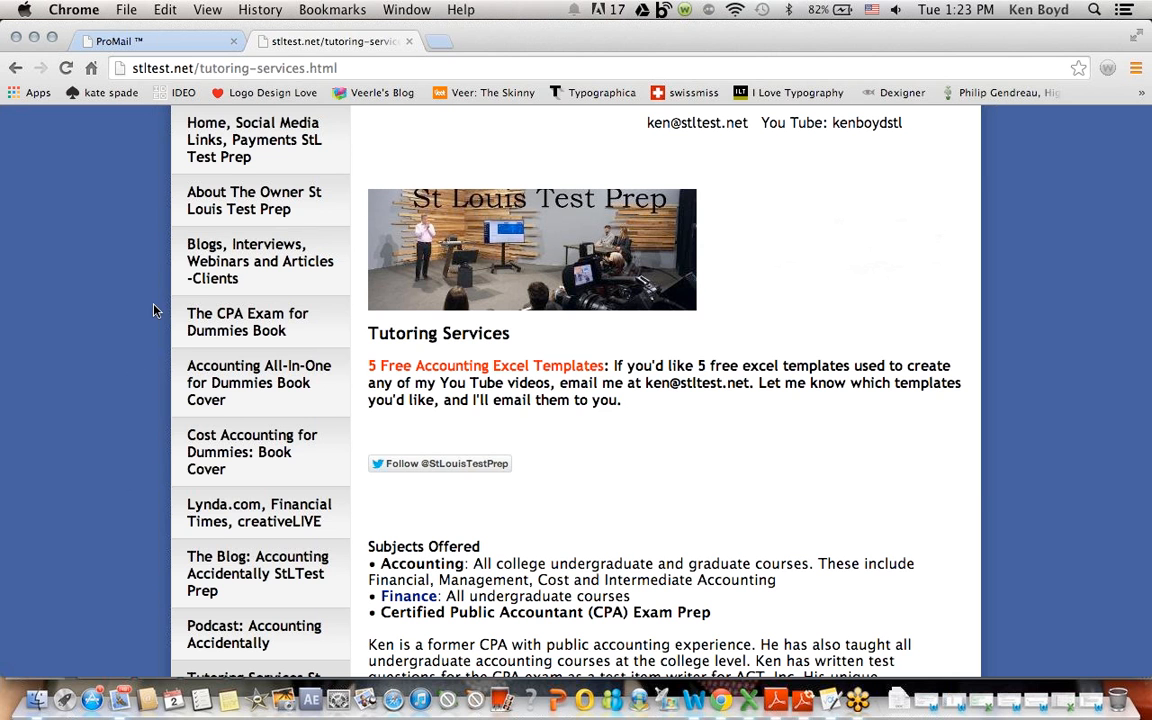
mouse_move(240, 336)
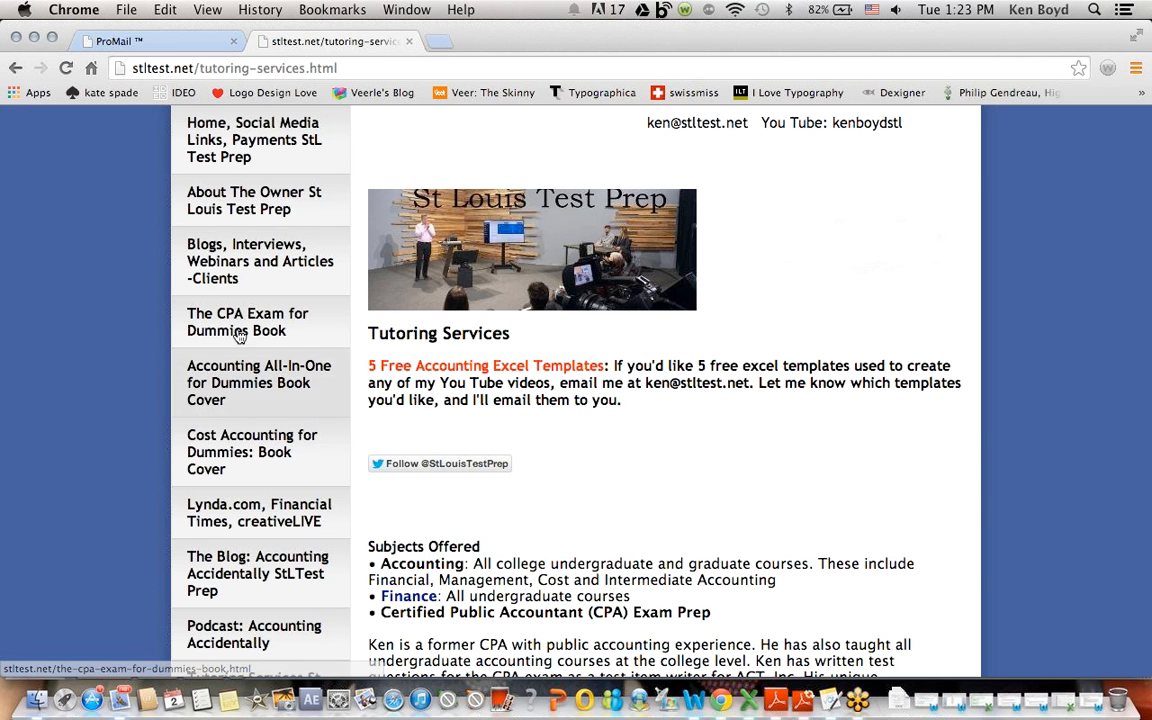
mouse_move(100, 310)
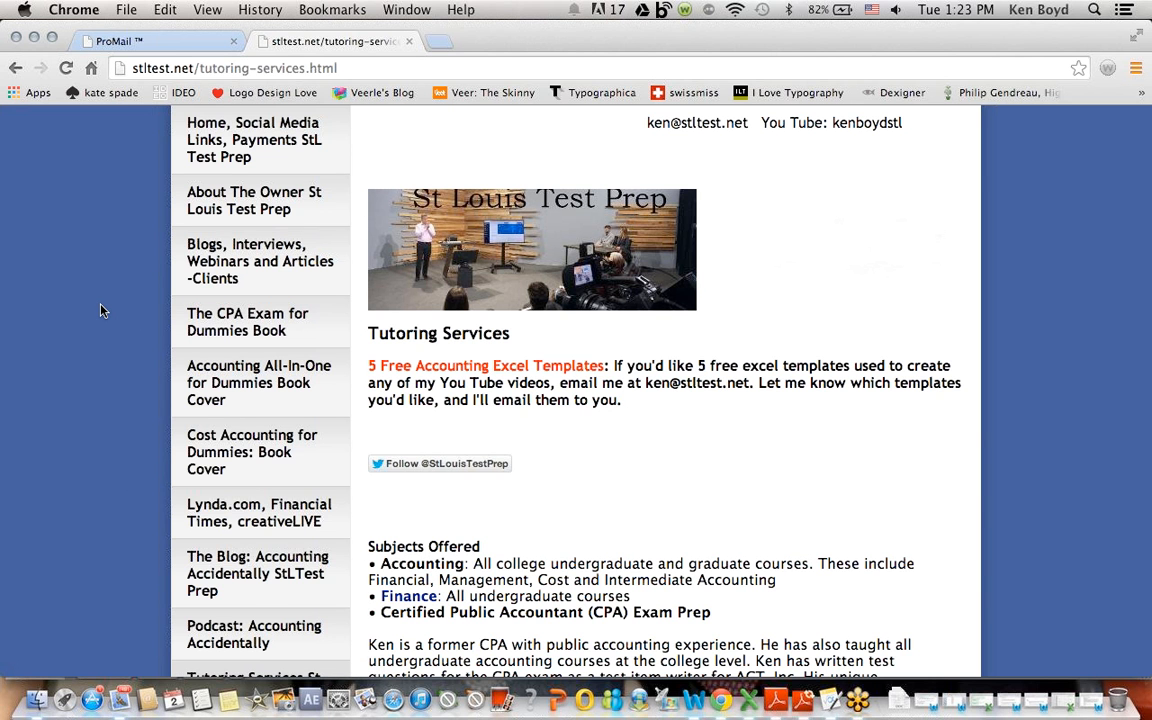
scroll("down", 3)
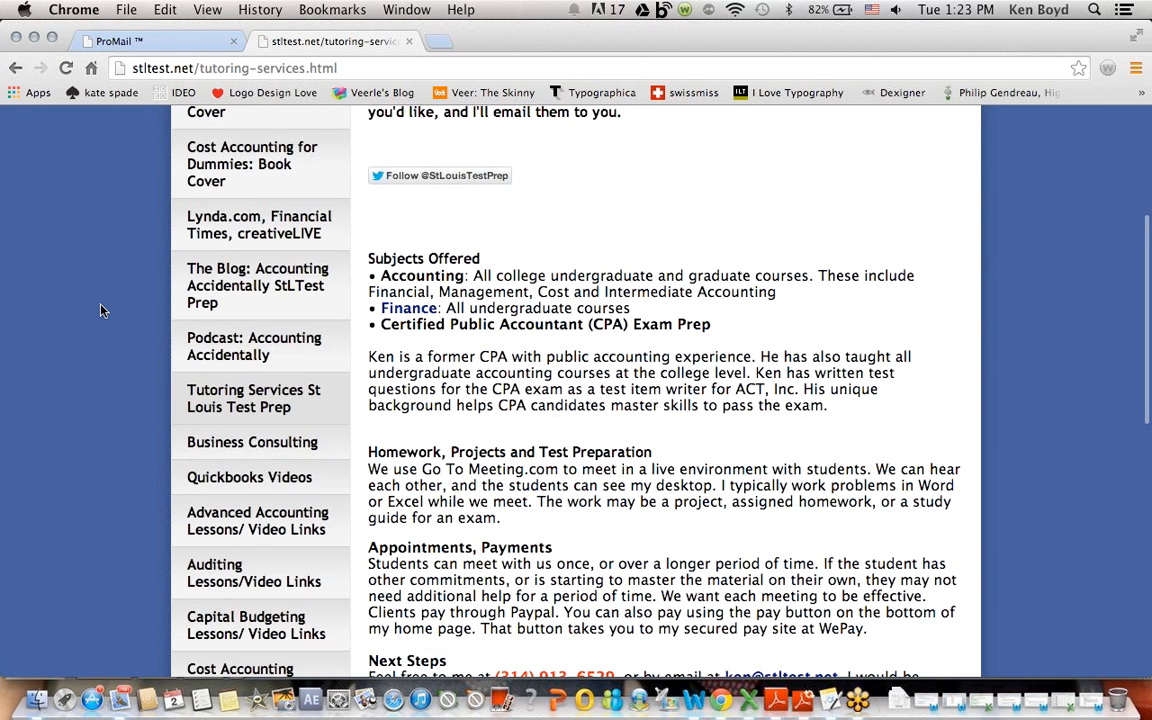
mouse_move(224, 426)
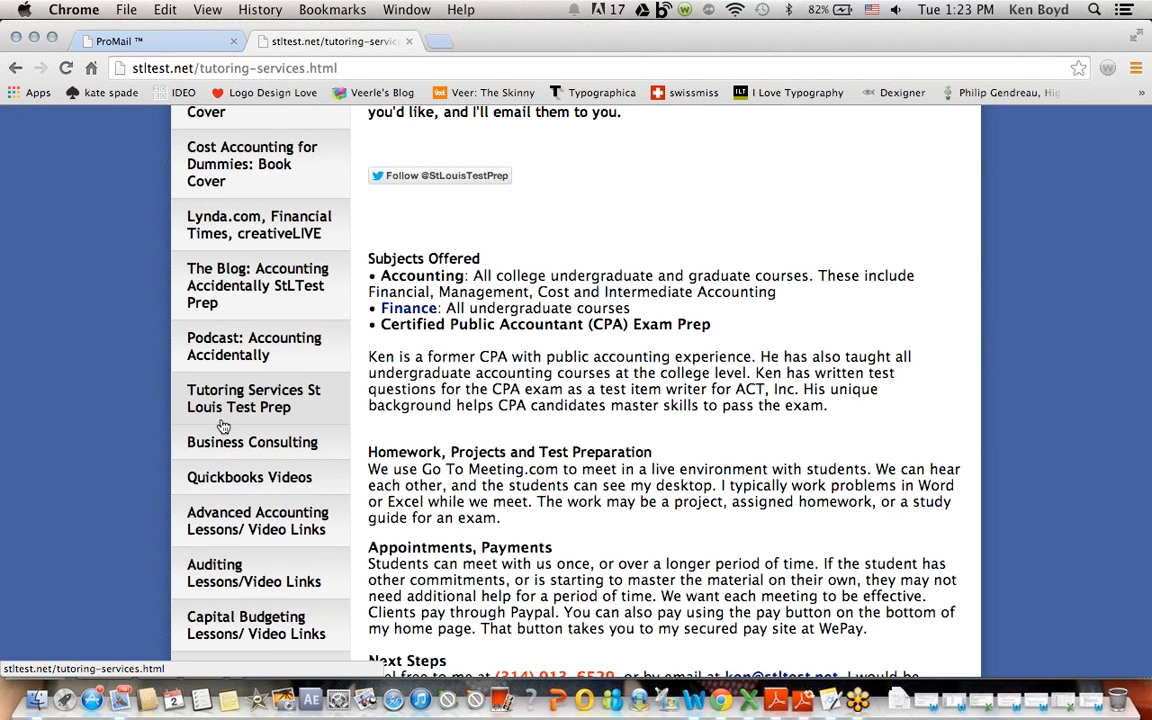
scroll("down", 3)
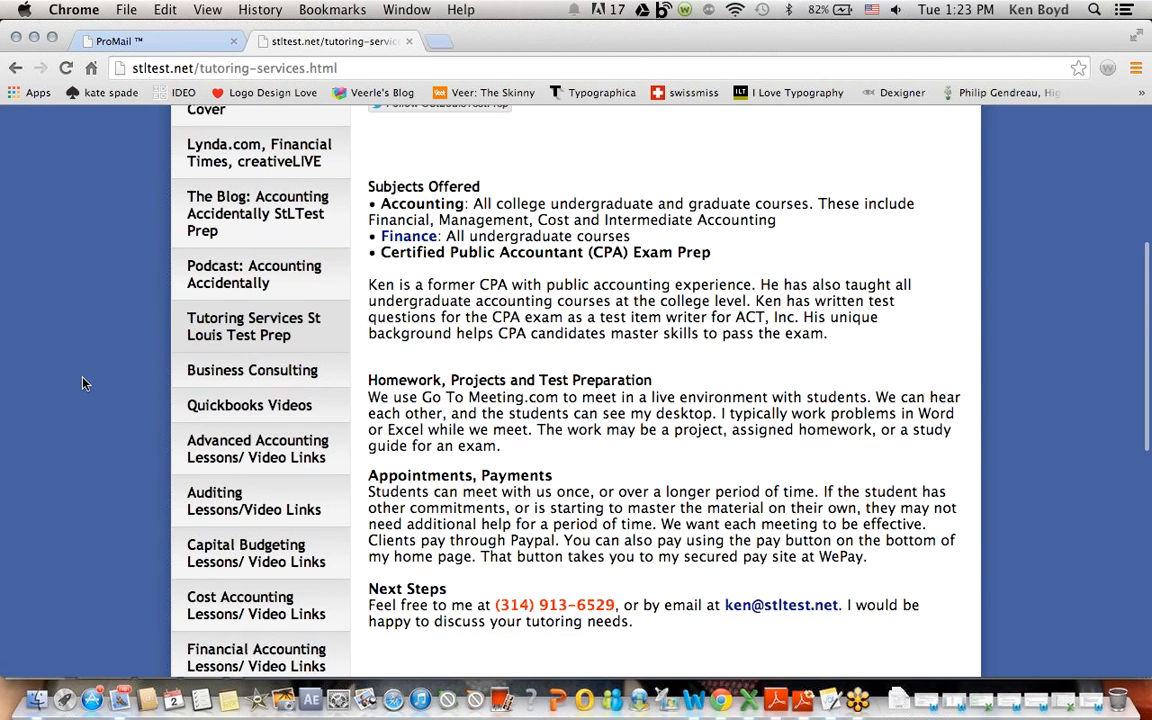
scroll("down", 3)
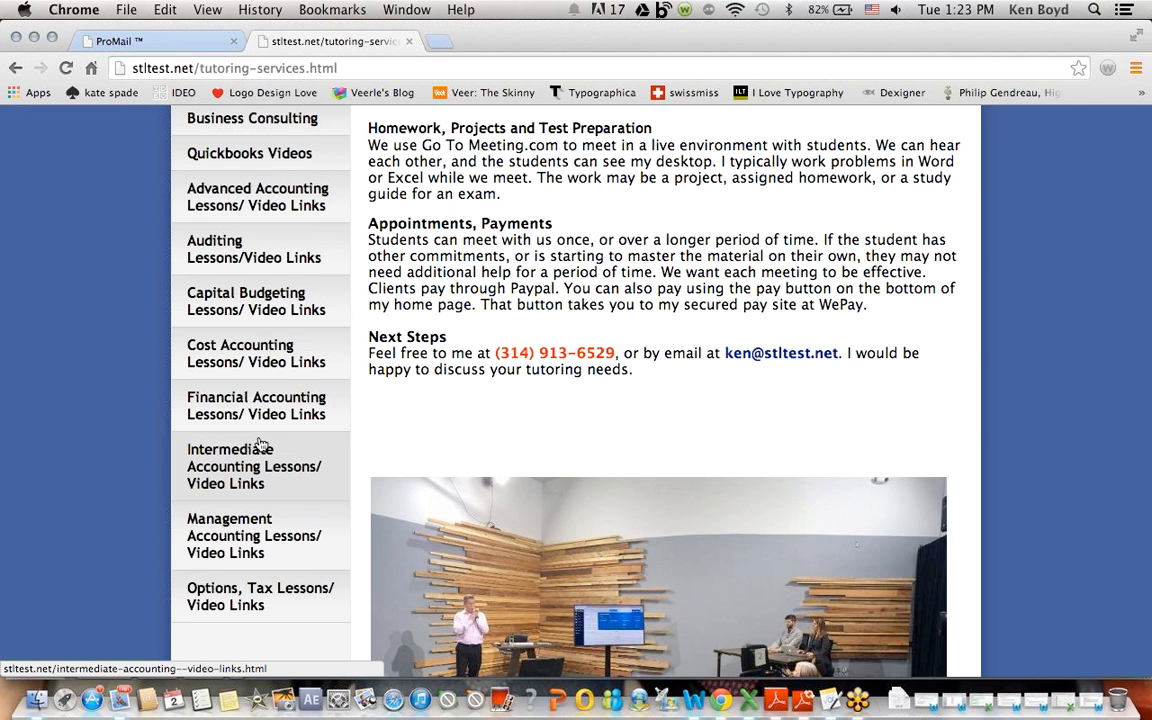
mouse_move(196, 150)
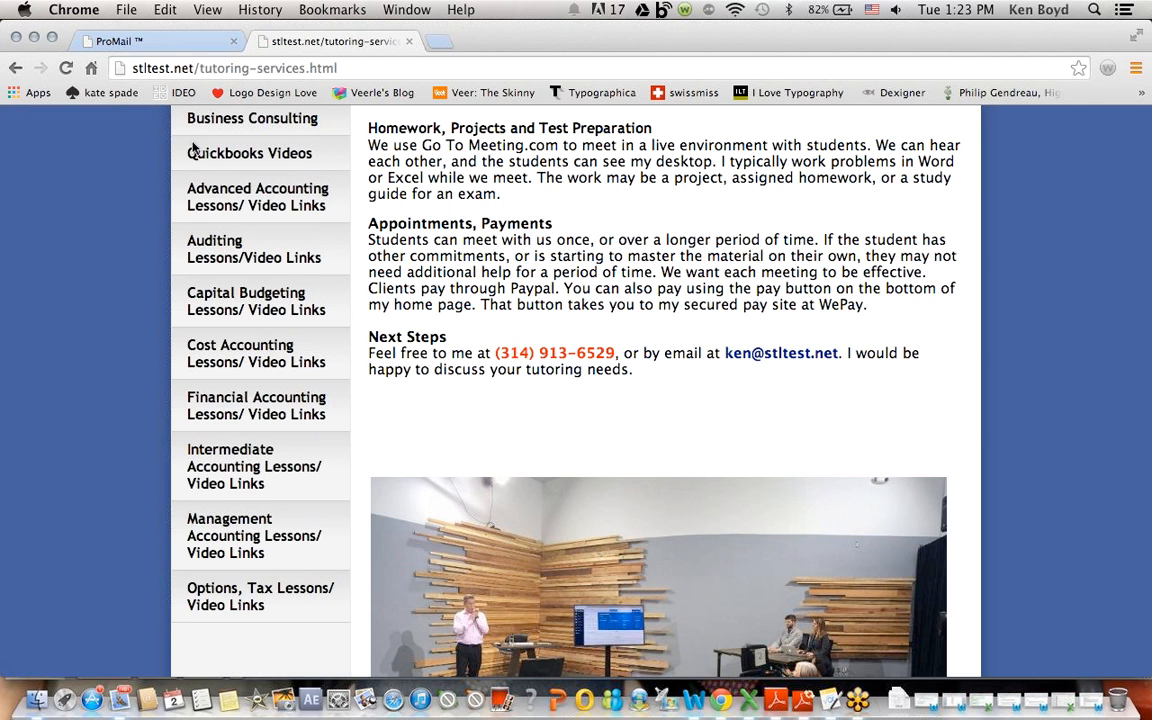
mouse_move(1030, 232)
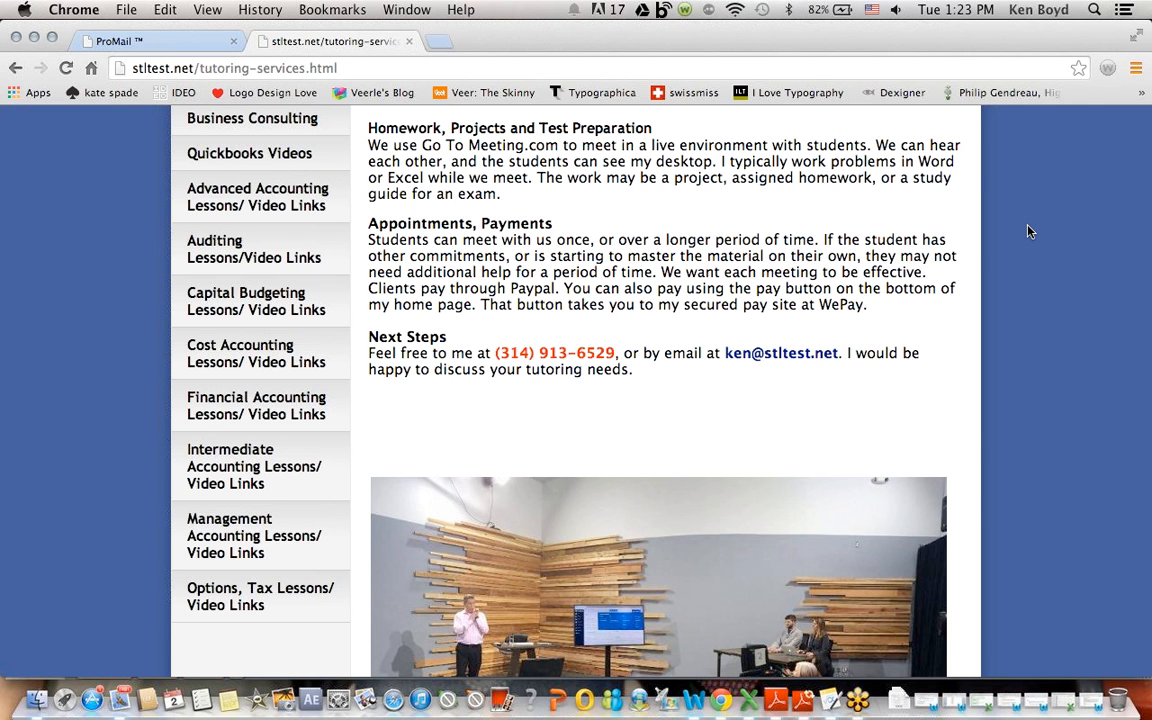
mouse_move(1020, 536)
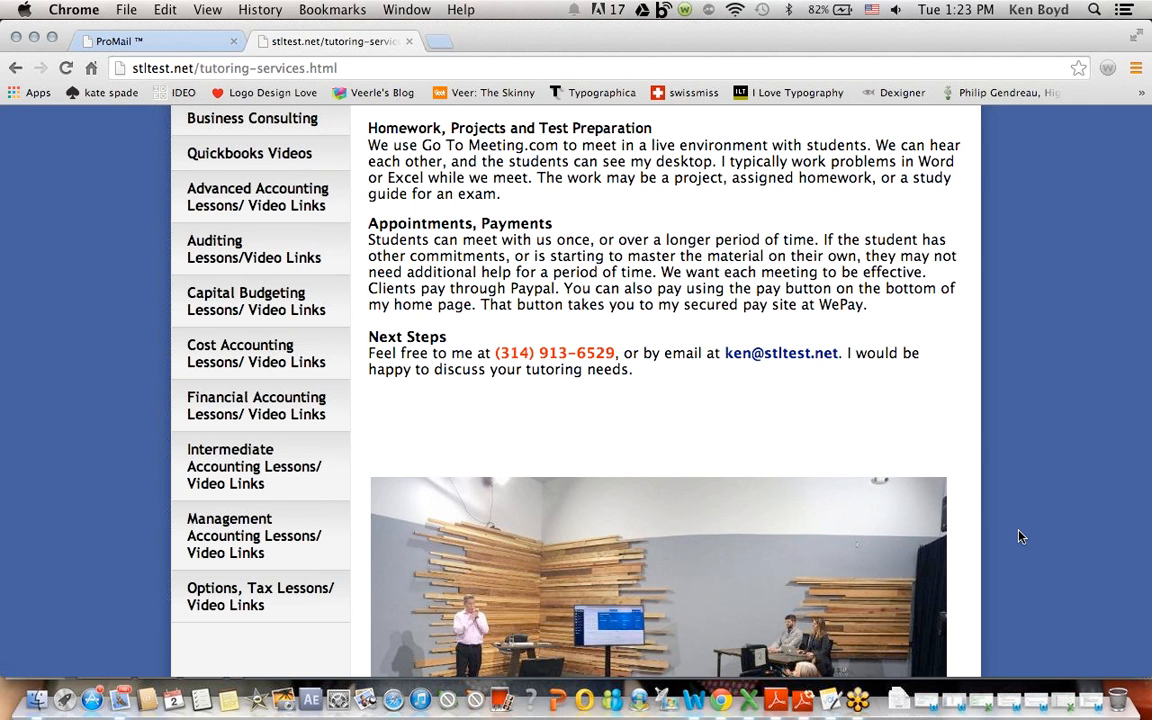